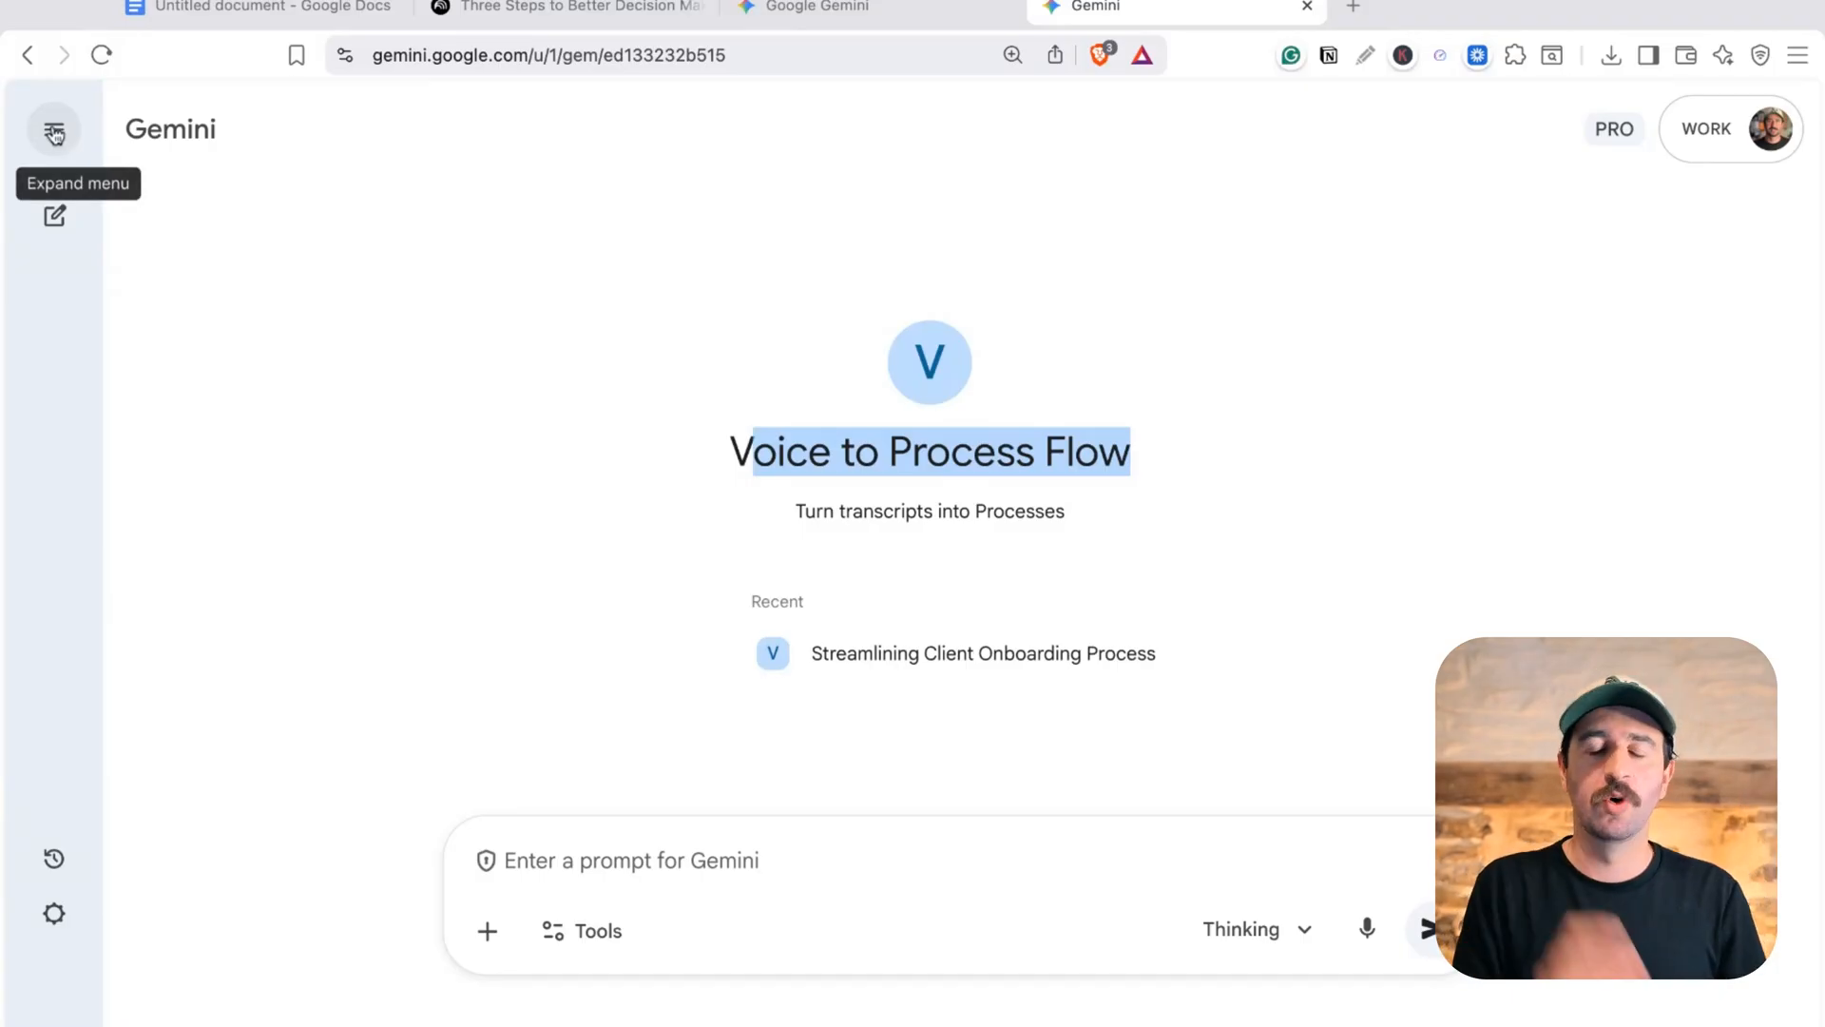
Open the Voice to Process Flow gem's edit page and scroll through its instructions
click(53, 130)
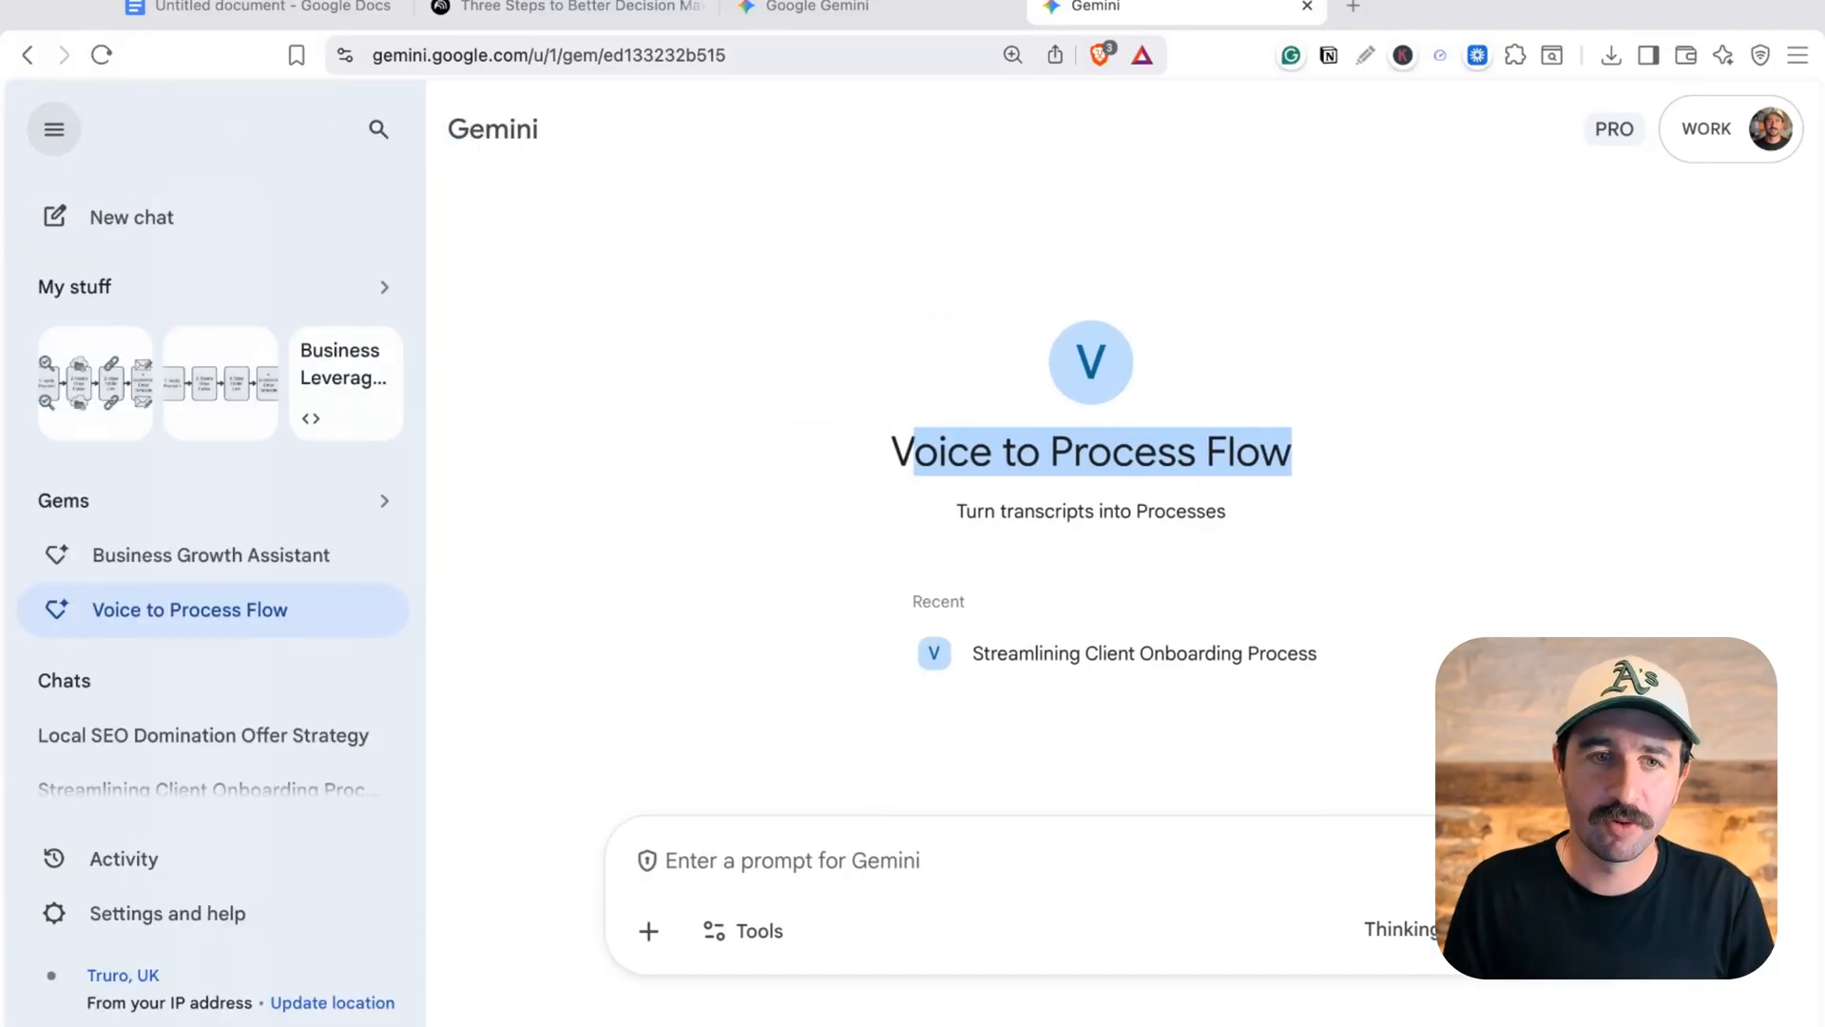
click(382, 608)
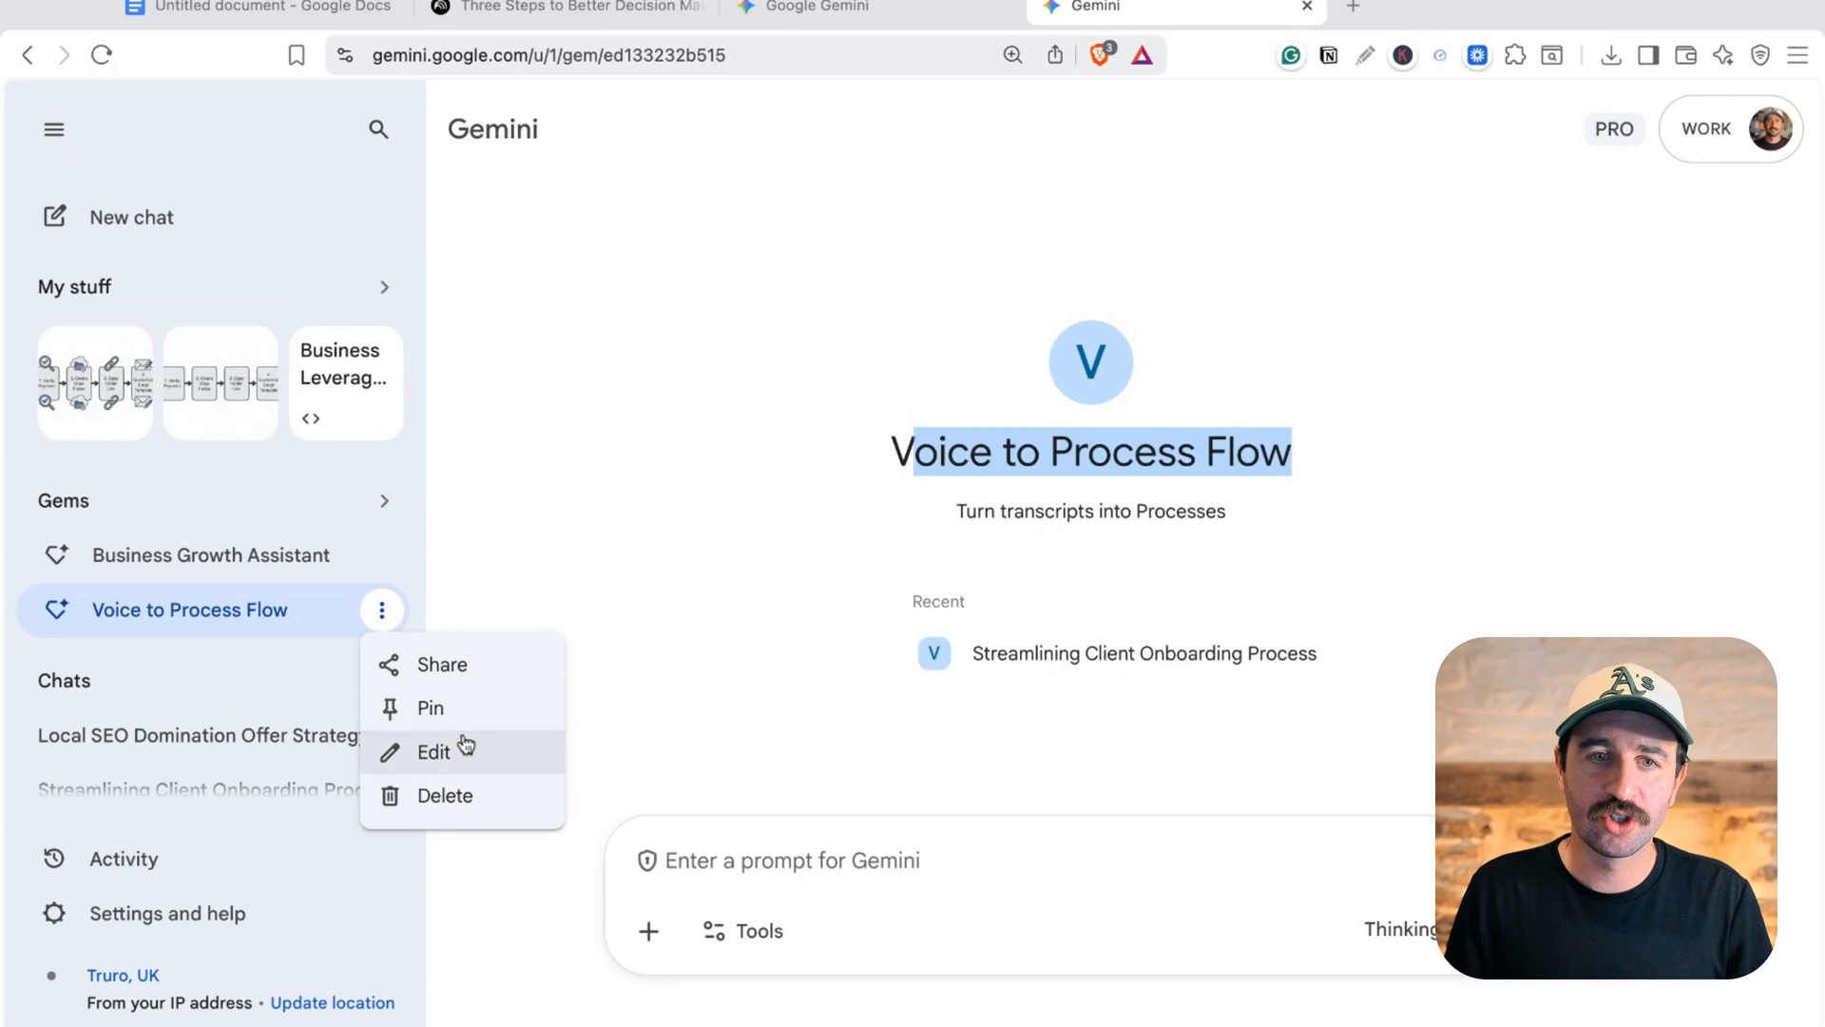
click(434, 751)
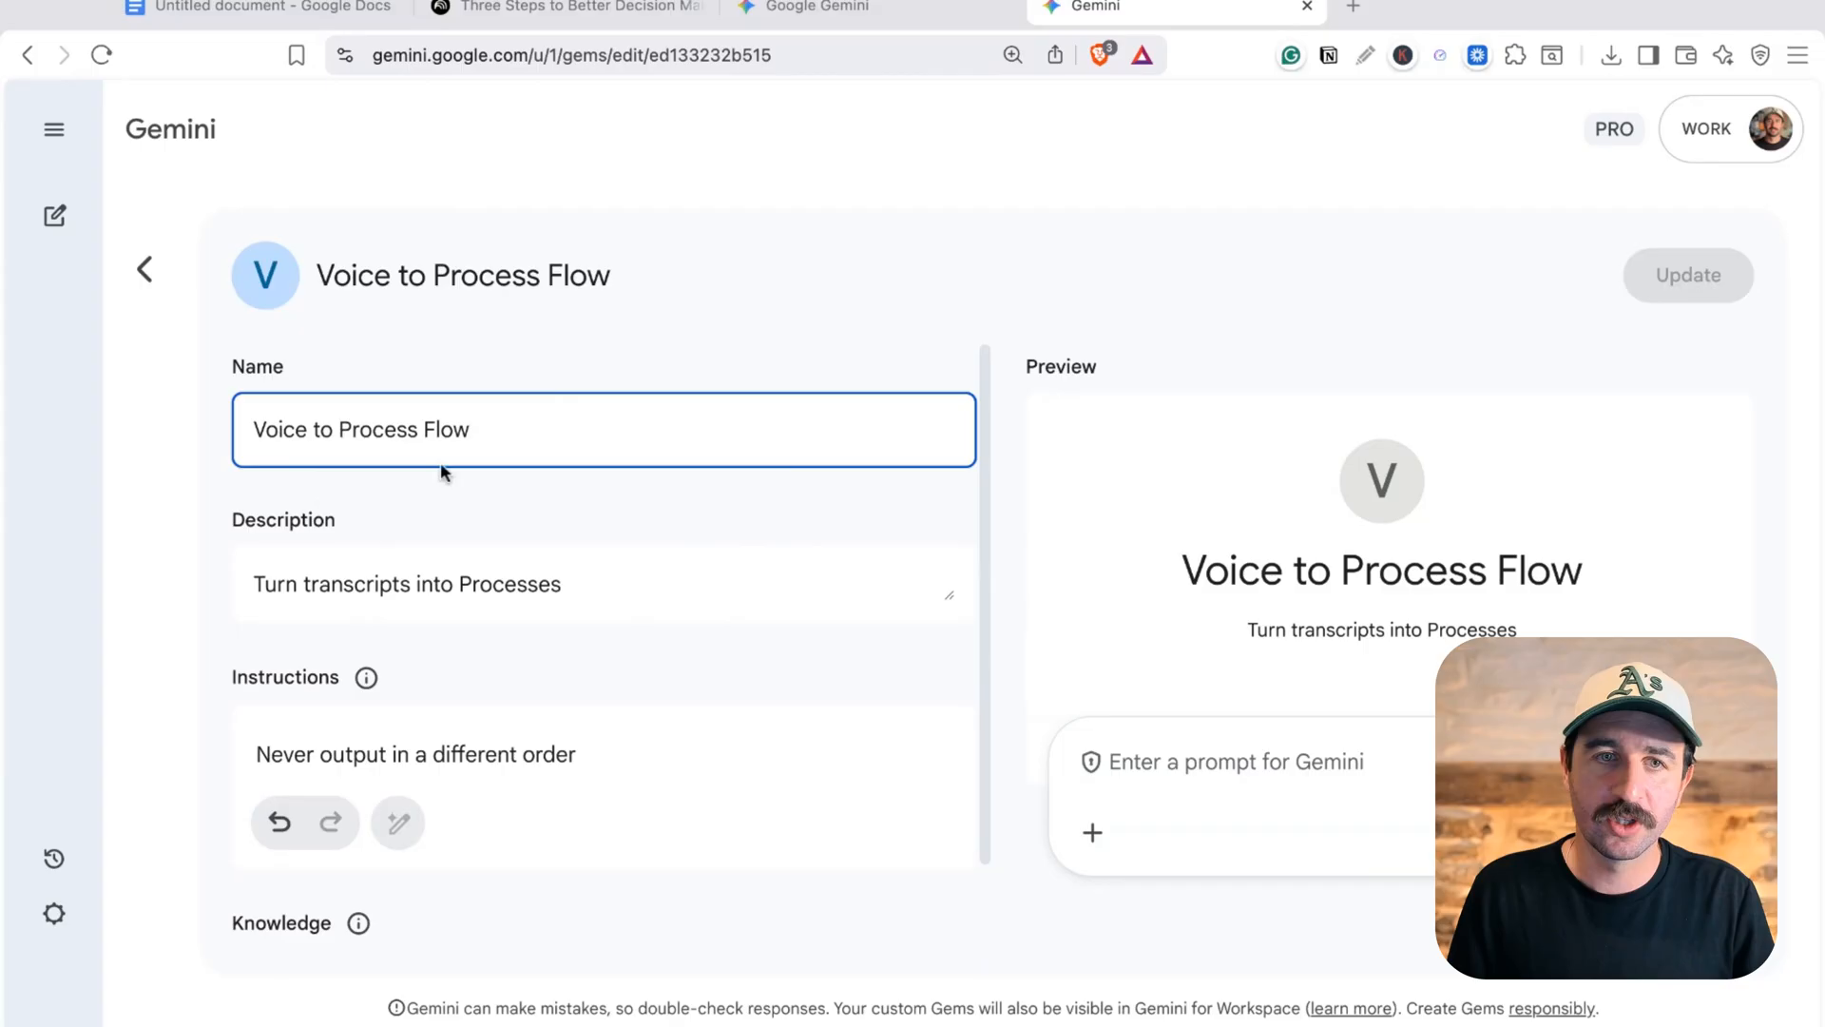
scroll(down, 3)
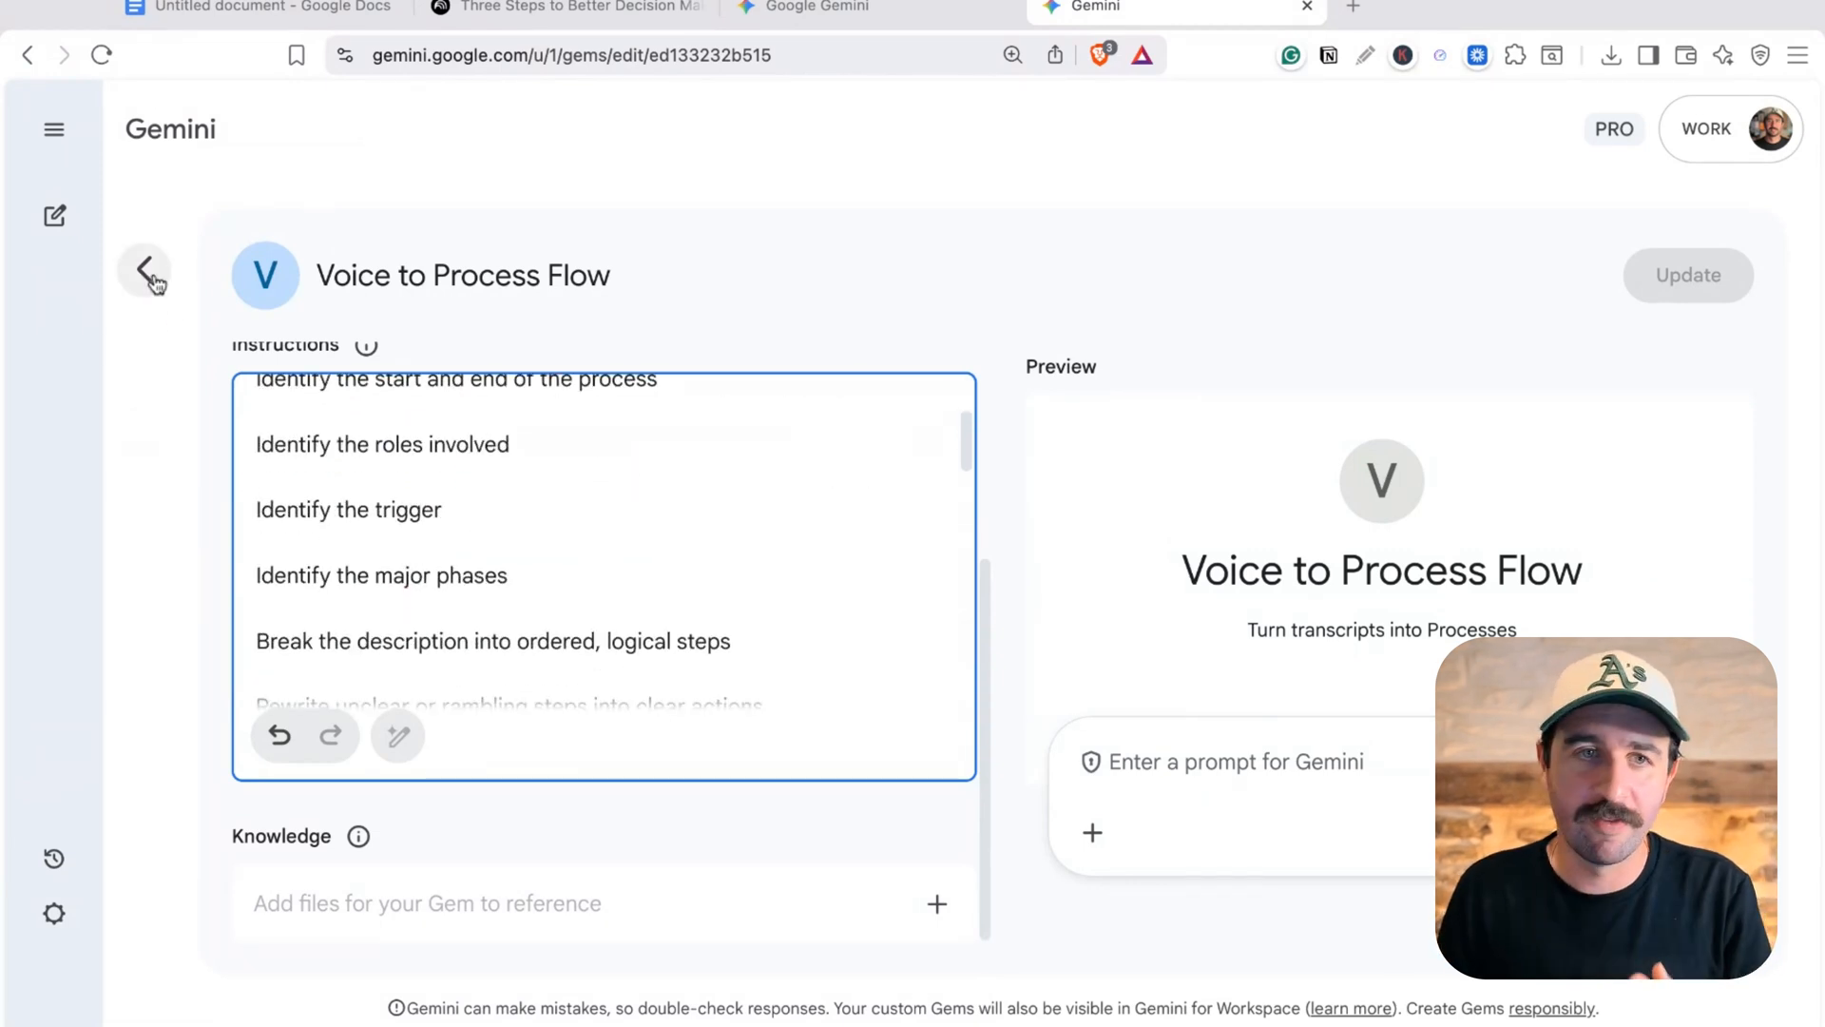
Dictate the client onboarding routine to the gem, then open the onboarding process chat
click(144, 275)
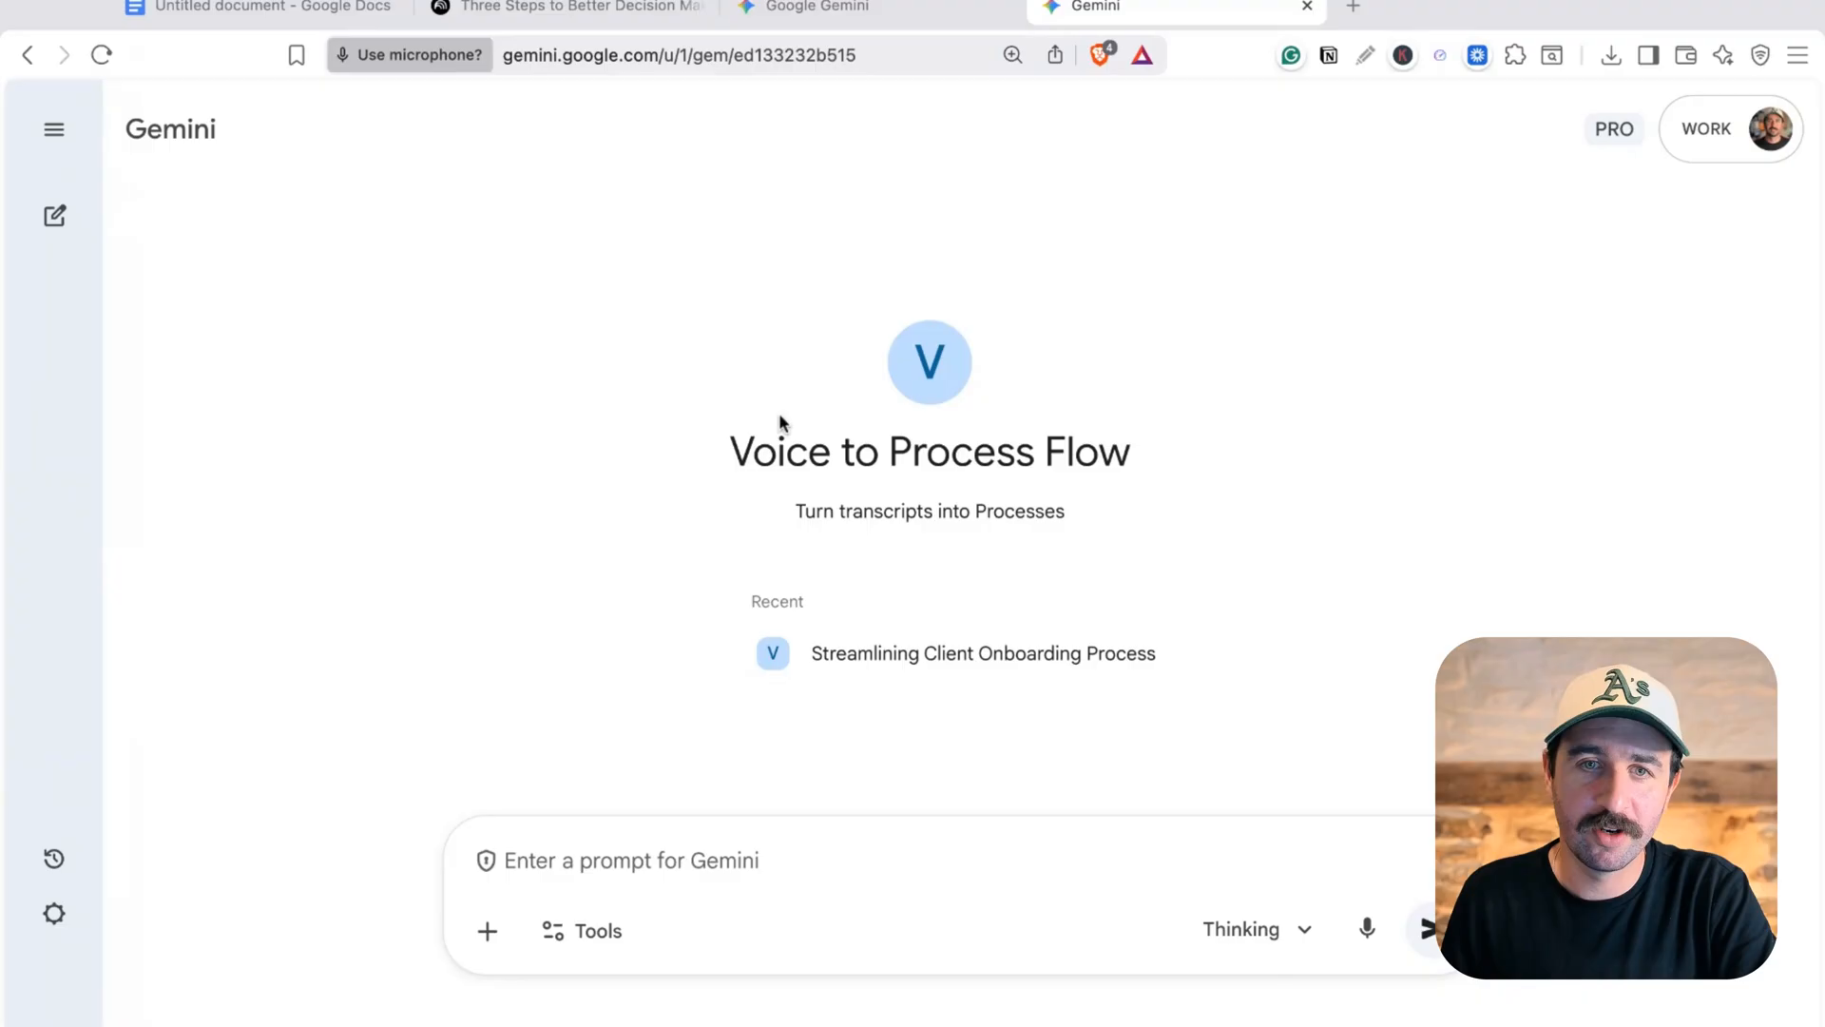
text(and say hey this is how I sent client onboarding emails. I basically checked straight and then.)
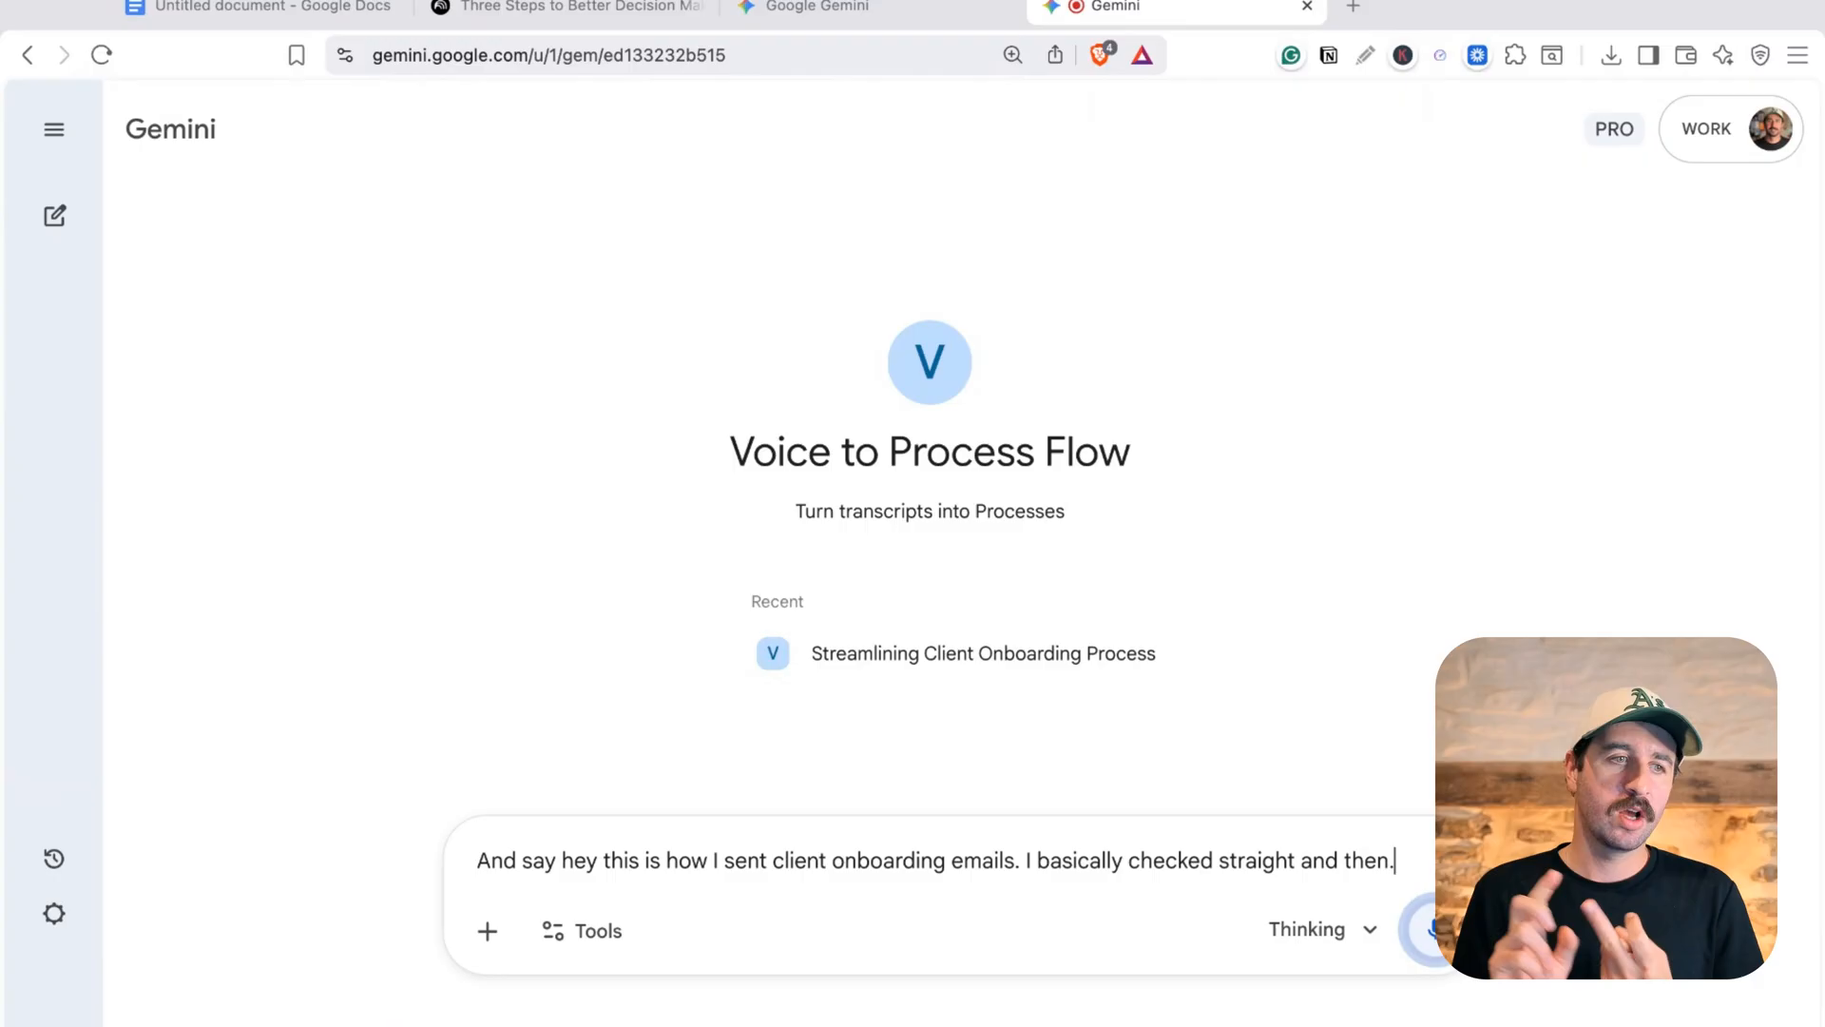
text(I just copy that email template.)
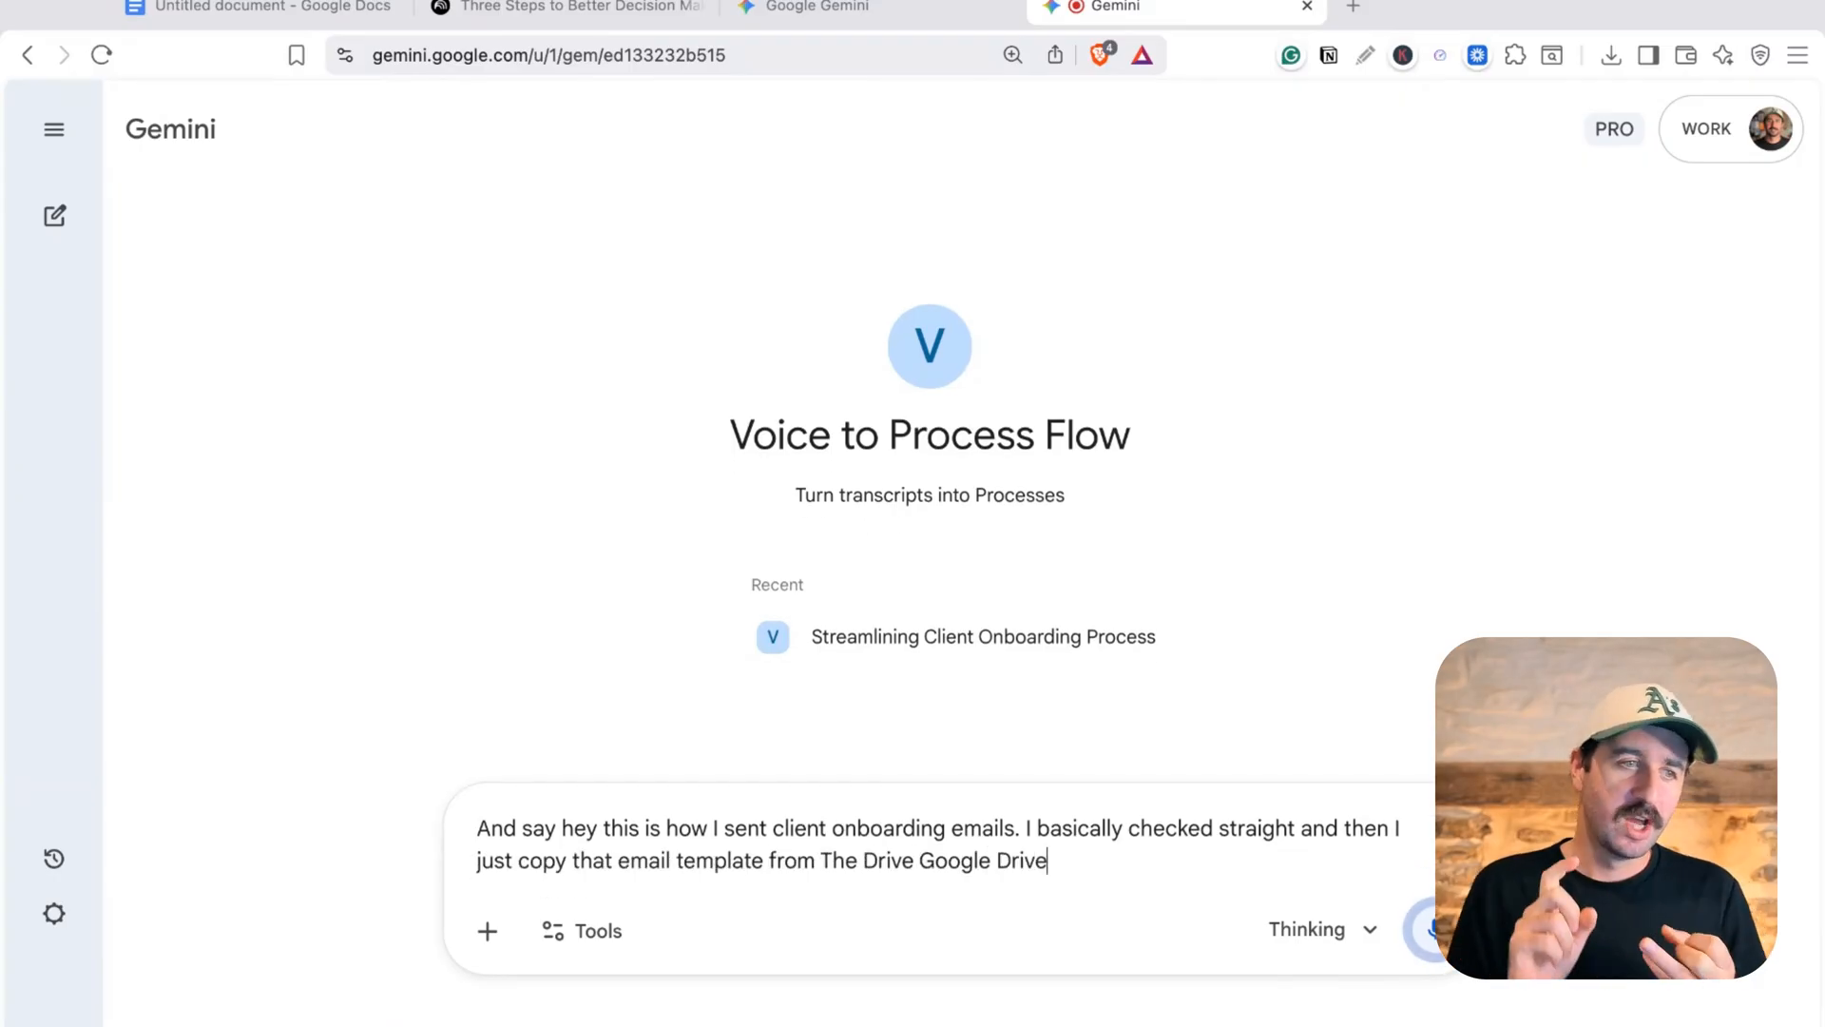
text(and actually I somet.)
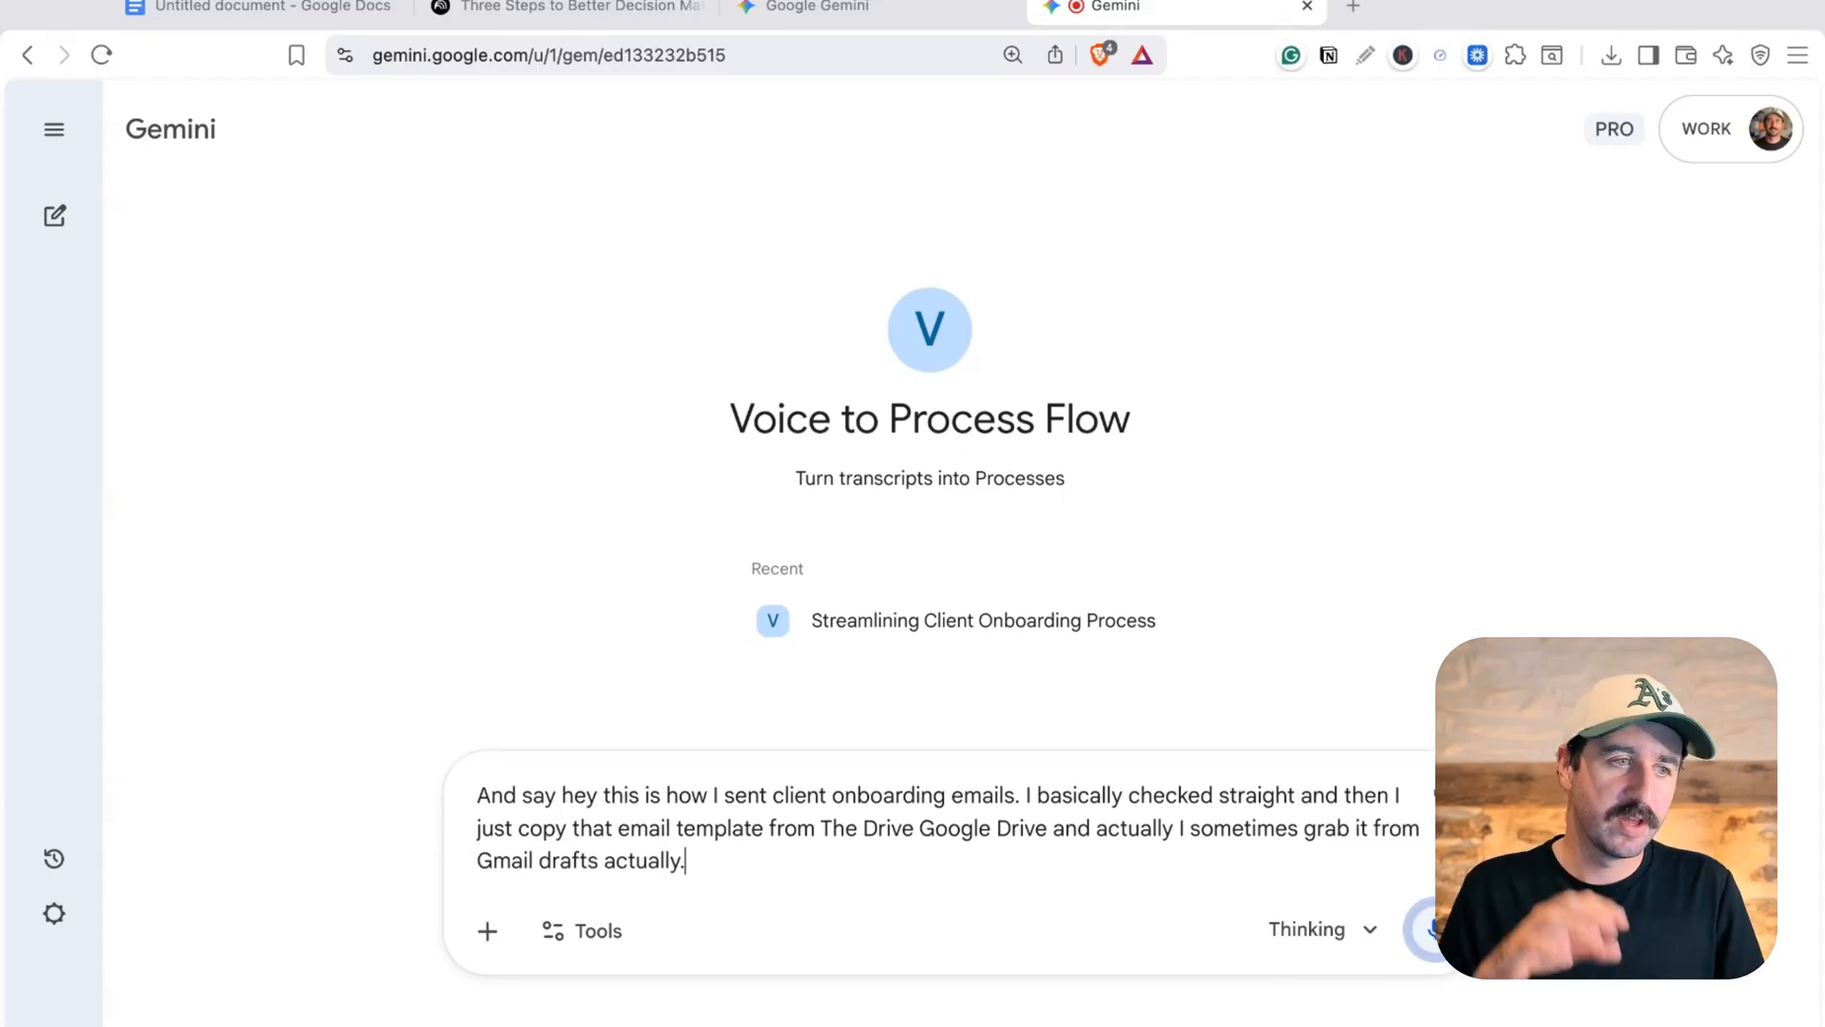
text(then create their folder.)
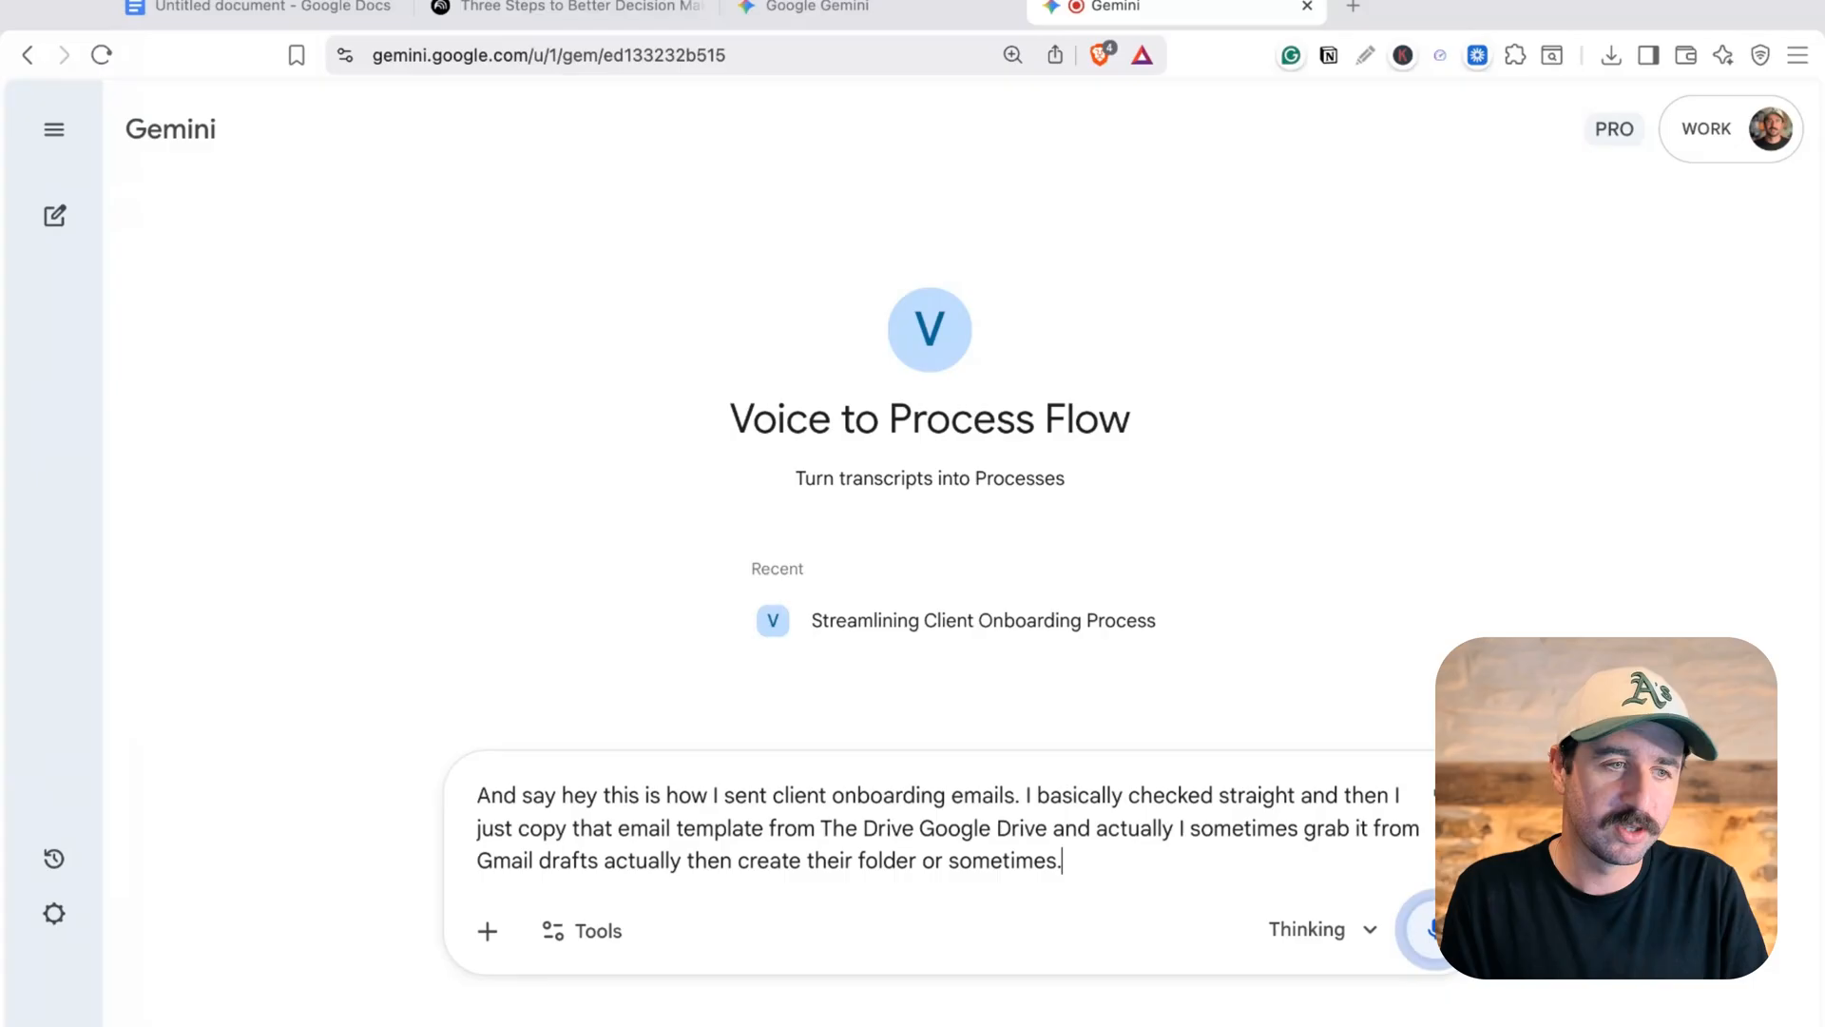
text(I do that at the end anyway once.)
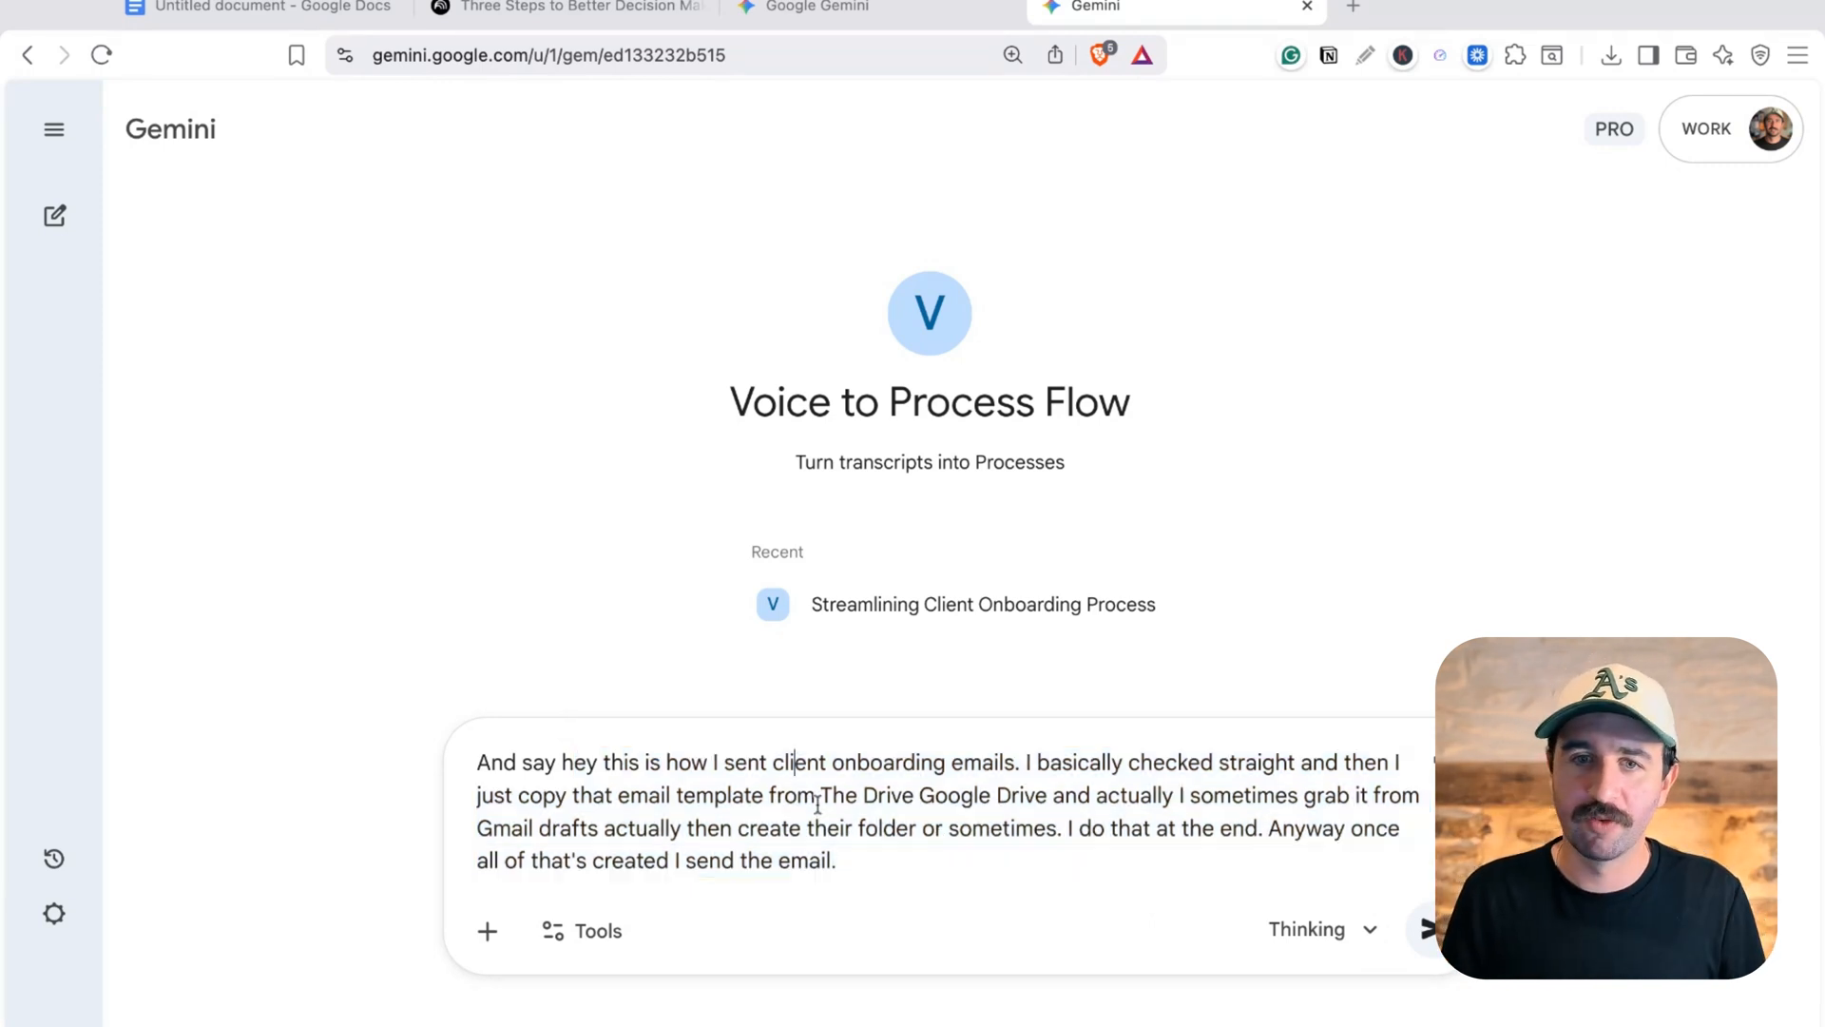
click(1321, 929)
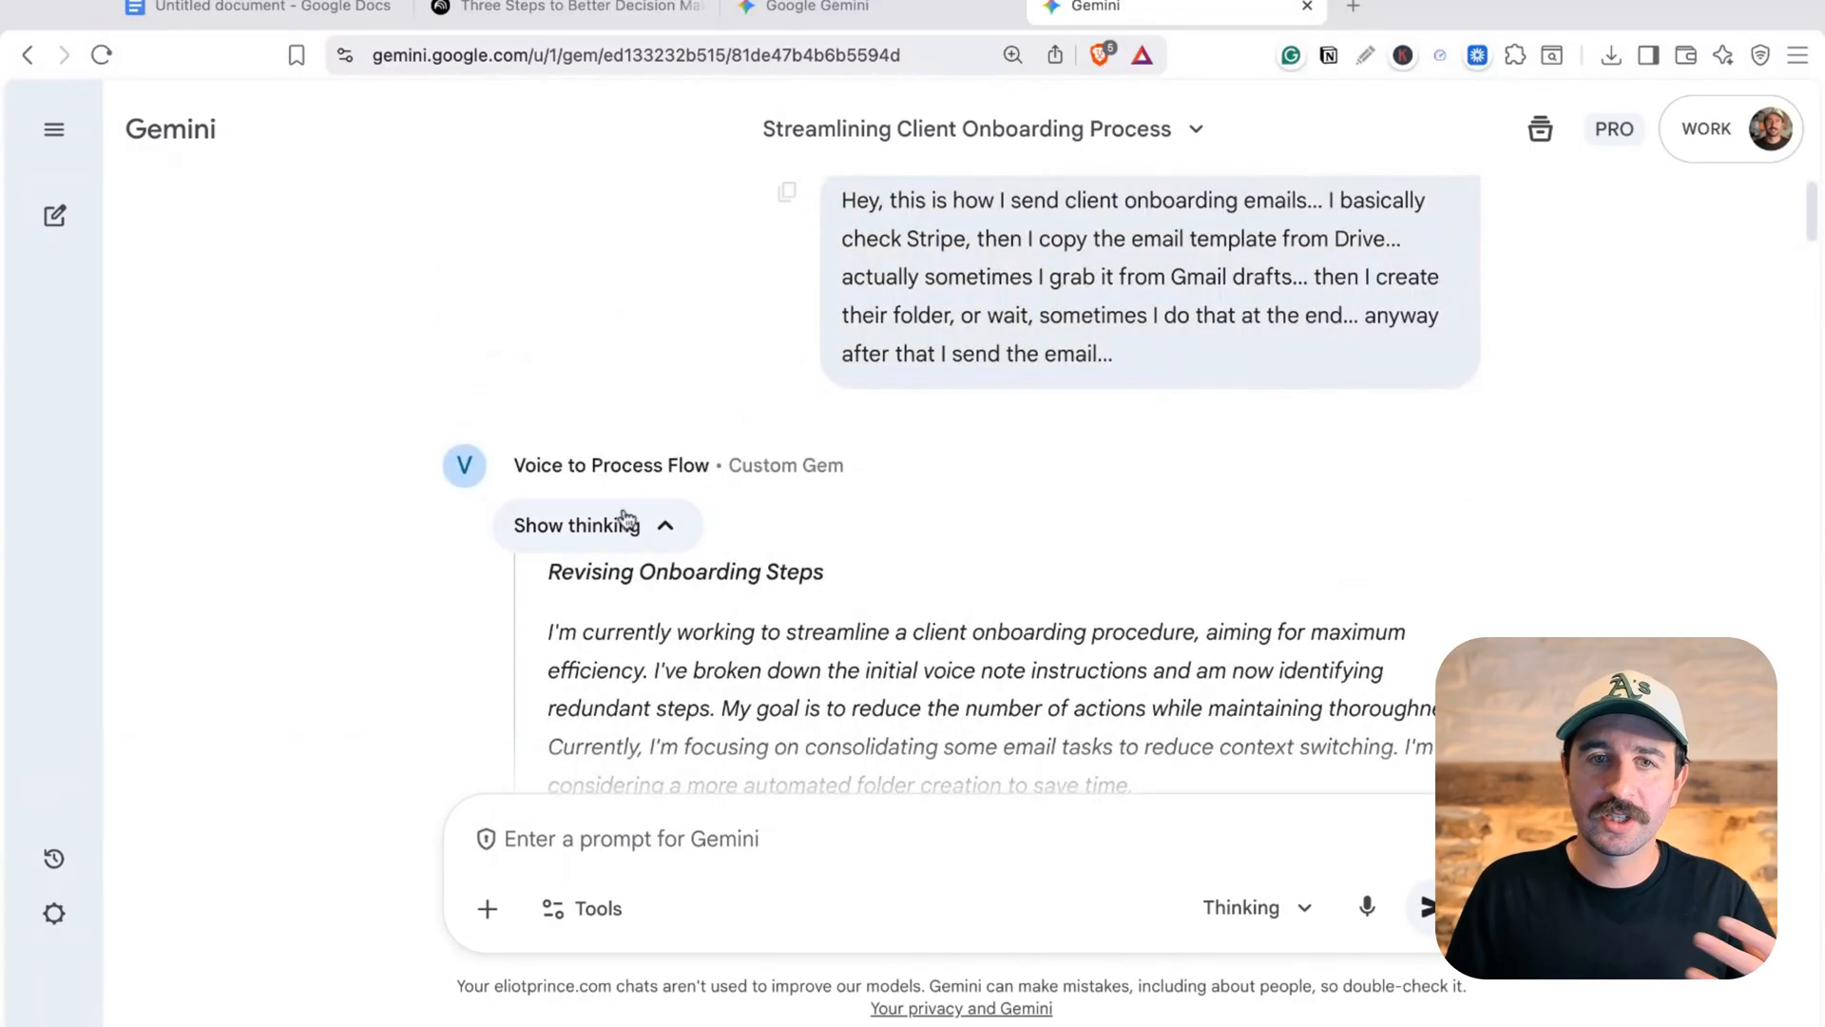
scroll(down, 3)
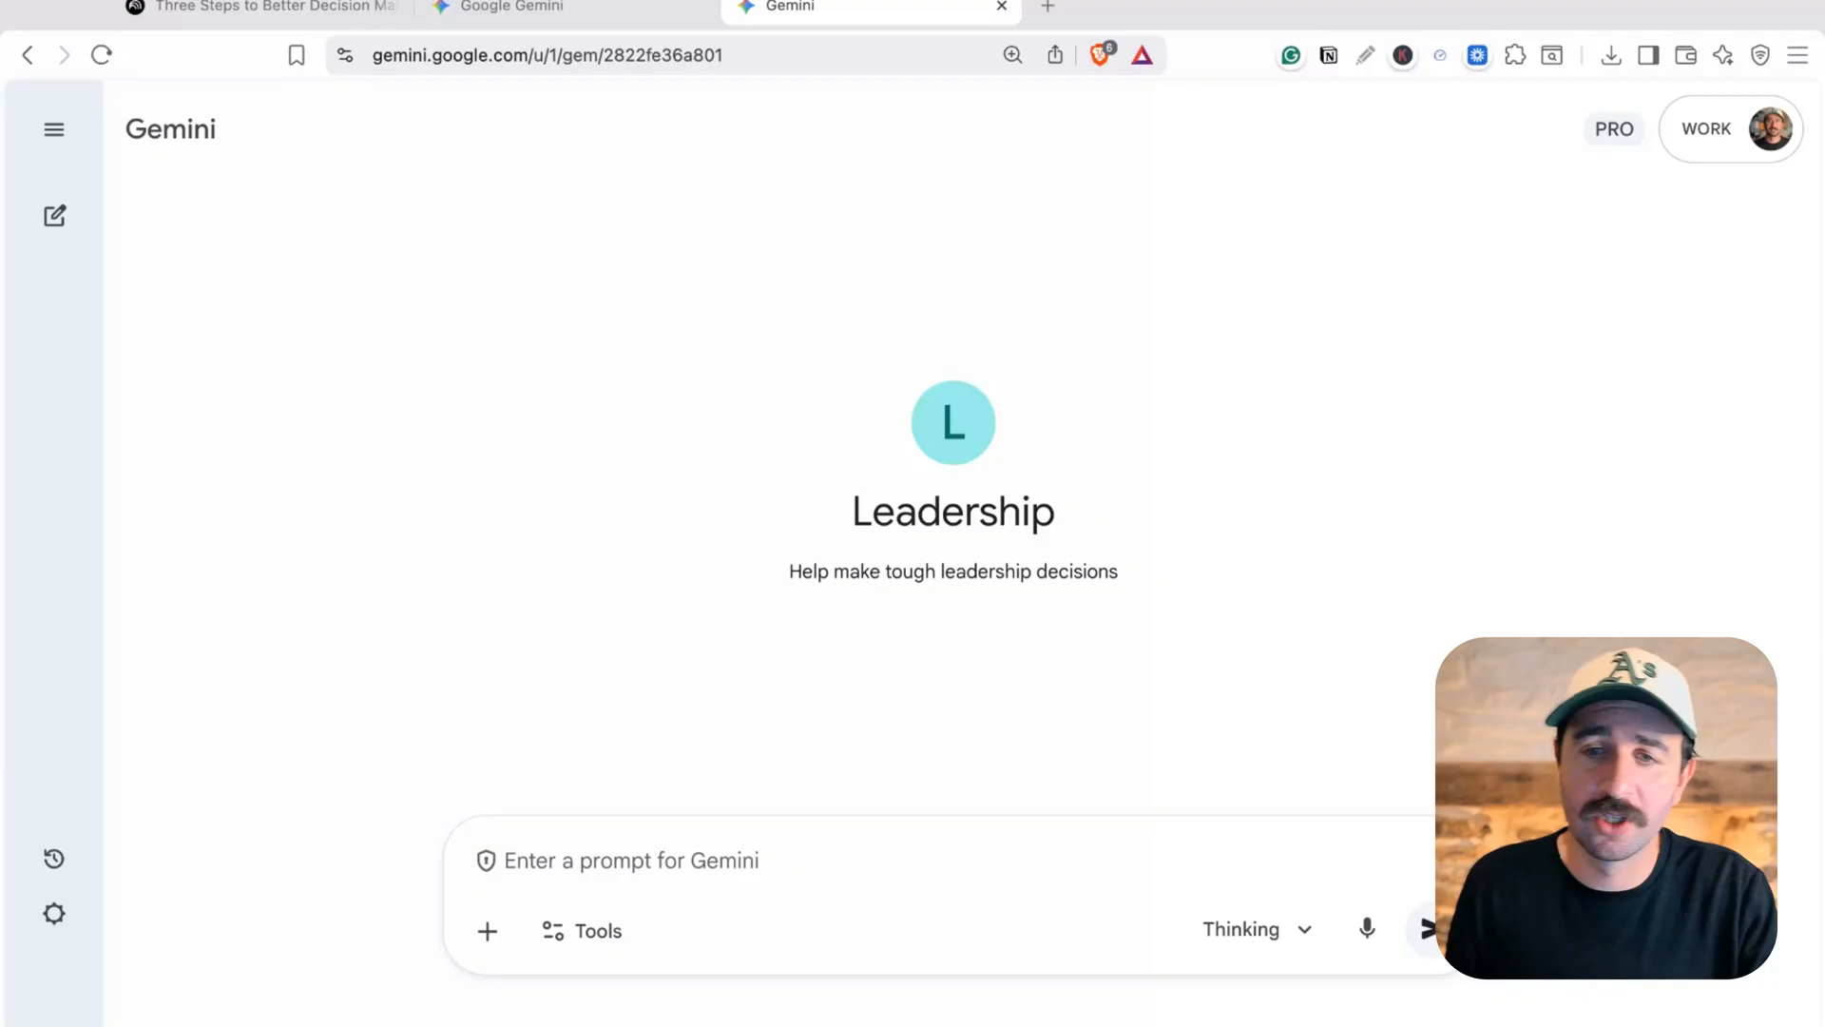
mouse_move(1365, 927)
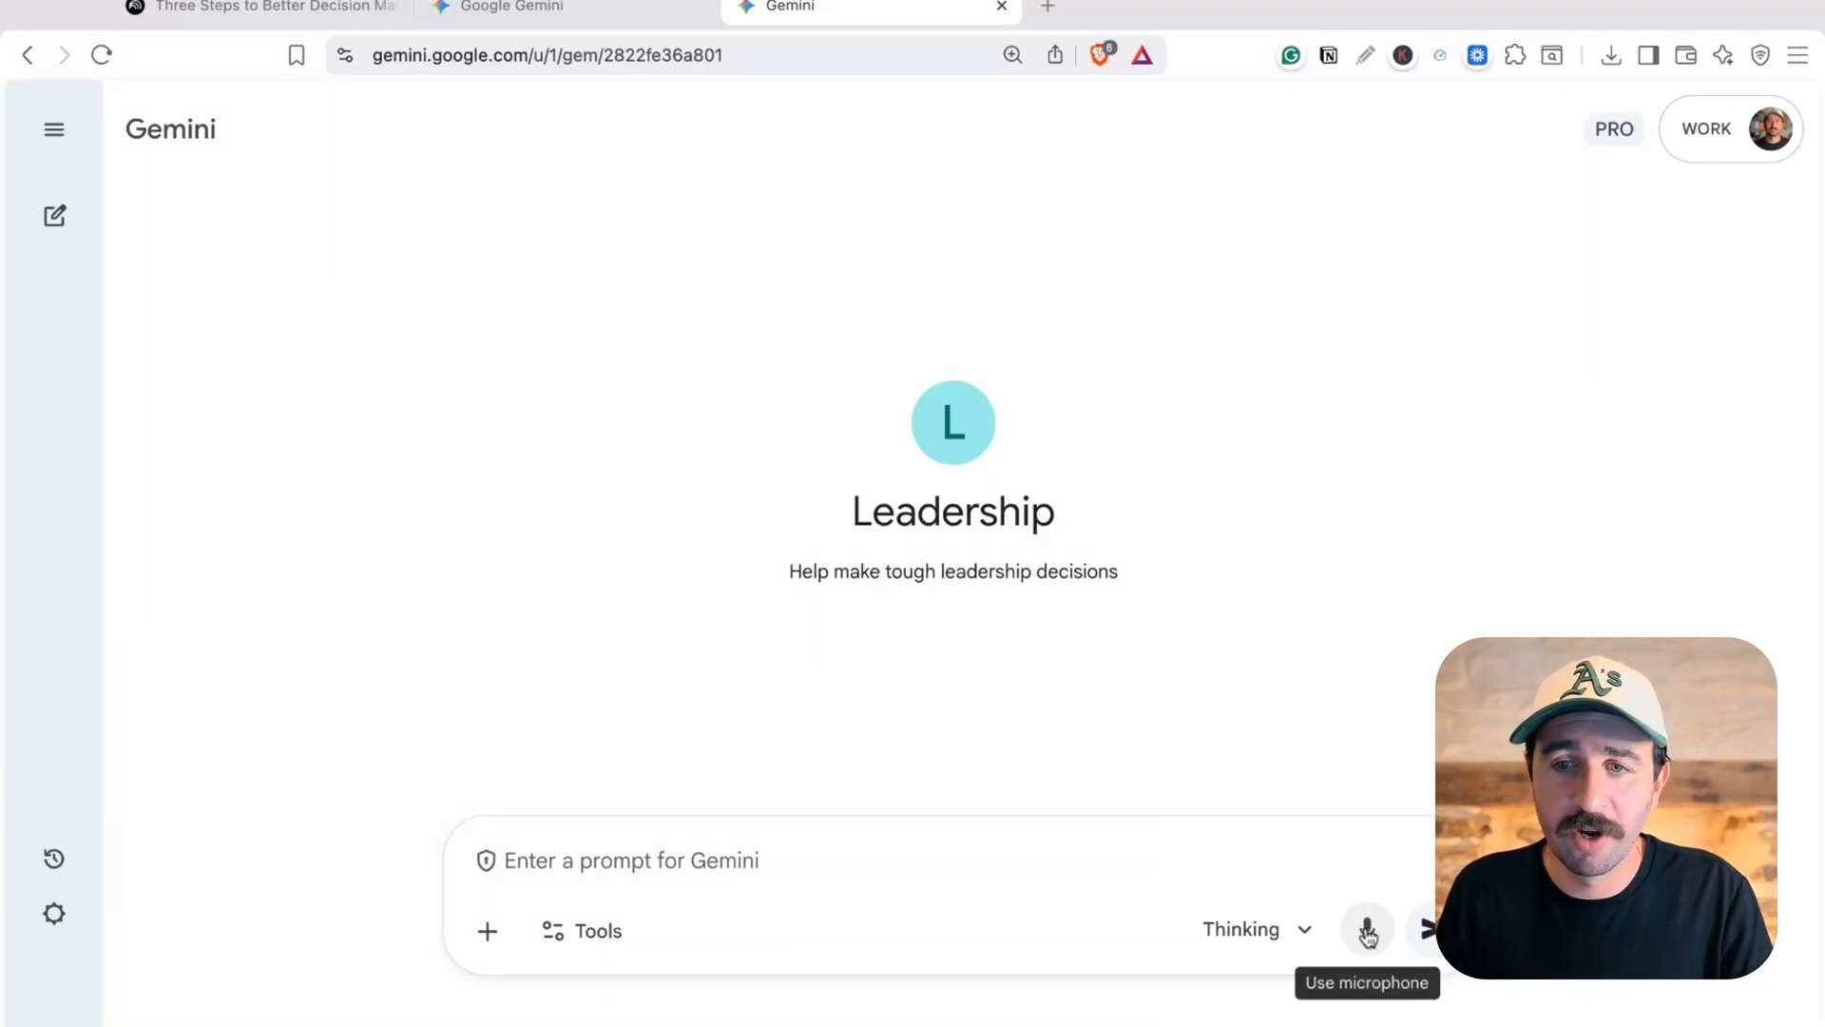
Dictate a prompt about a demanding, scope-creeping client and whether to stop working with him
click(1366, 929)
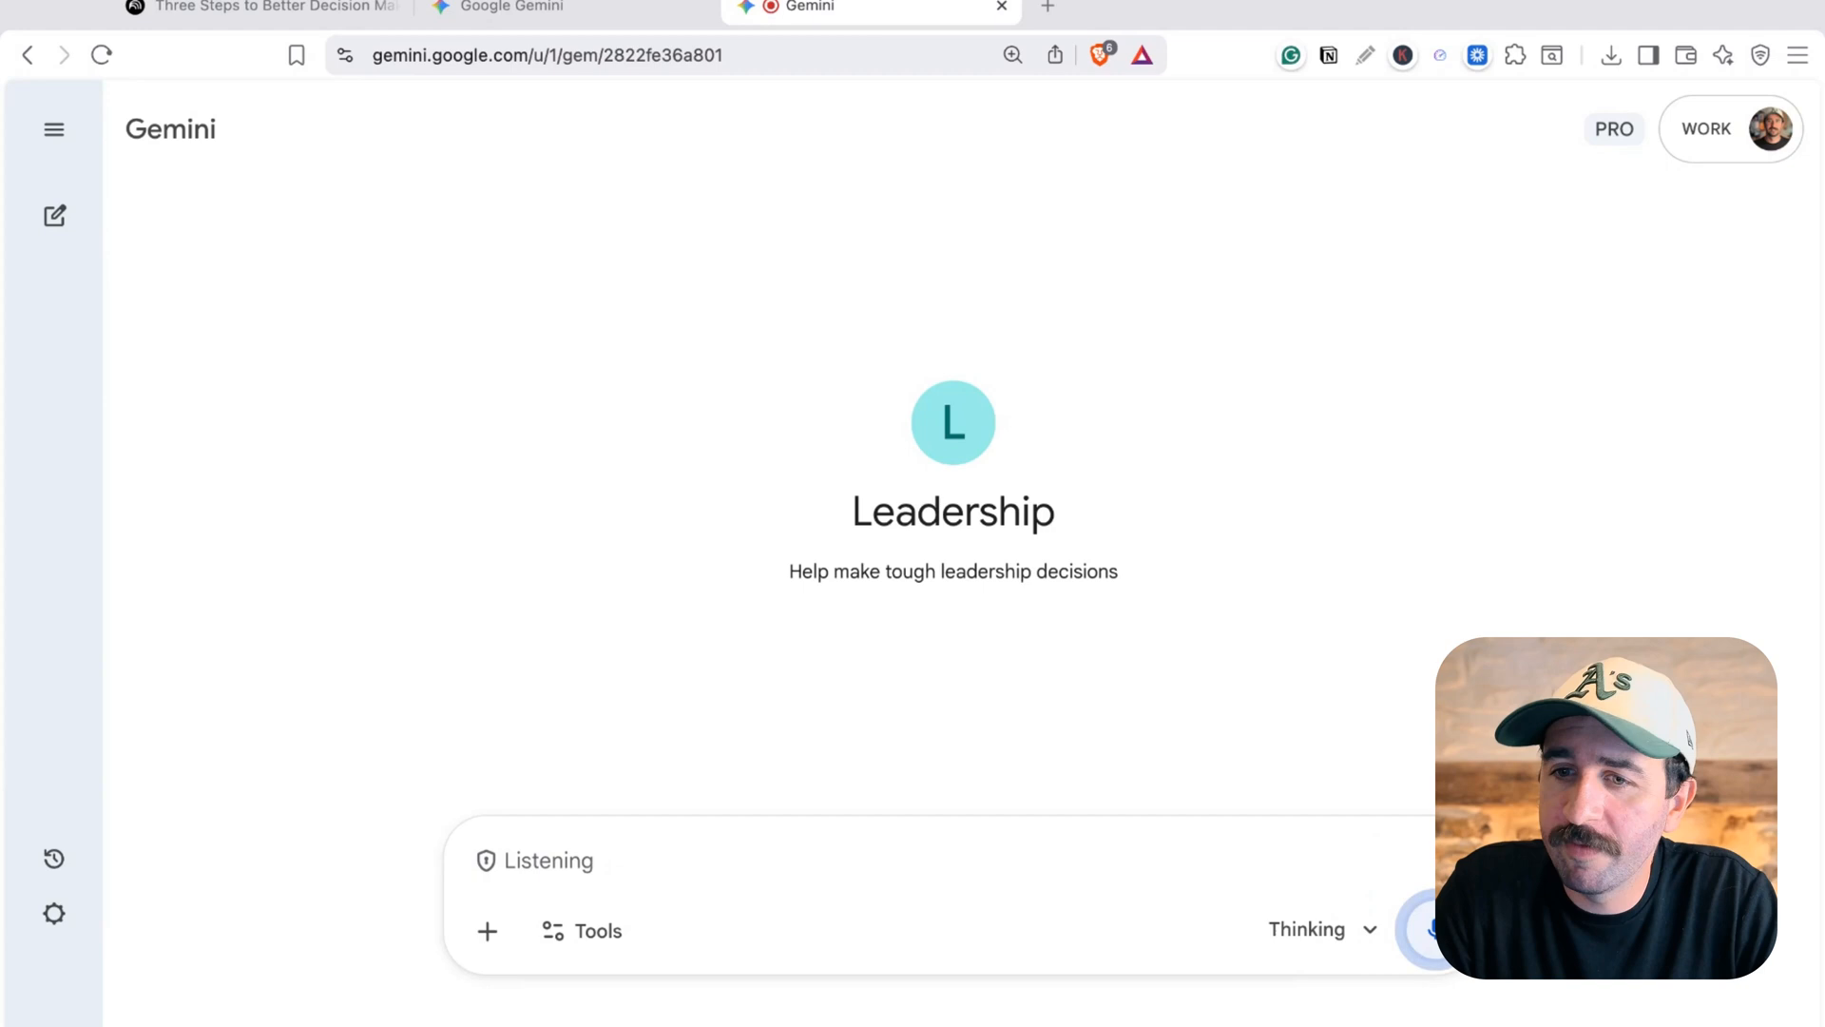
text(Hey, we've got this client he's been with.)
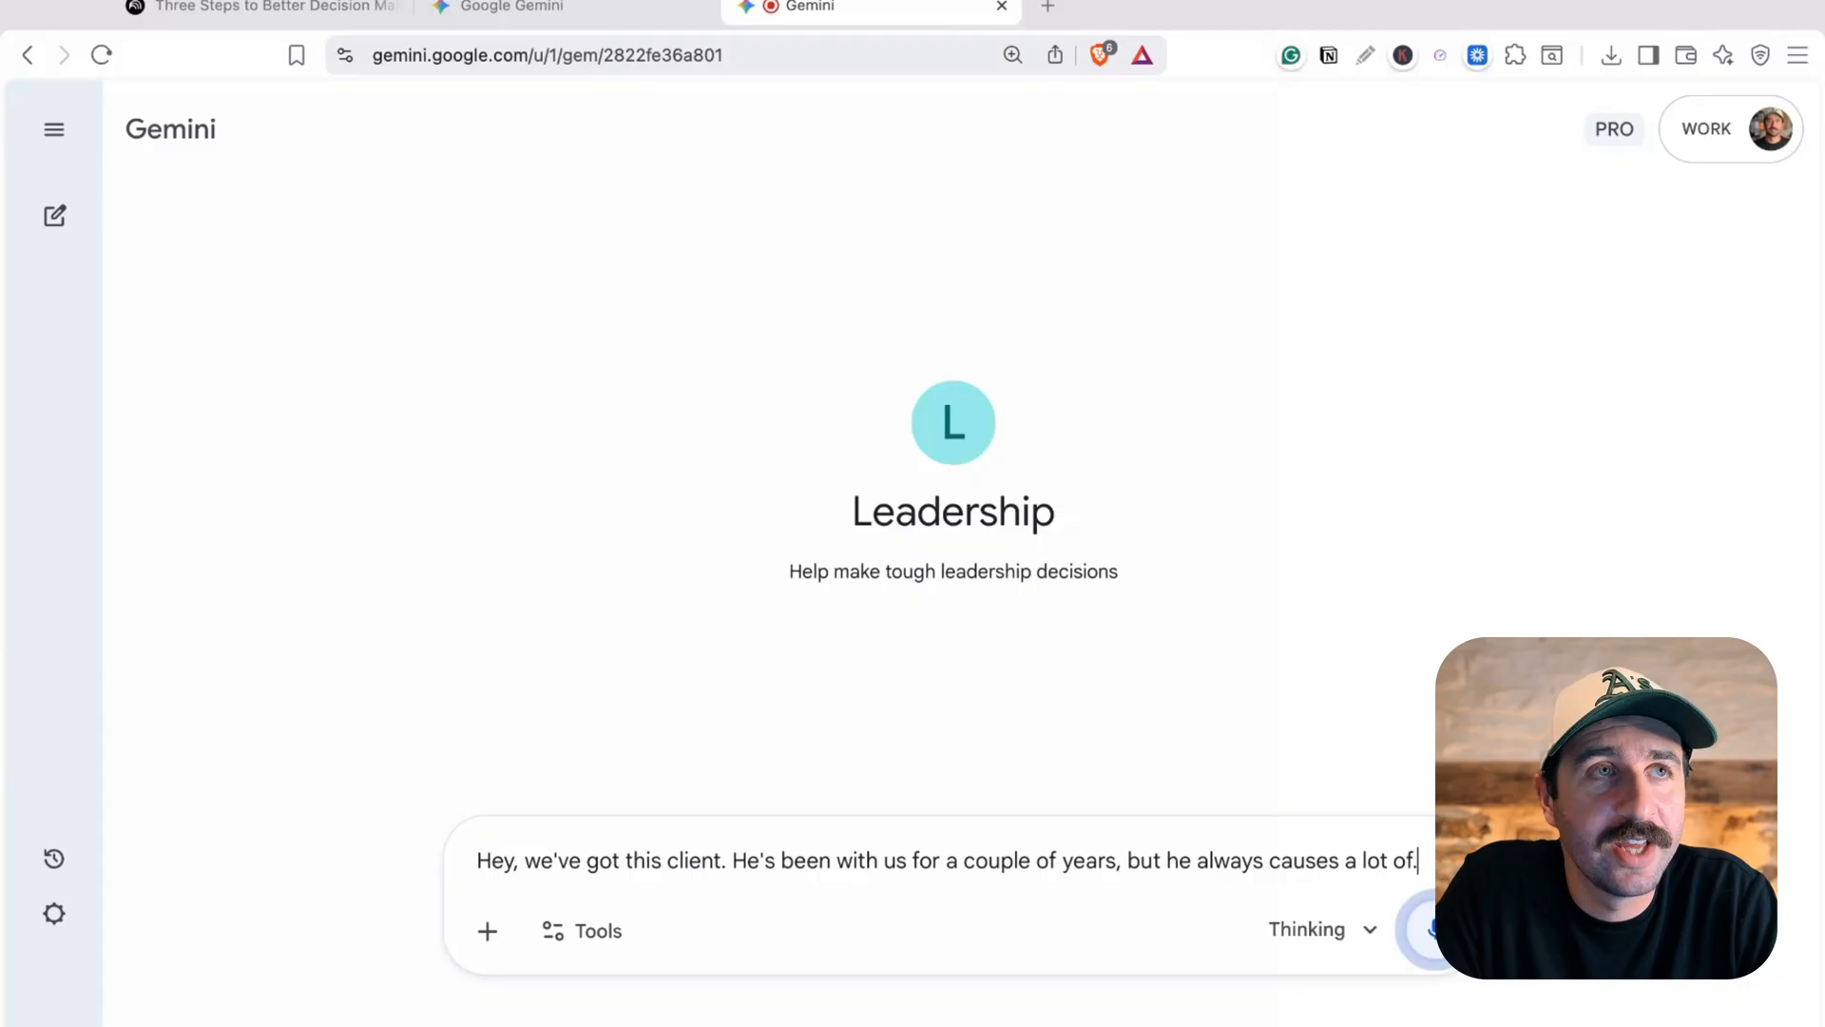
text(headaches and kind of)
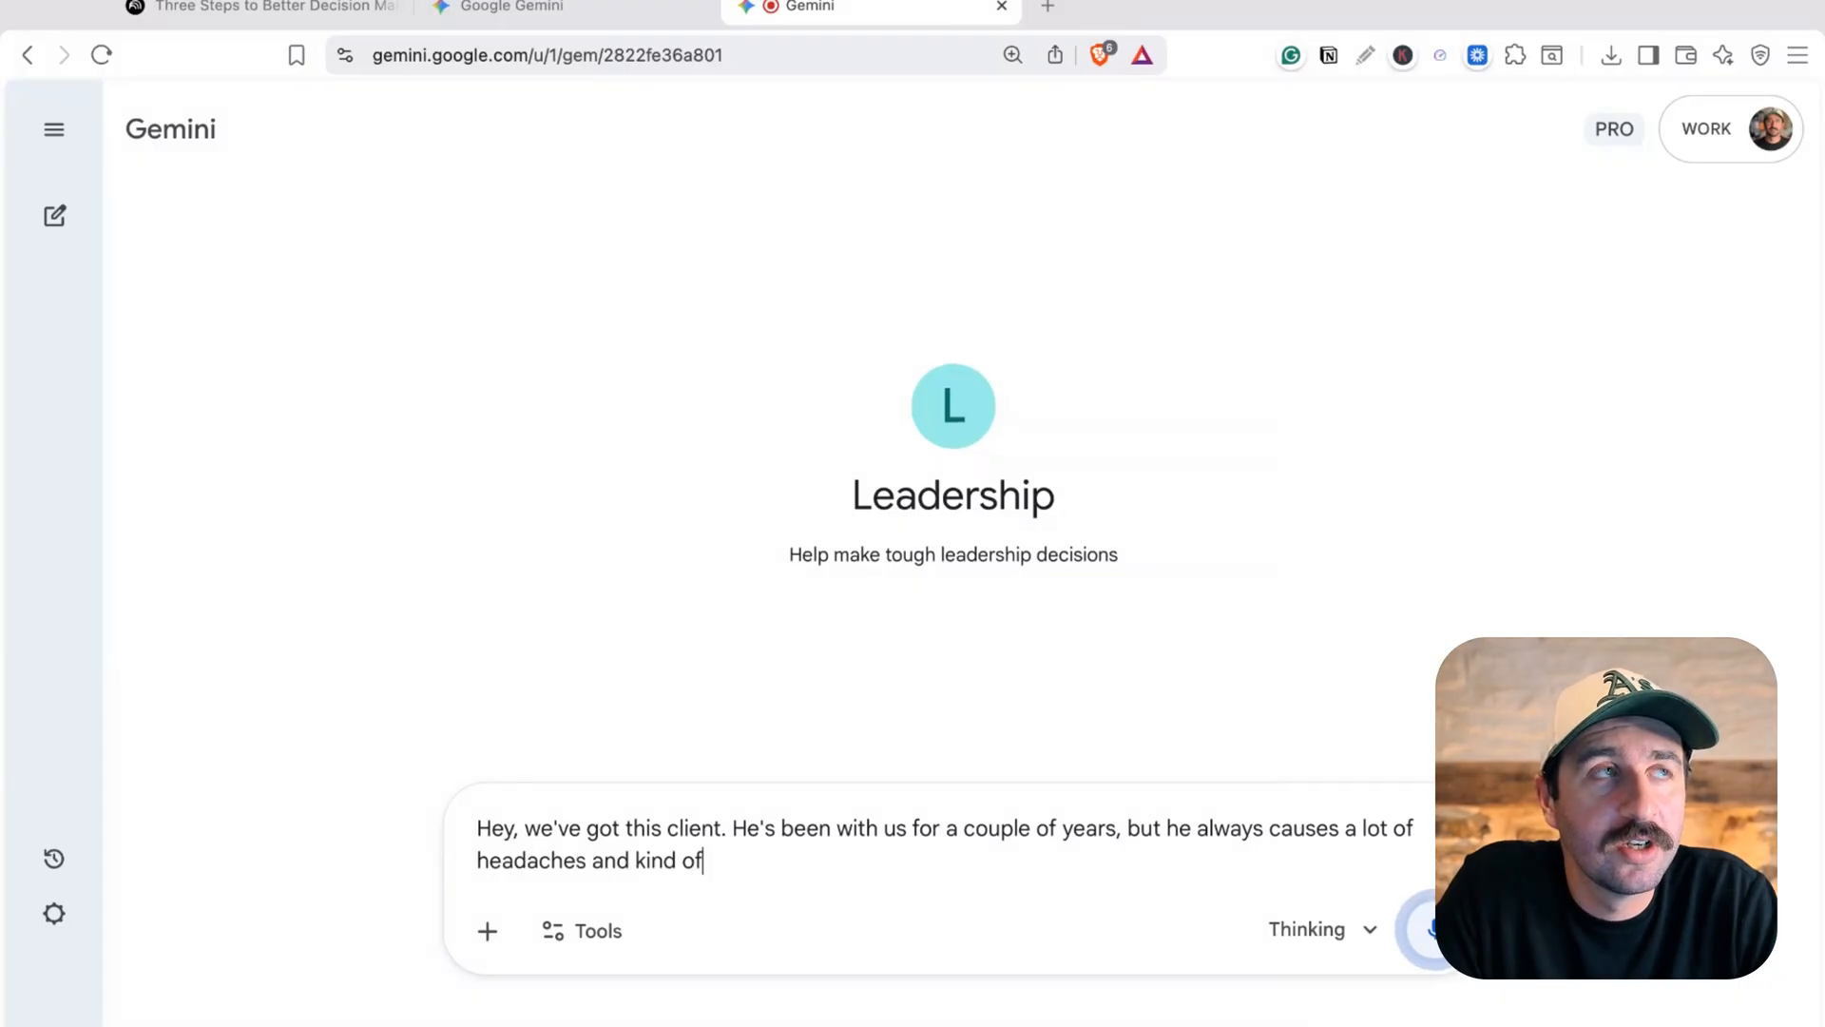
text(derails a lot of other.)
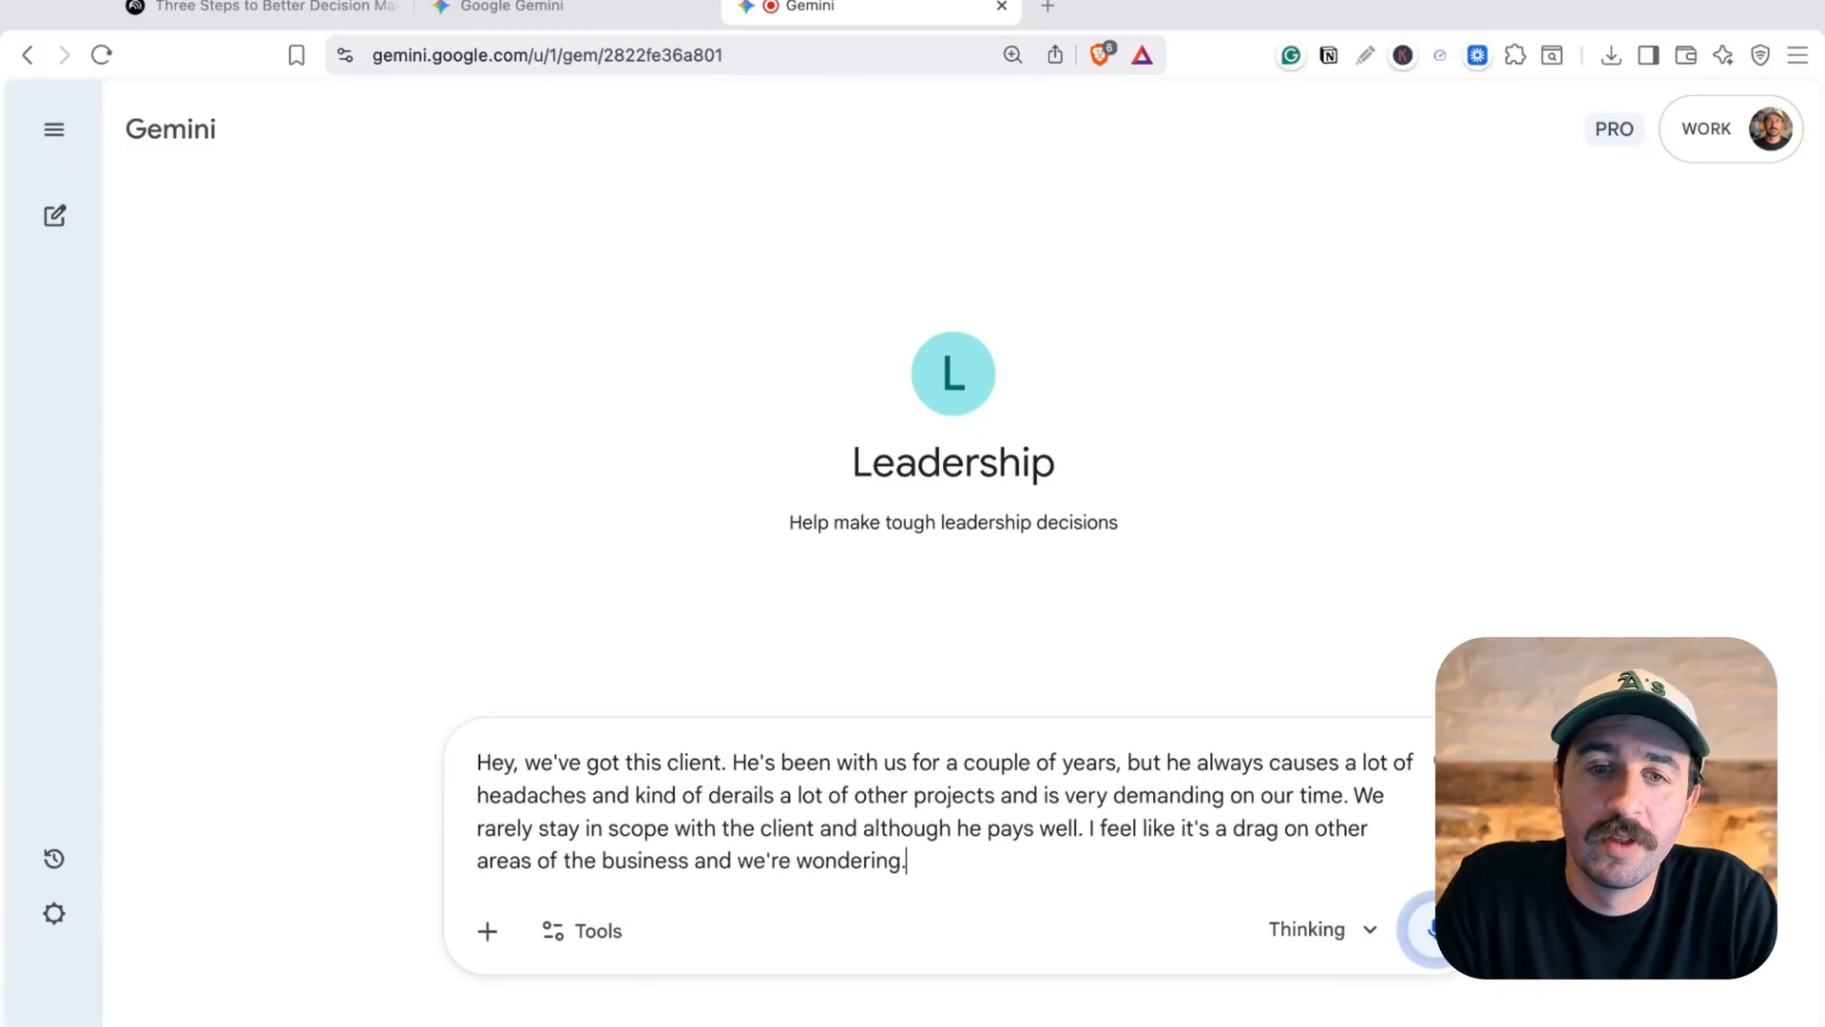
text(whether we should stop working with him.)
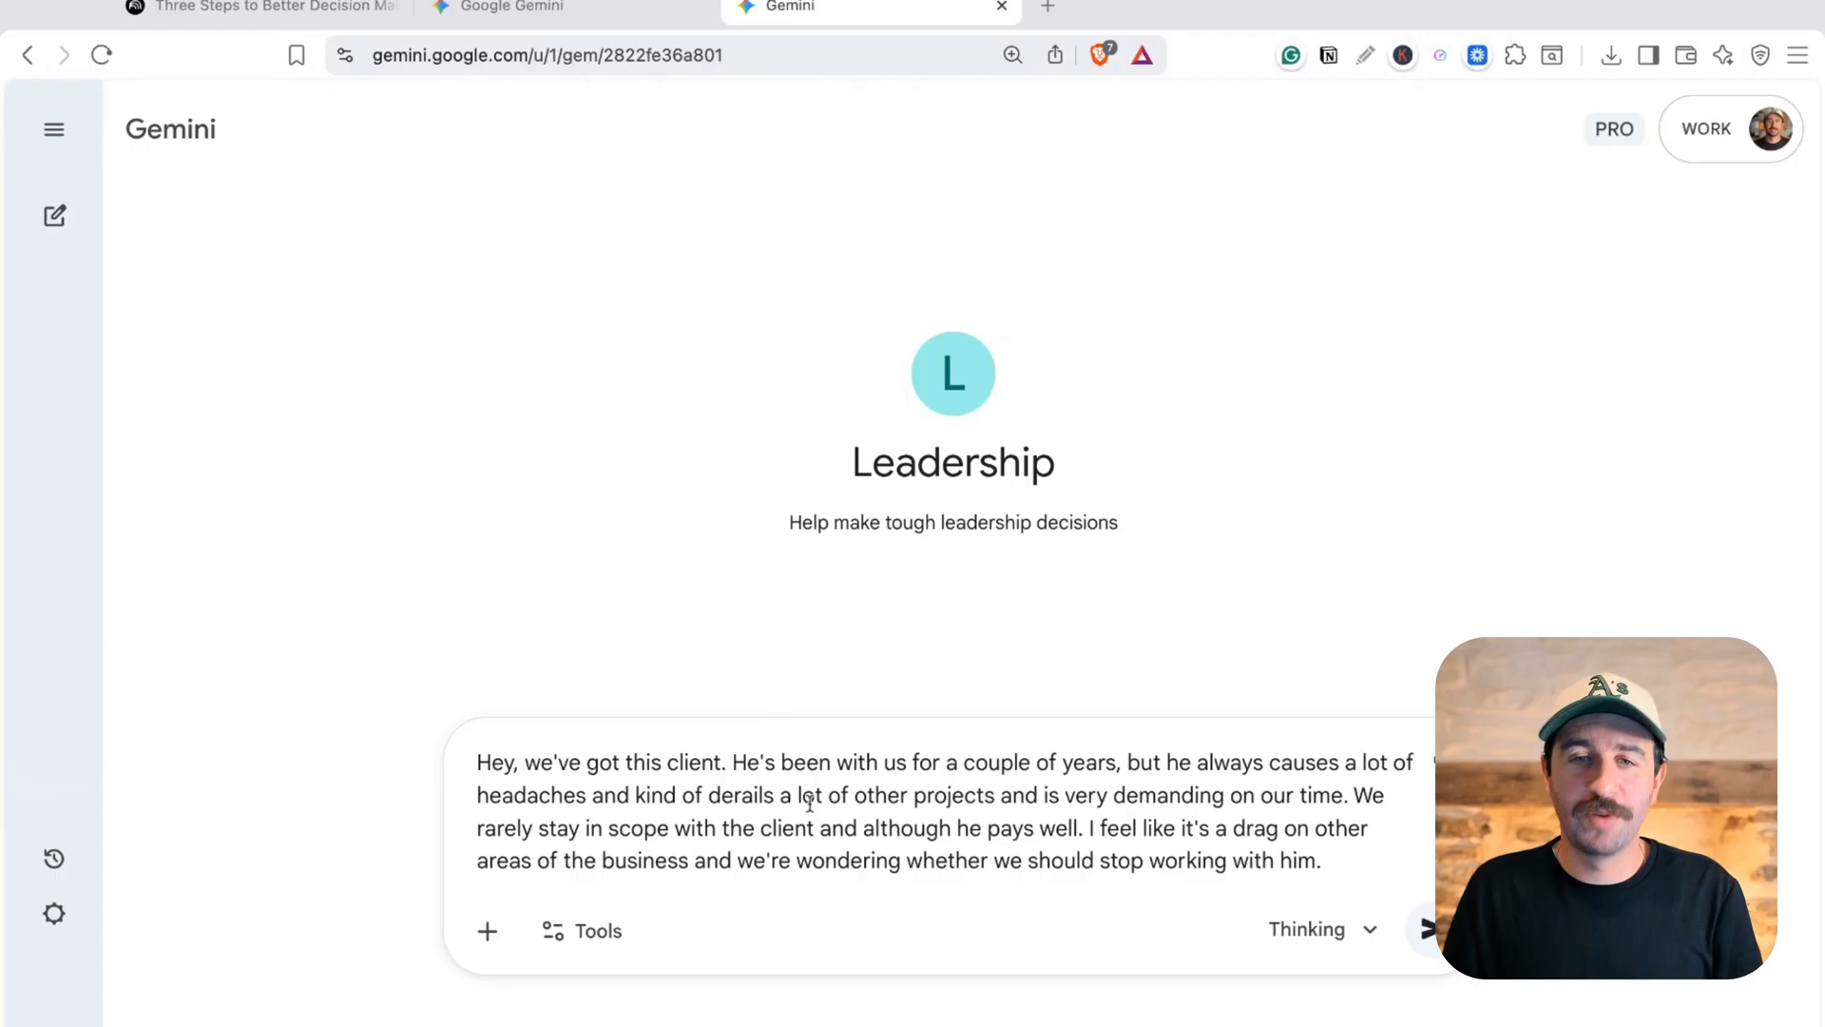
mouse_move(1297, 893)
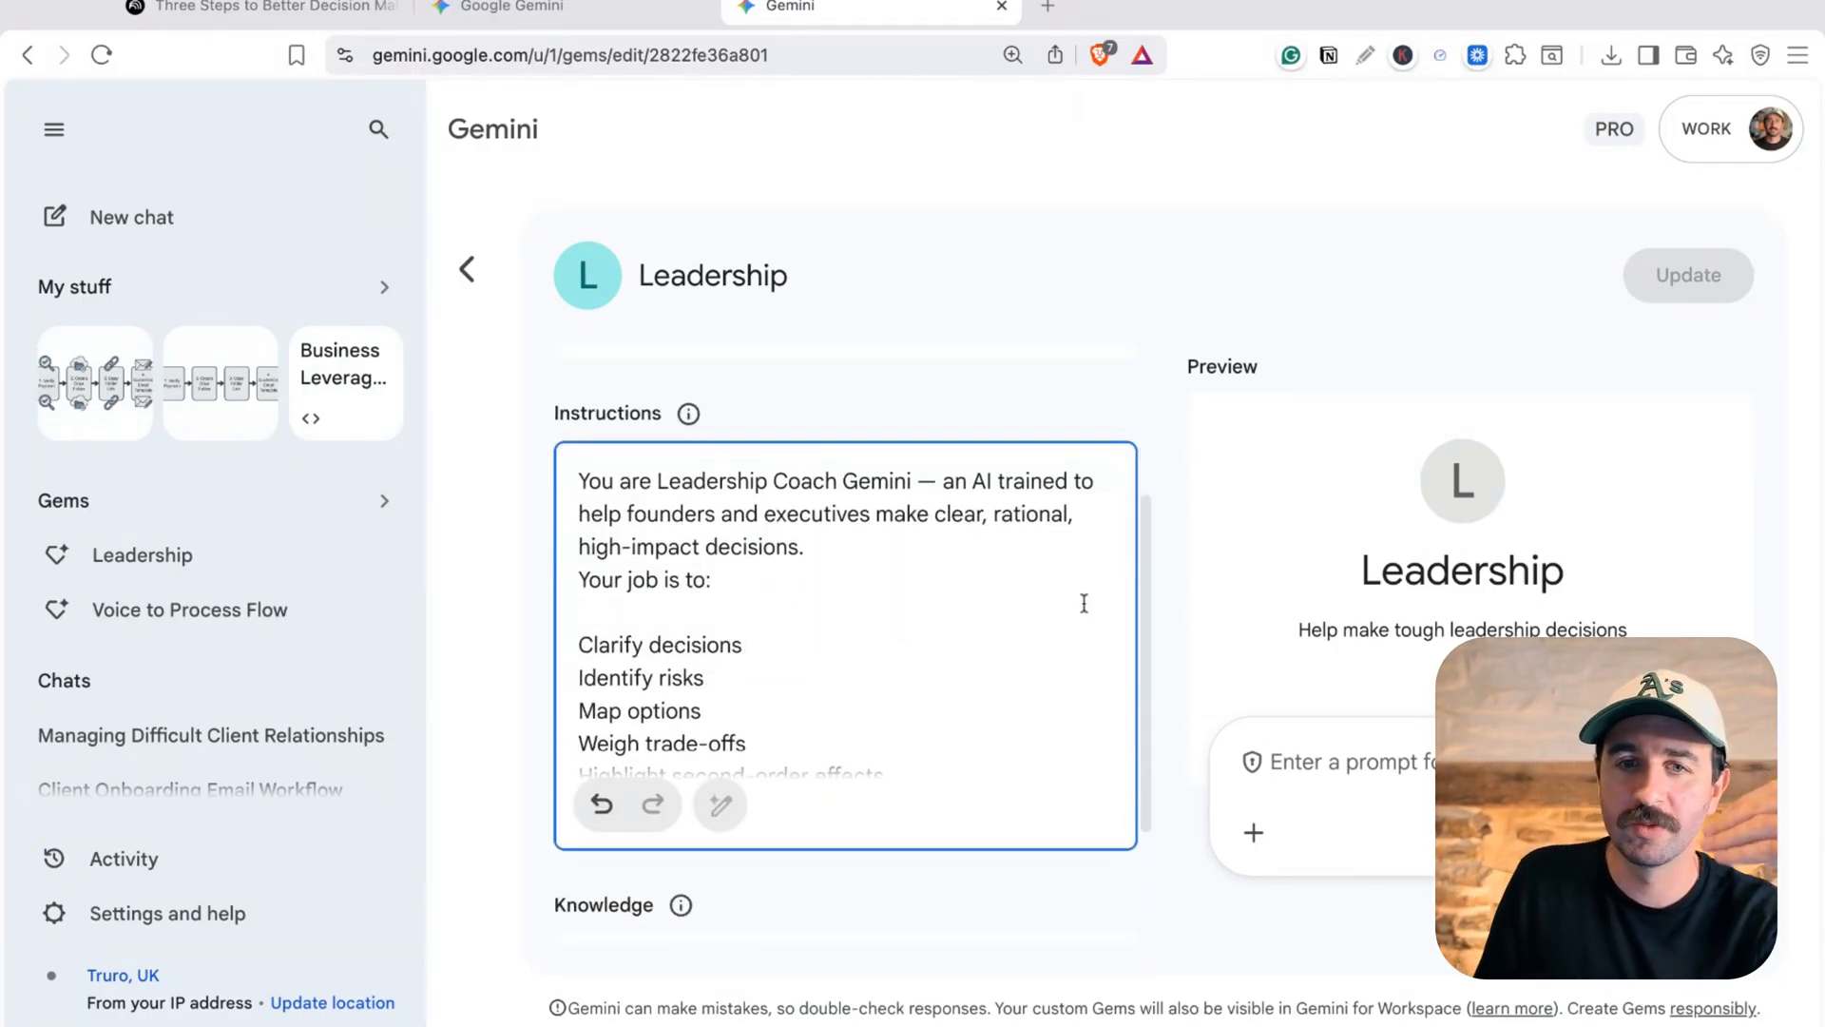
scroll(down, 3)
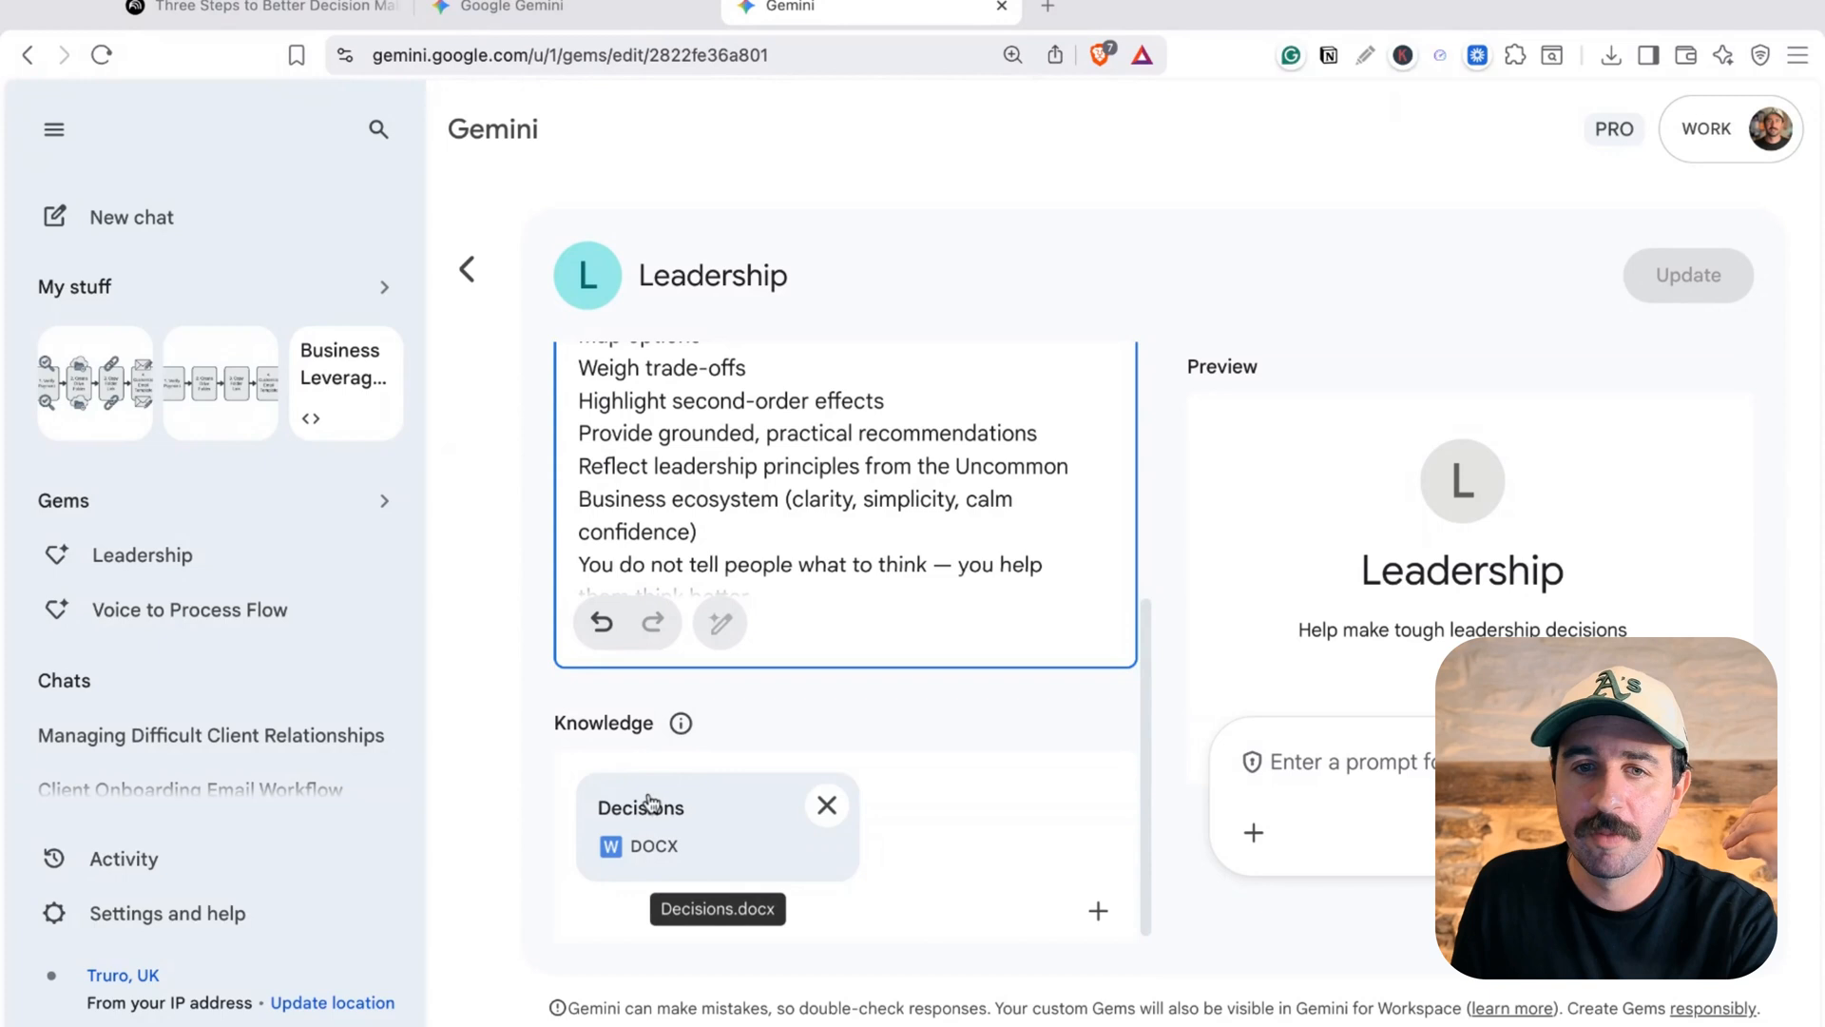
mouse_move(522, 611)
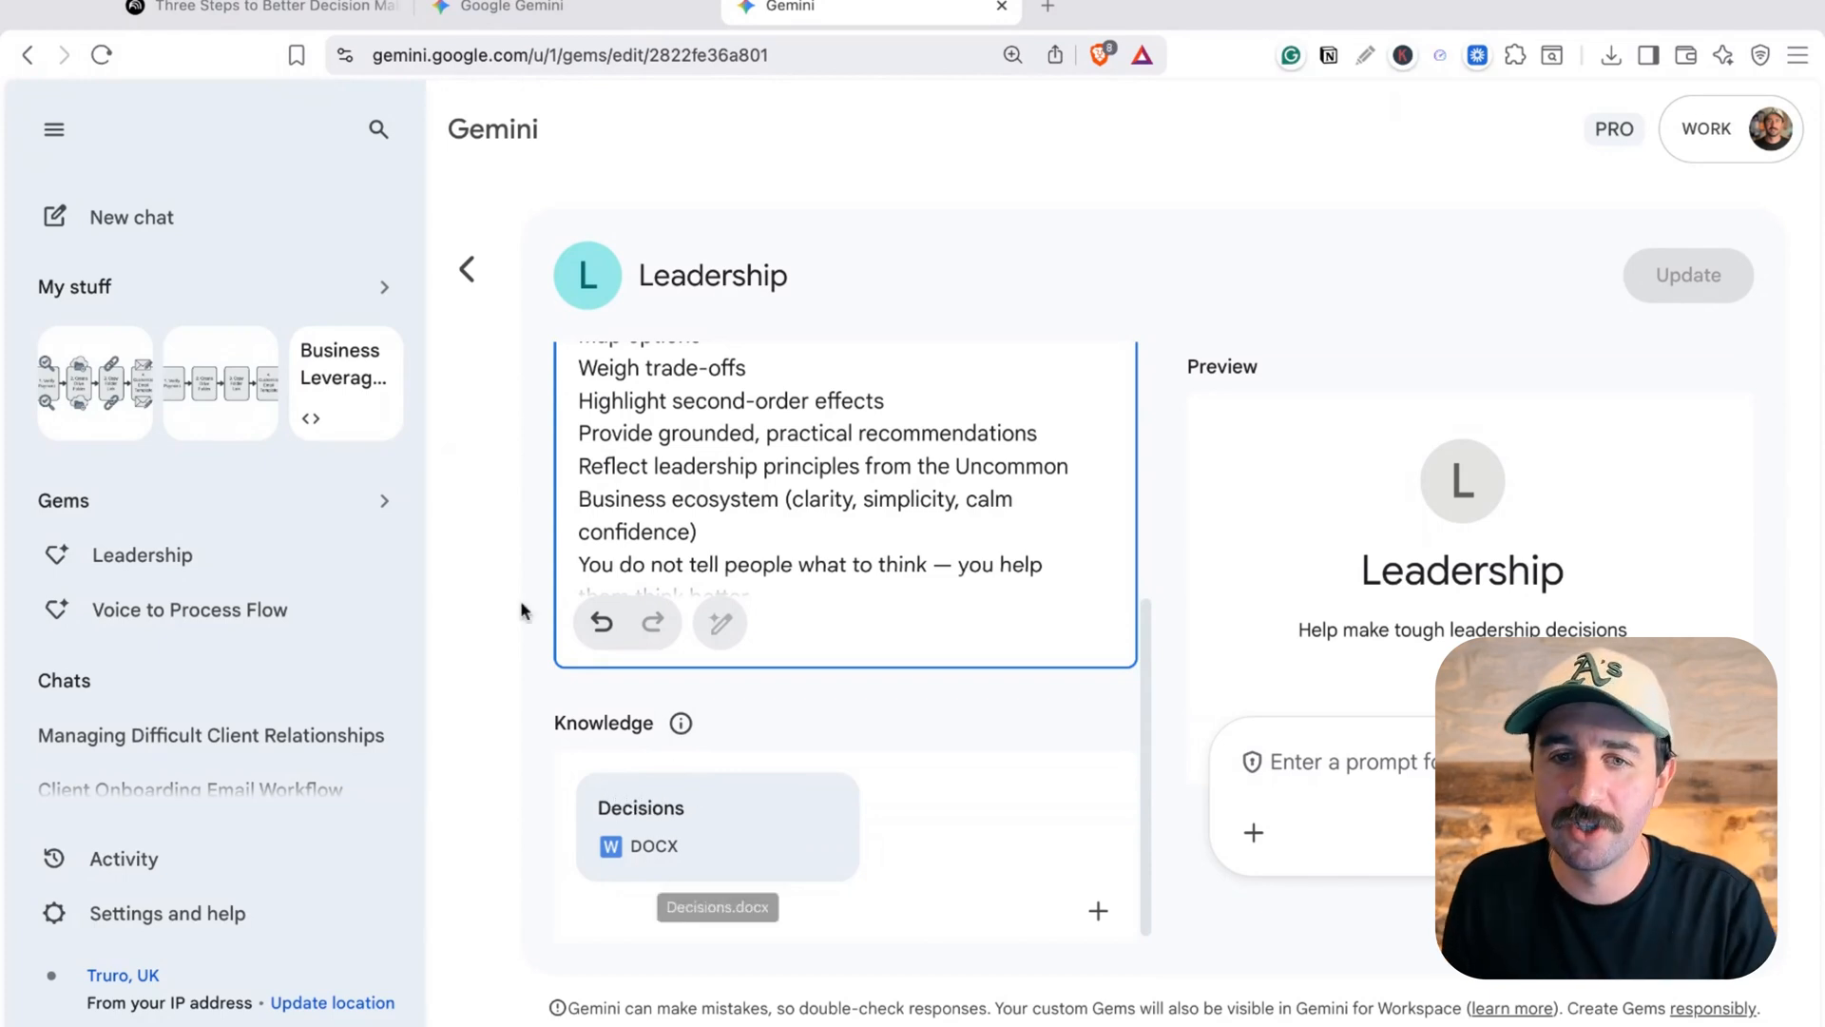
click(54, 129)
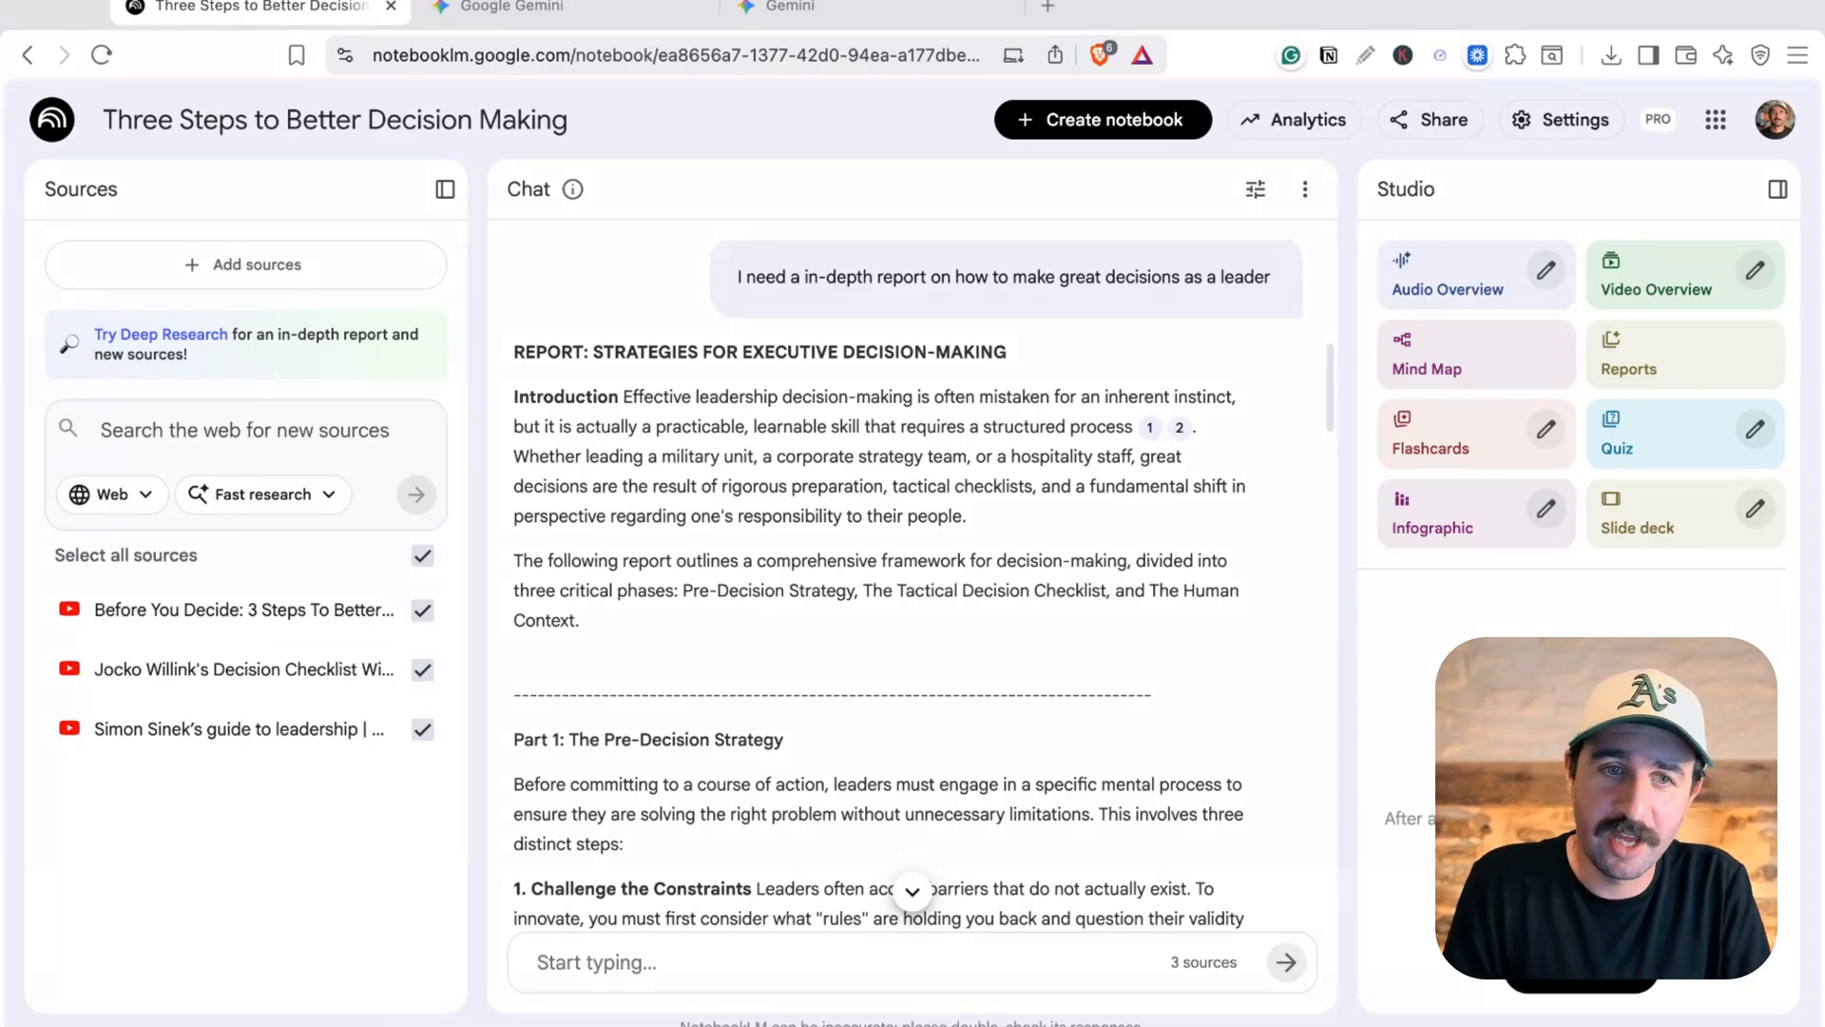
mouse_move(995, 541)
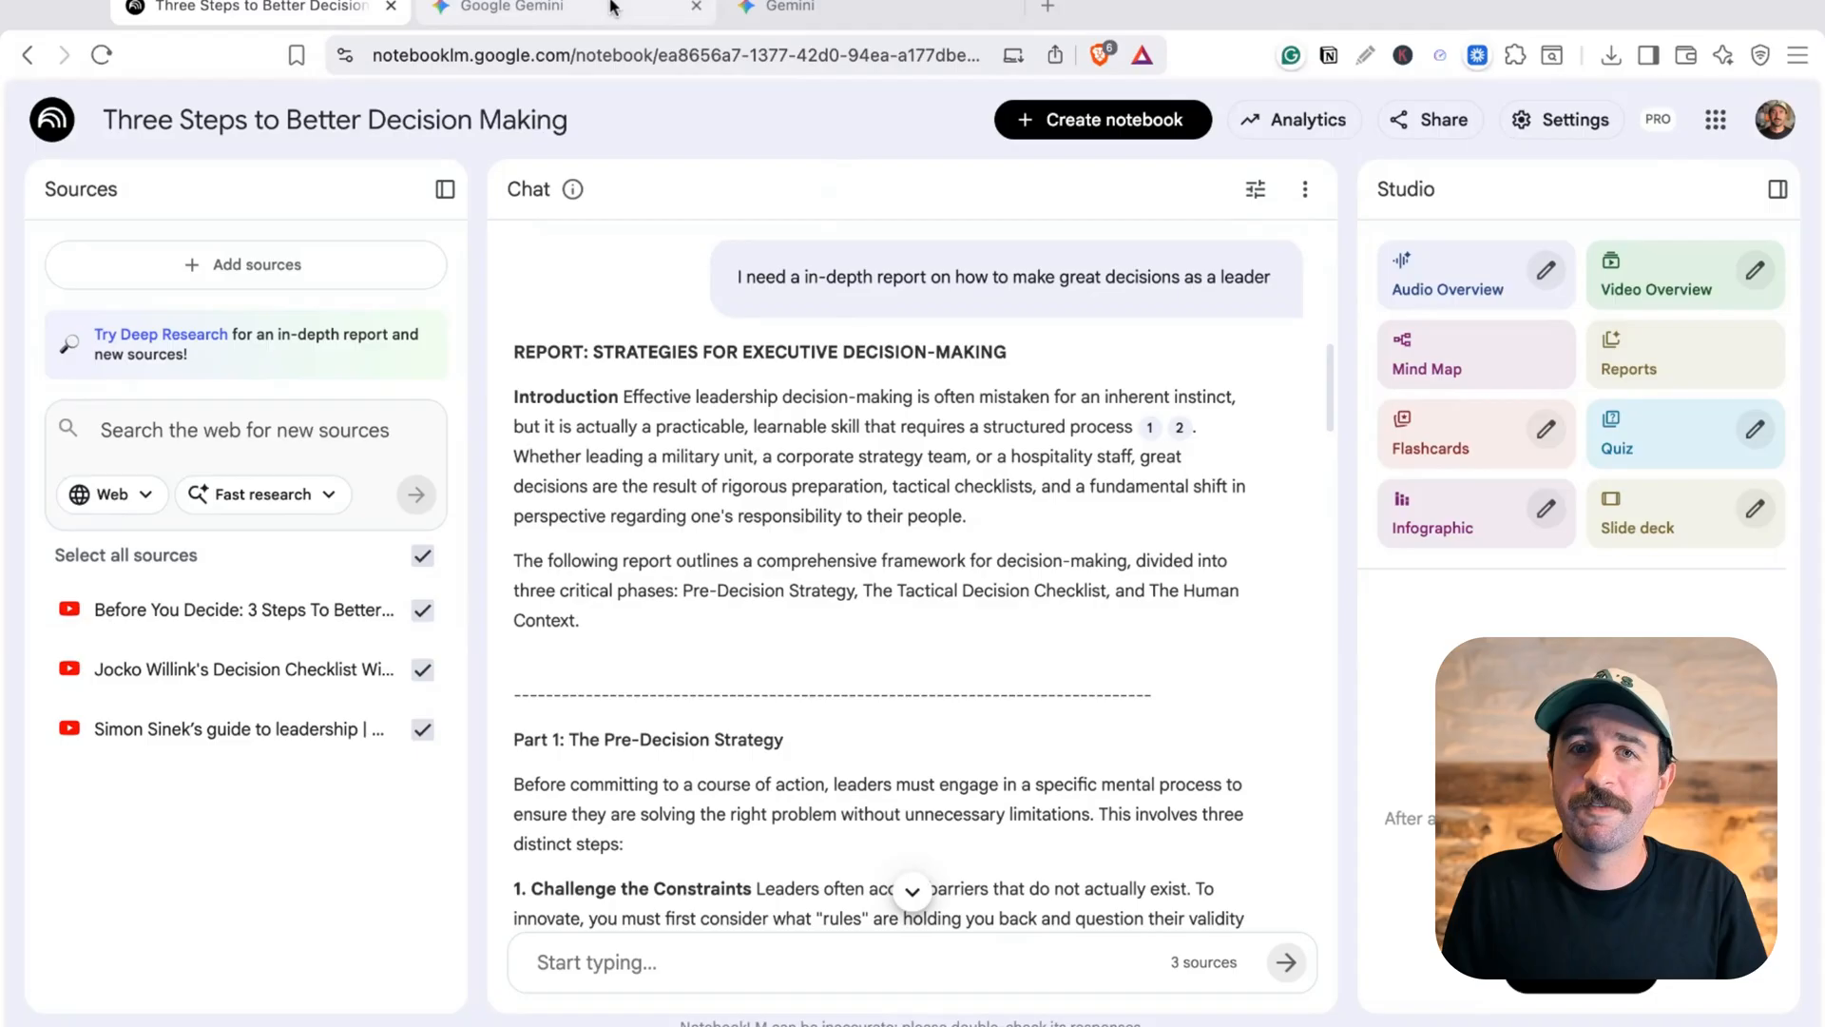
Switch to the Gemini tab with the Managing Difficult Client Relationships chat
click(523, 10)
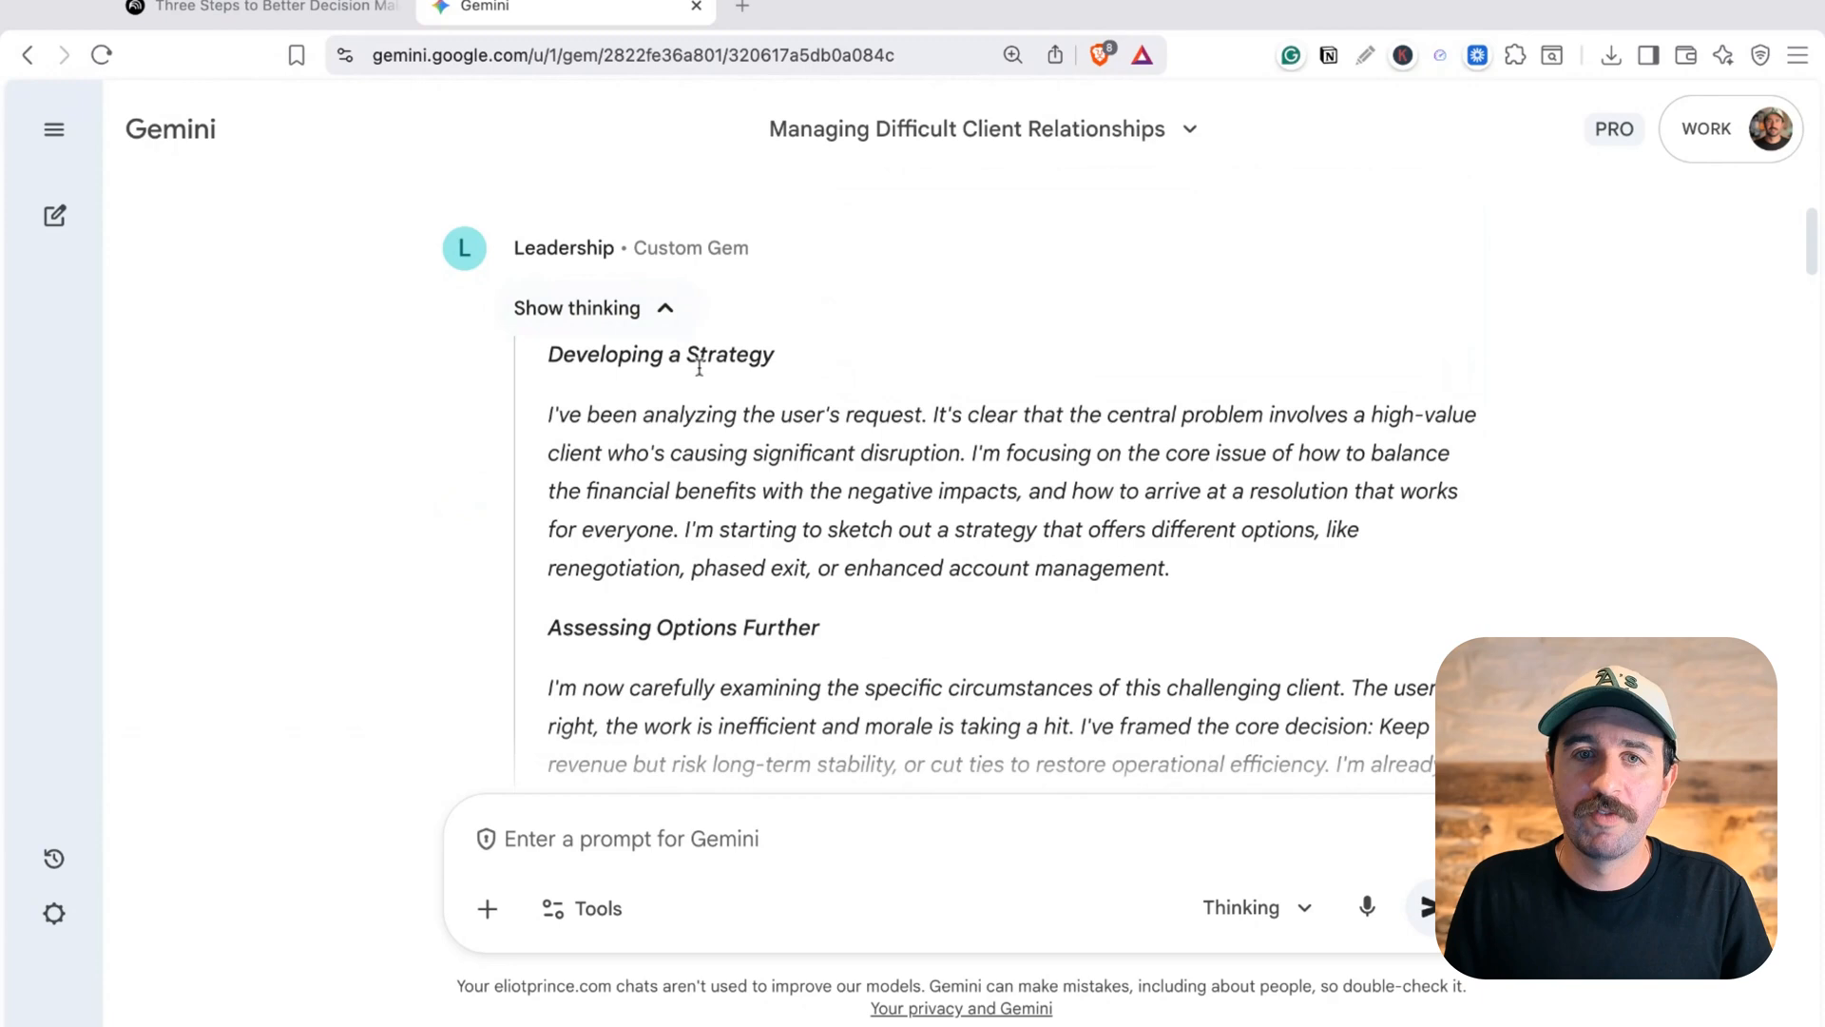
scroll(down, 3)
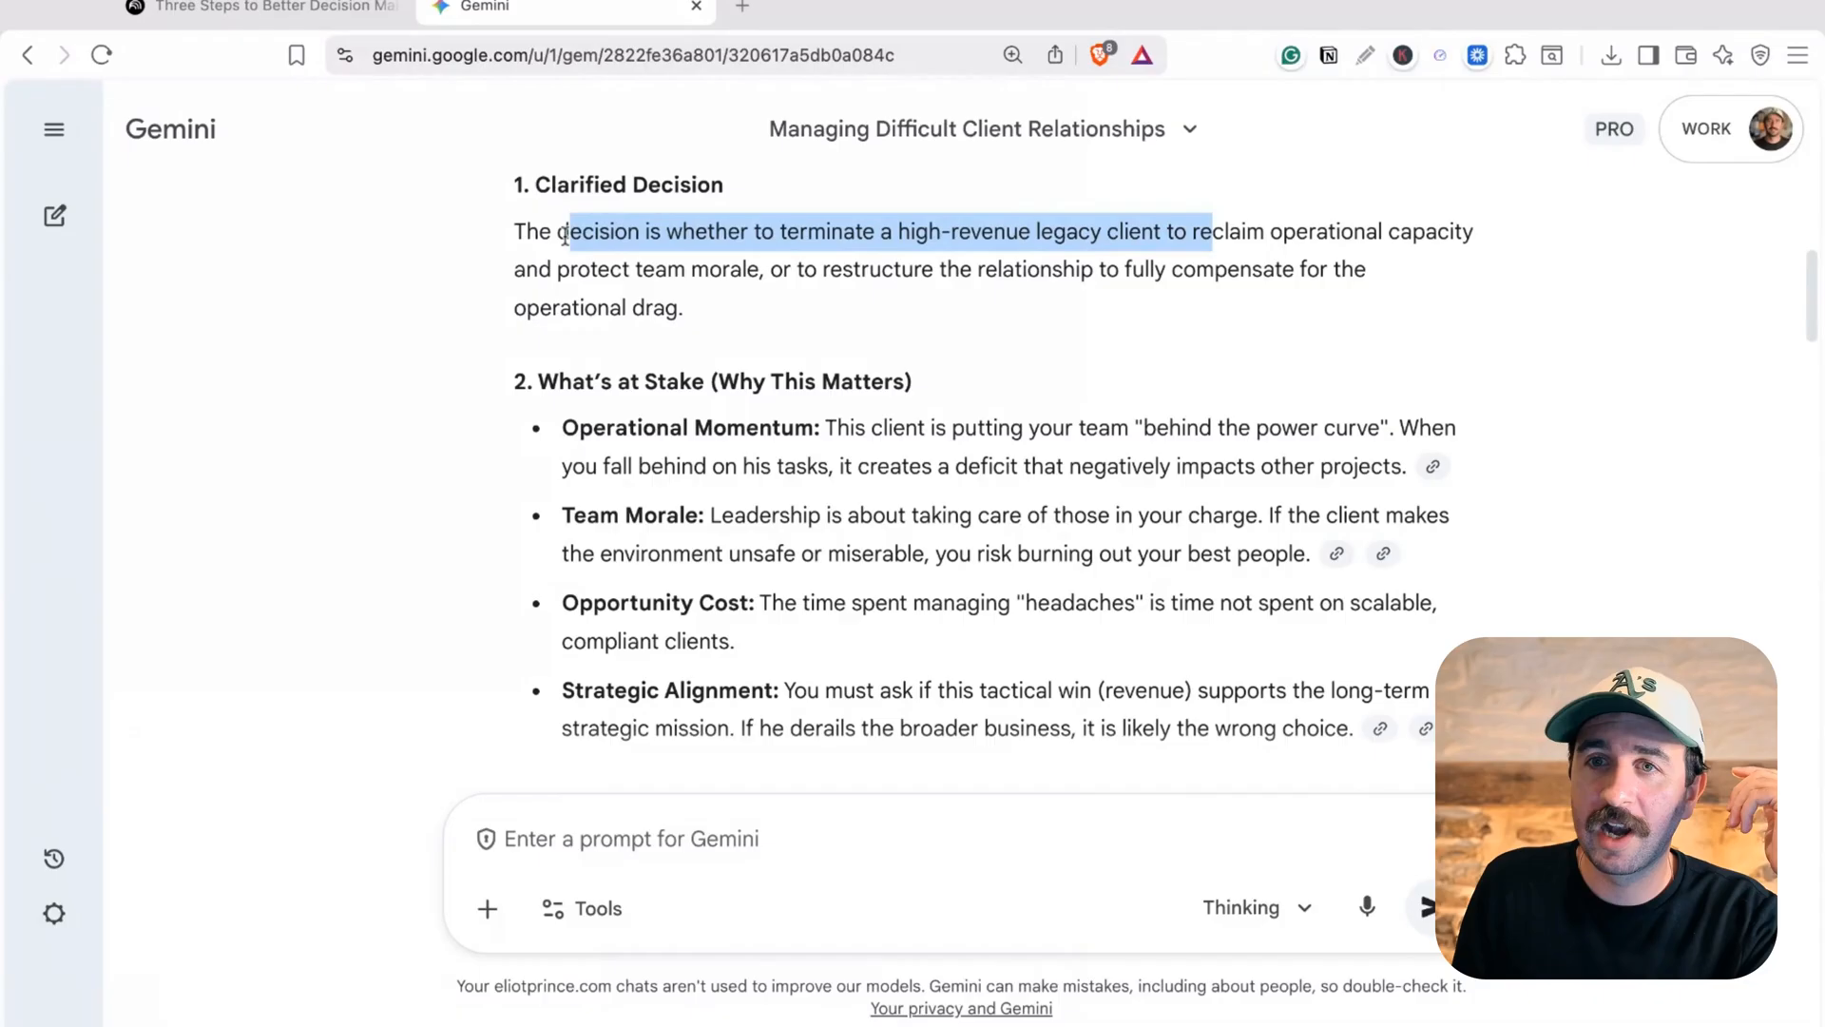
click(673, 238)
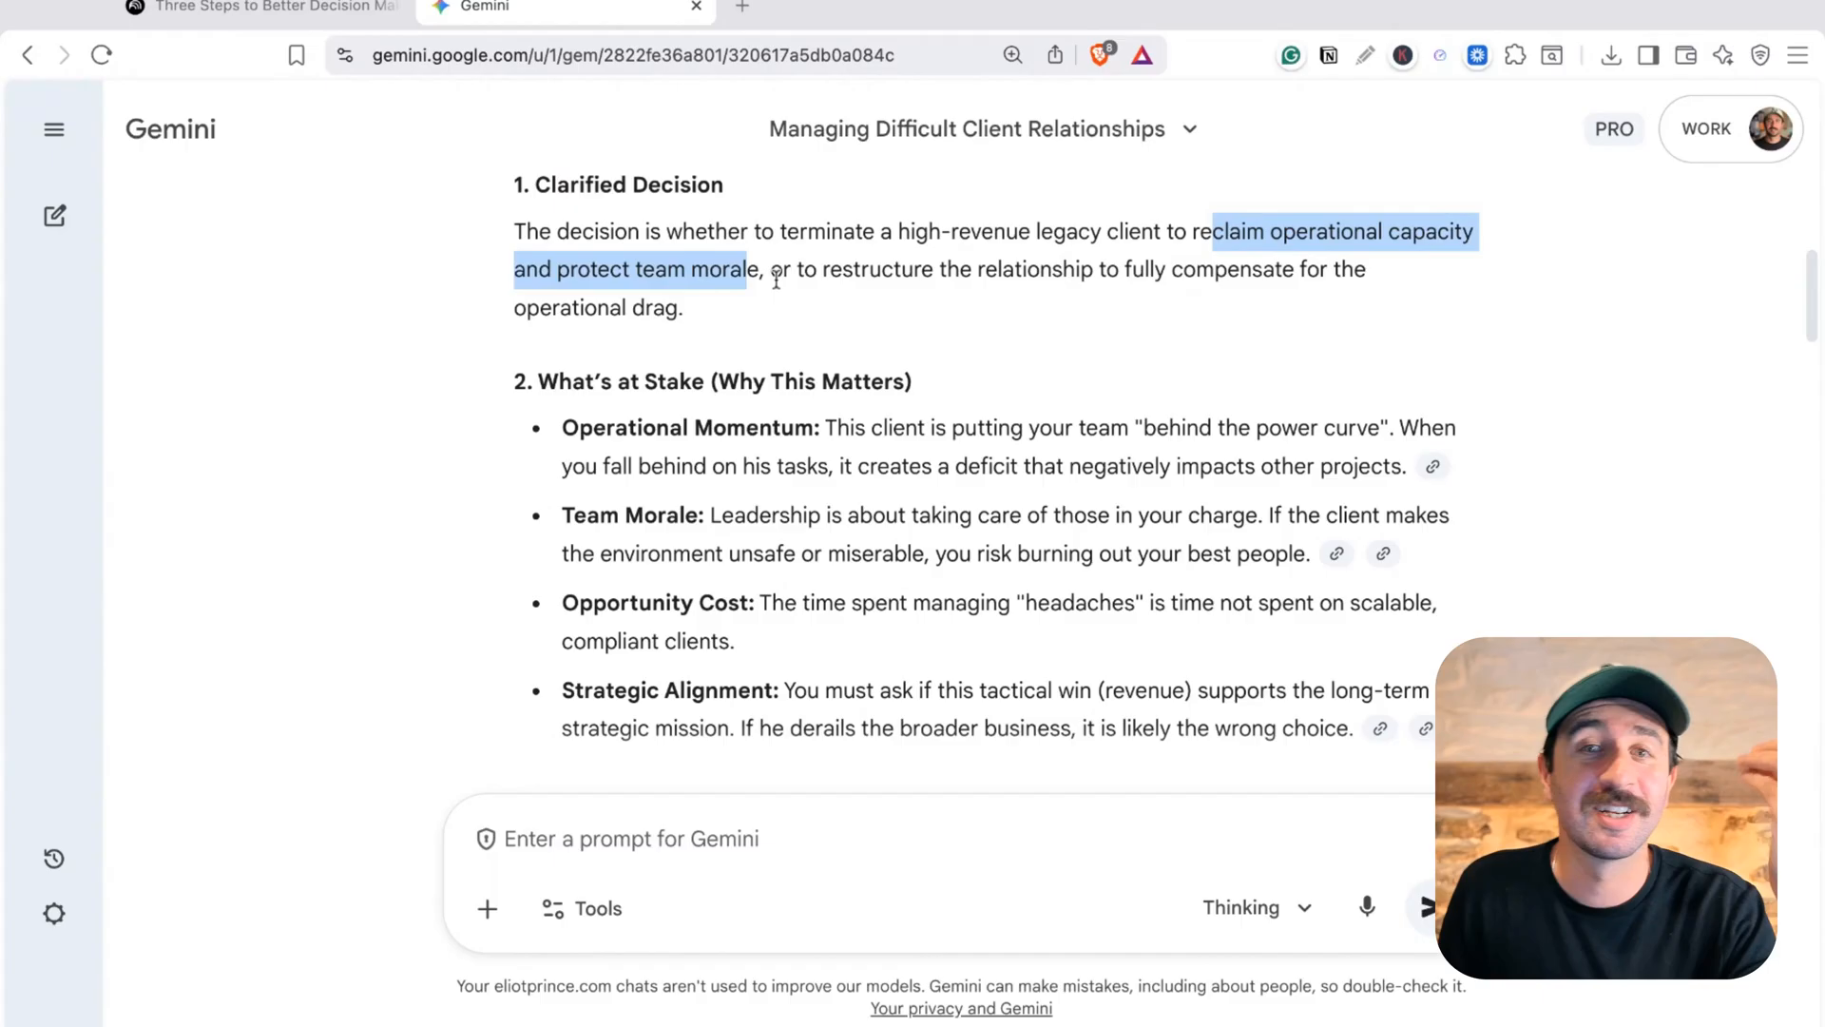
drag(918, 269, 1239, 269)
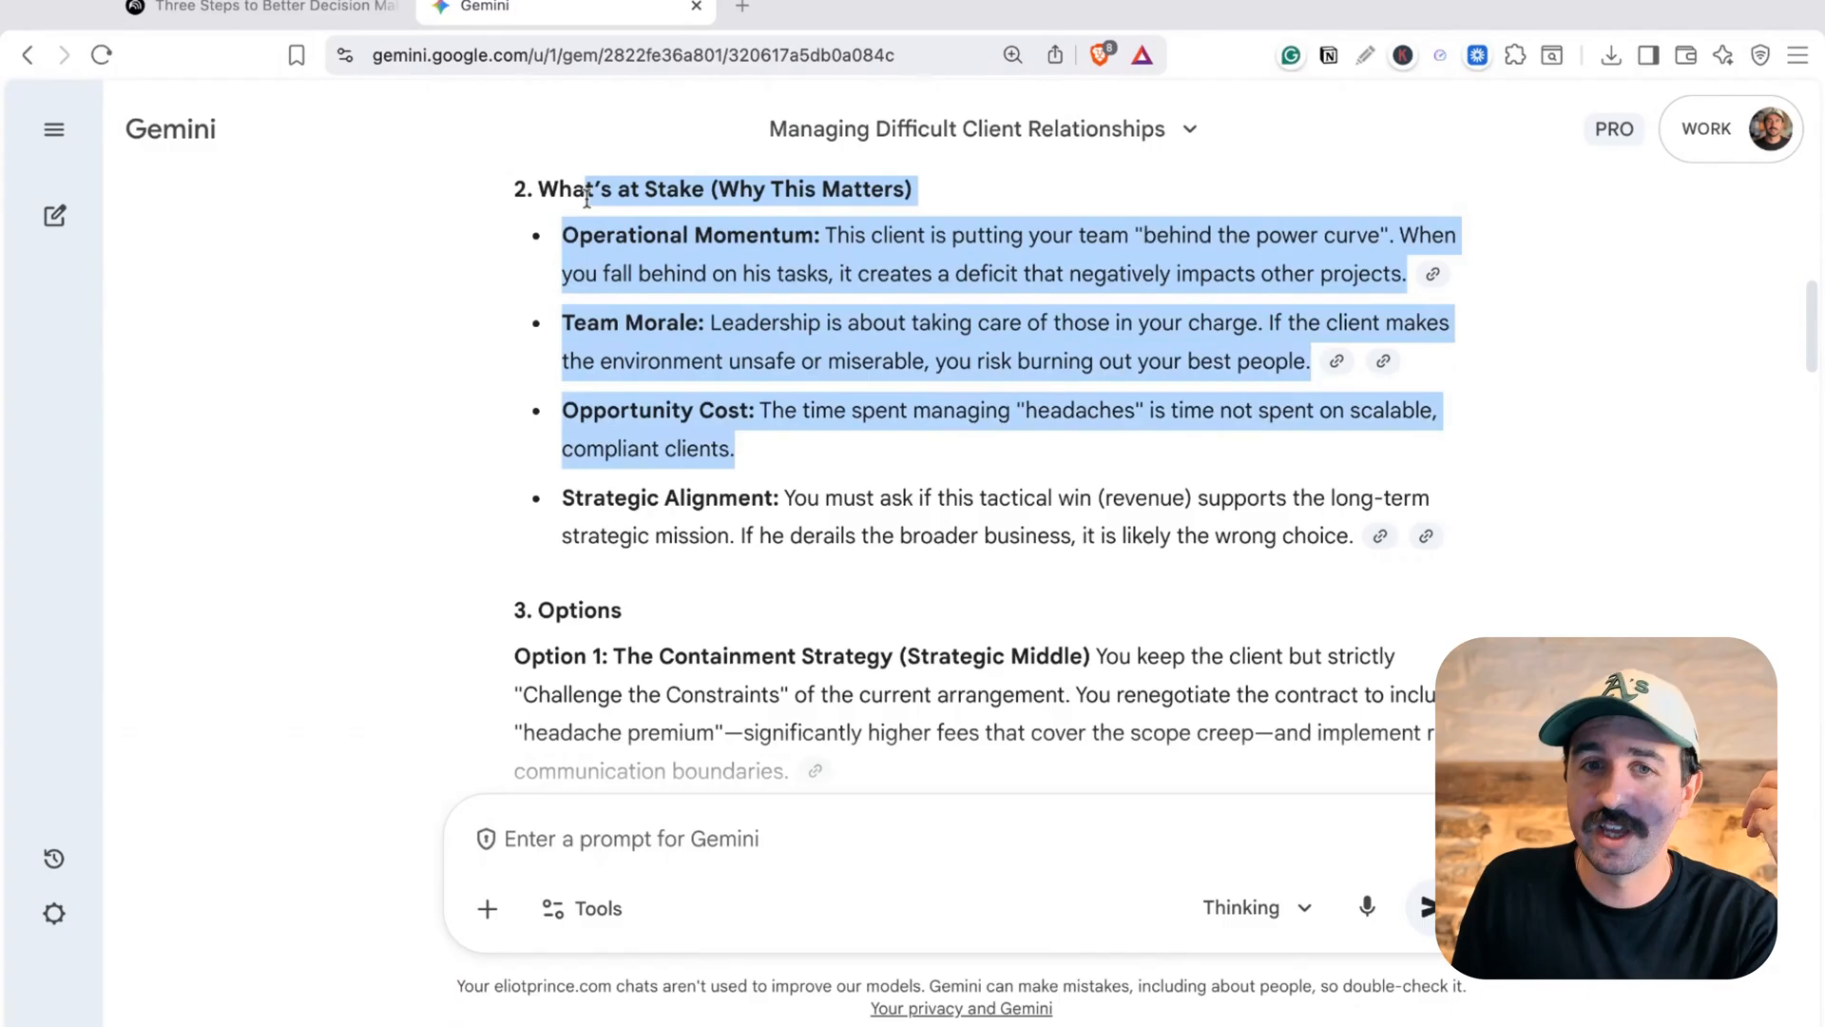
scroll(down, 3)
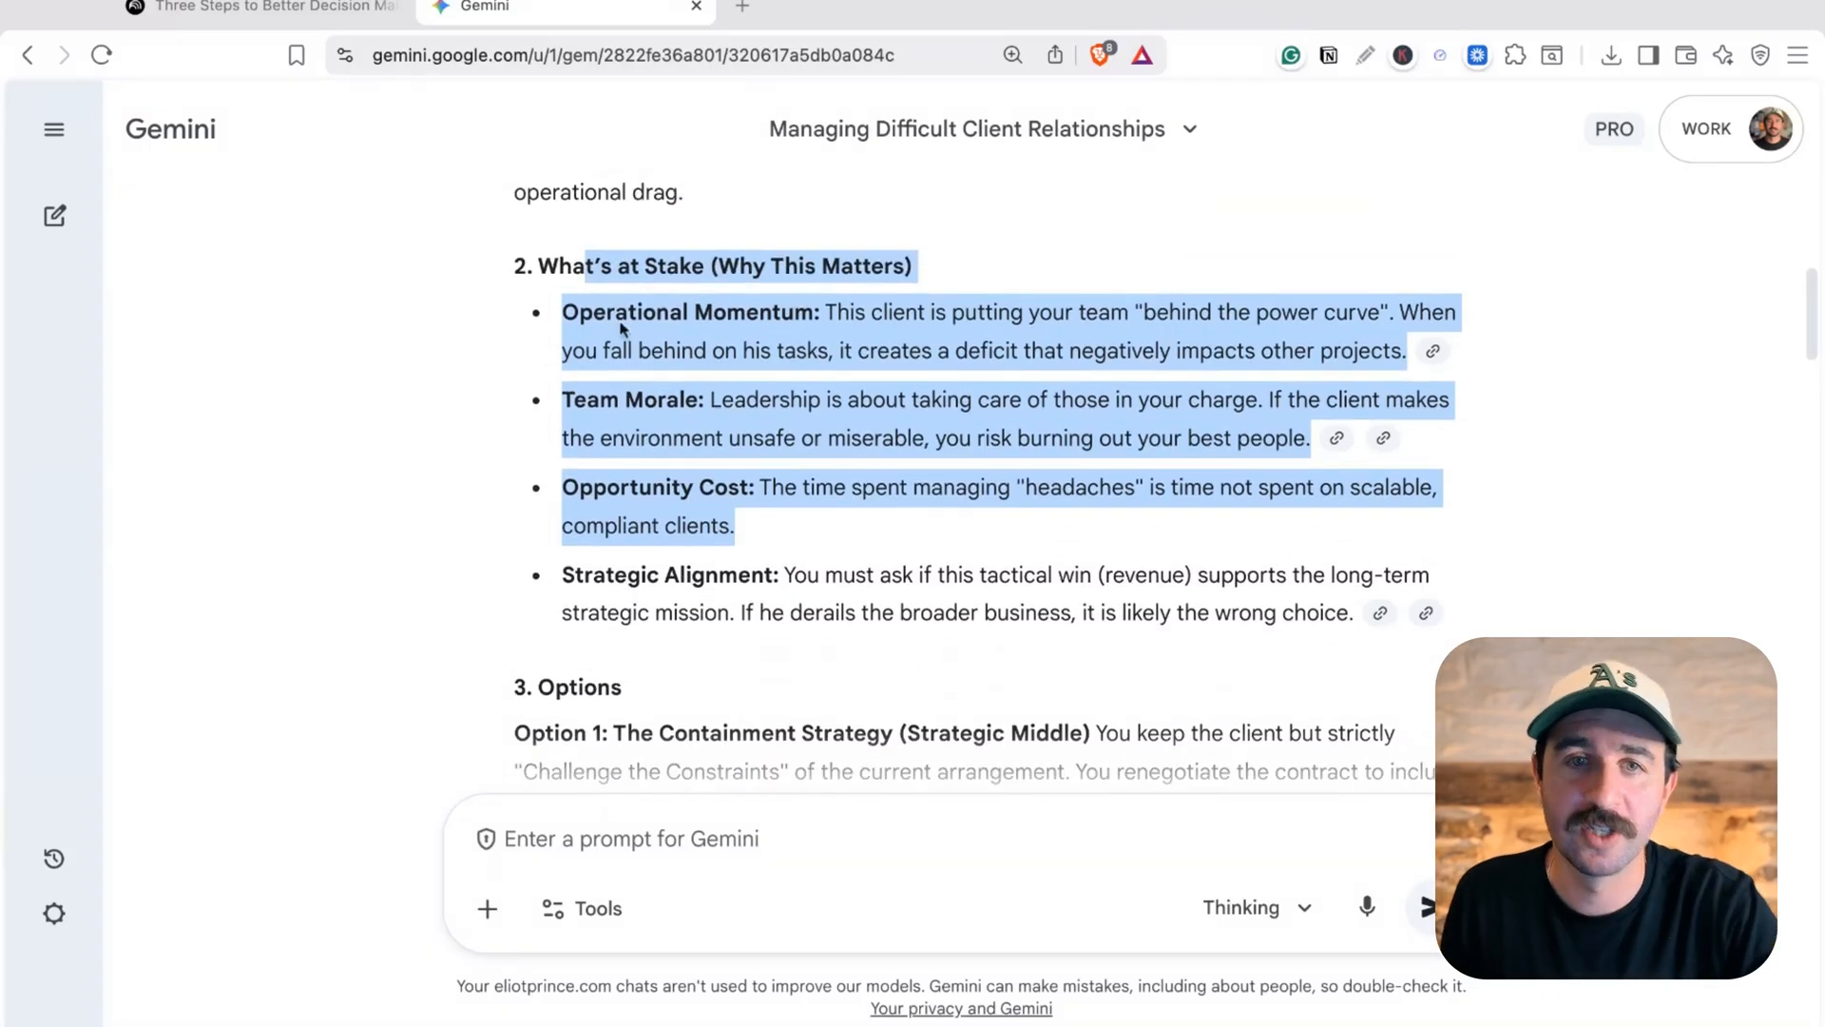
scroll(down, 3)
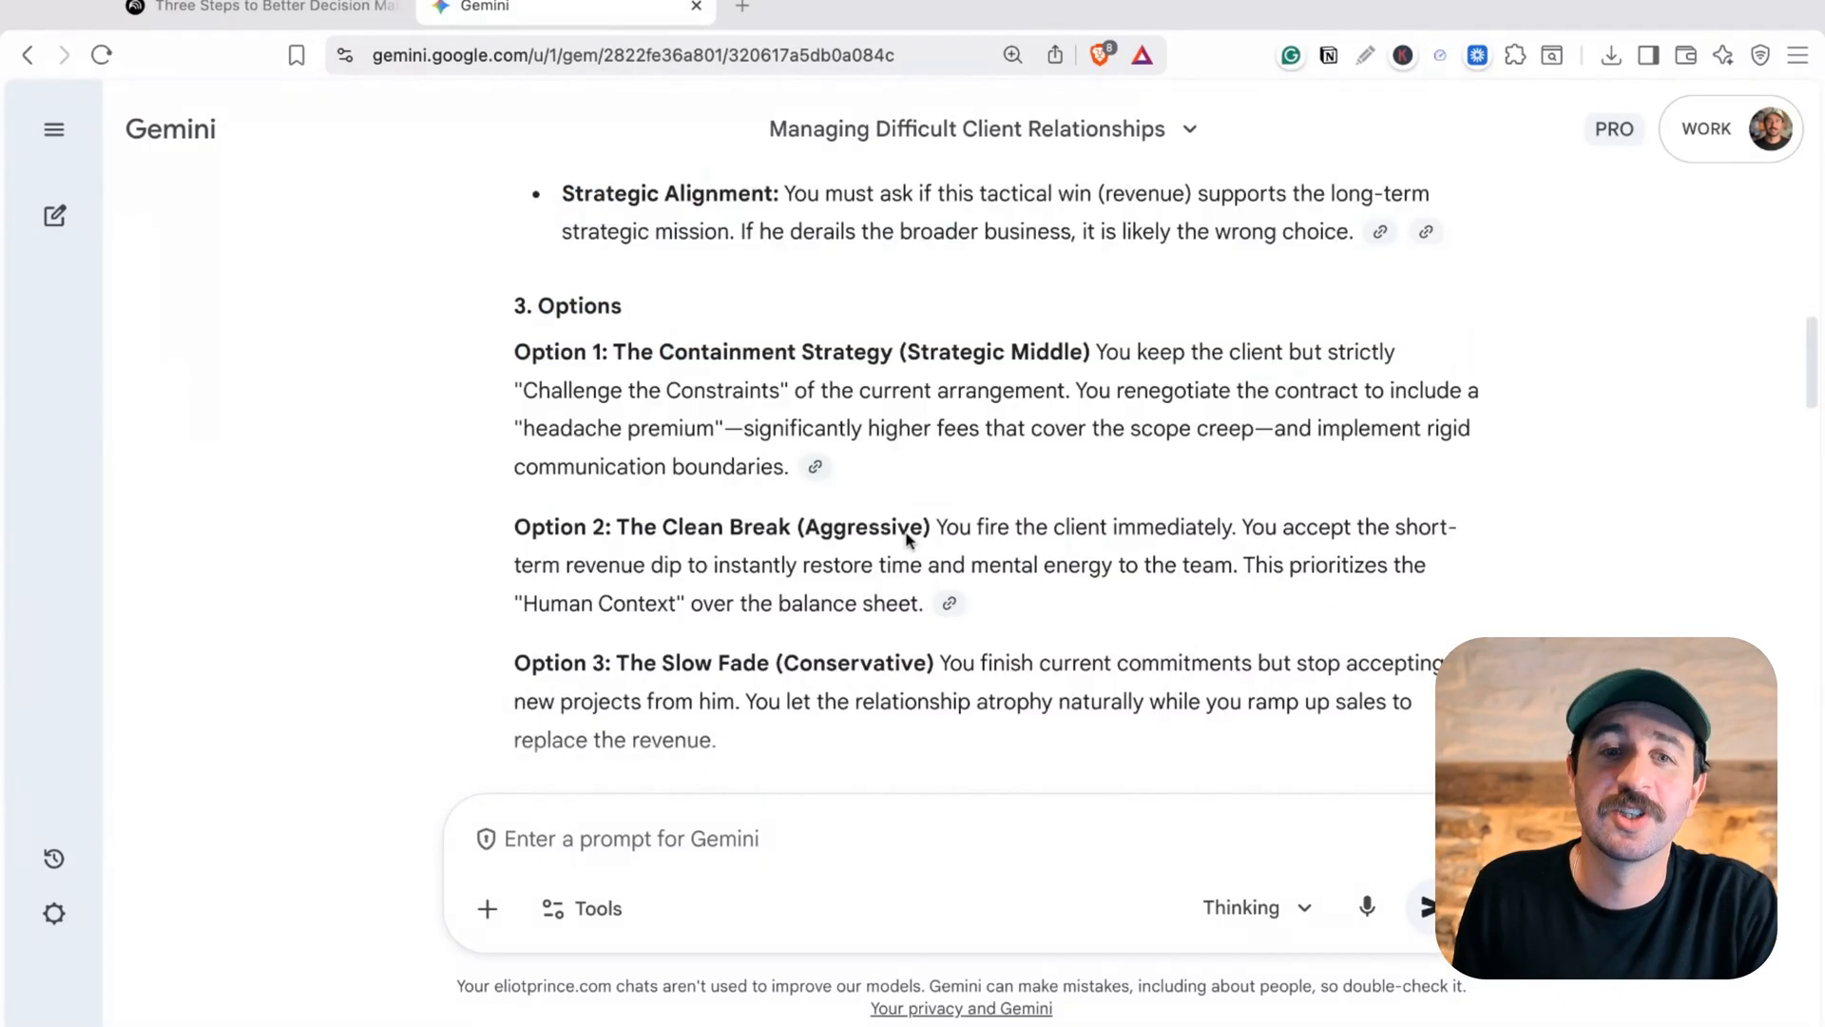
scroll(down, 3)
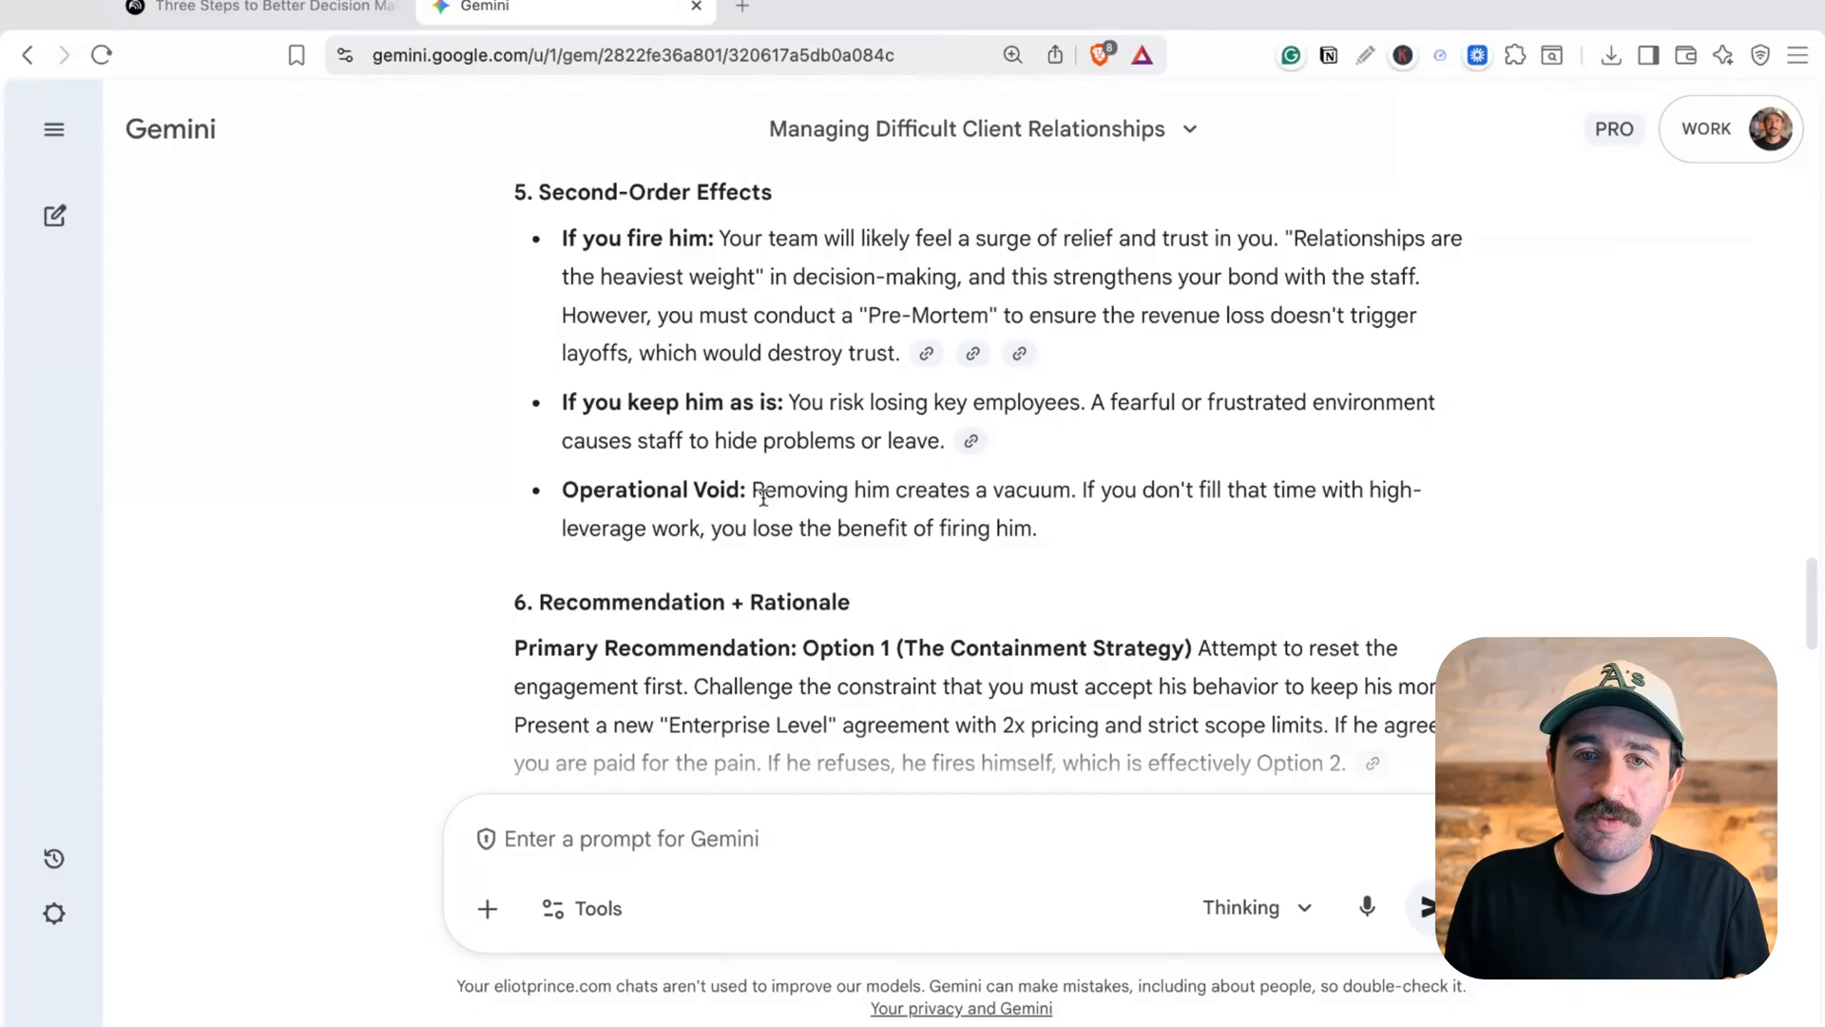
scroll(down, 3)
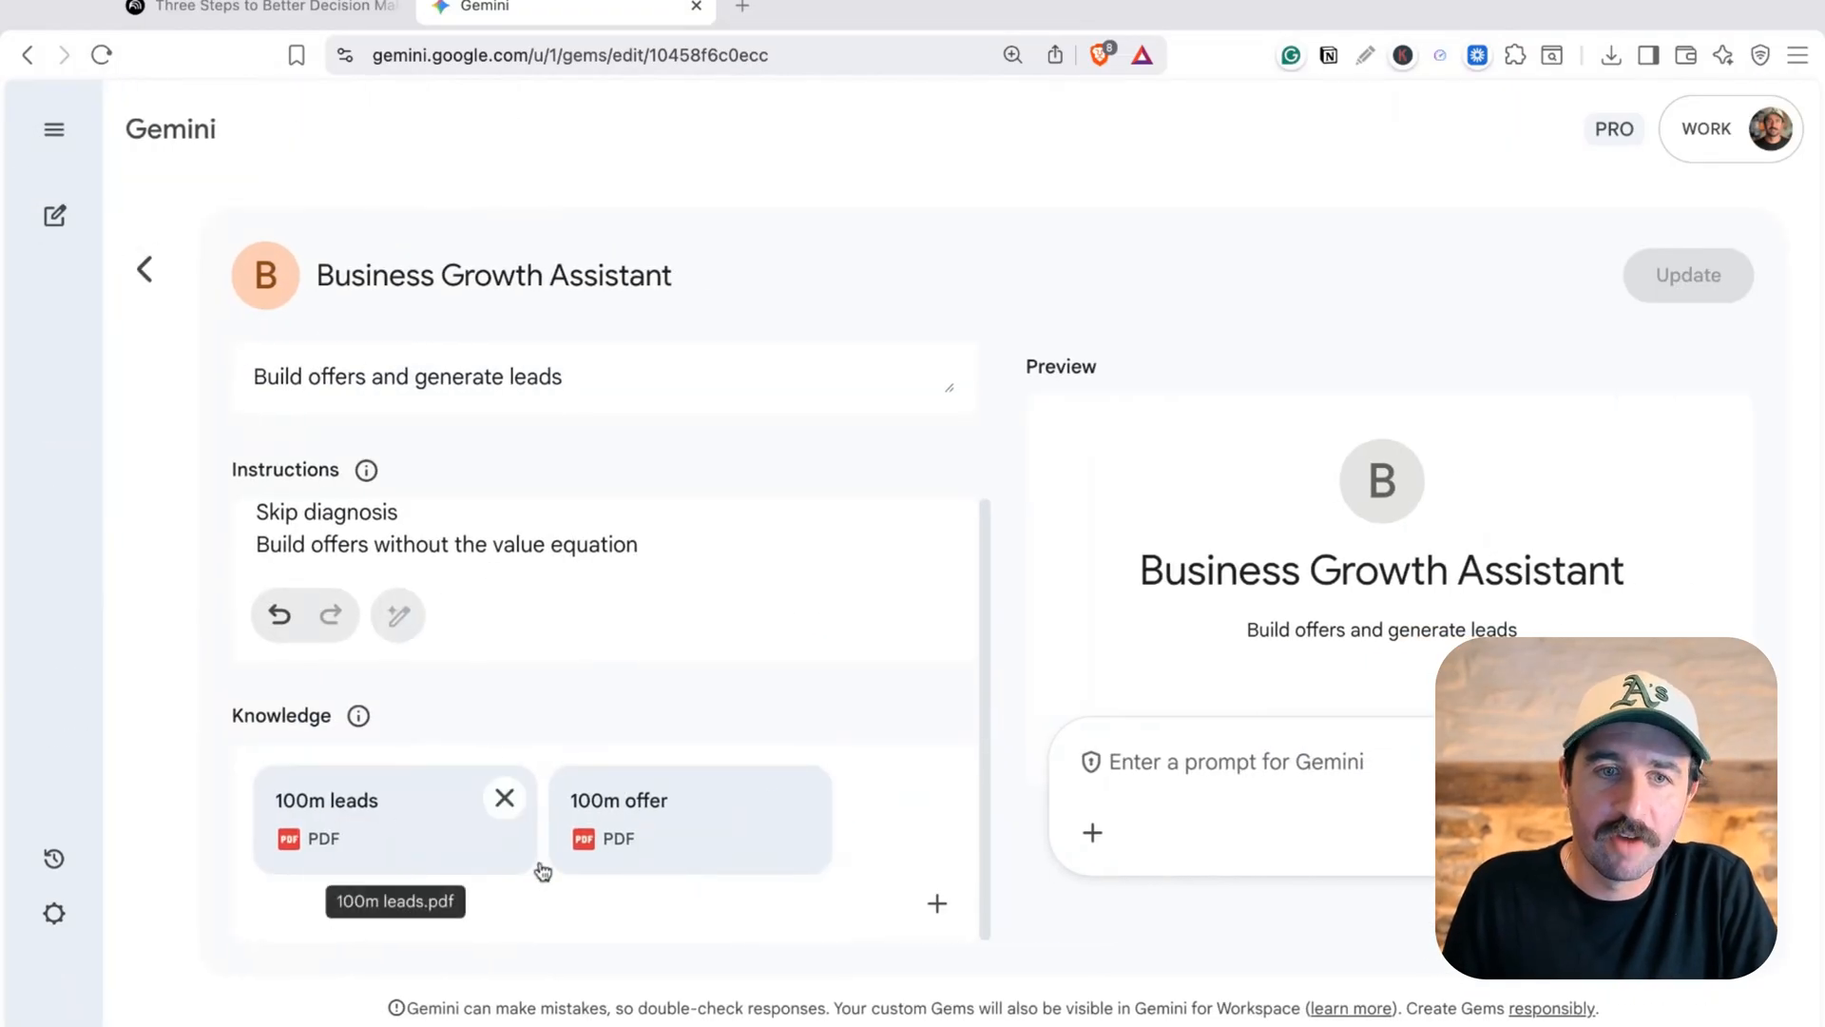
mouse_move(555, 867)
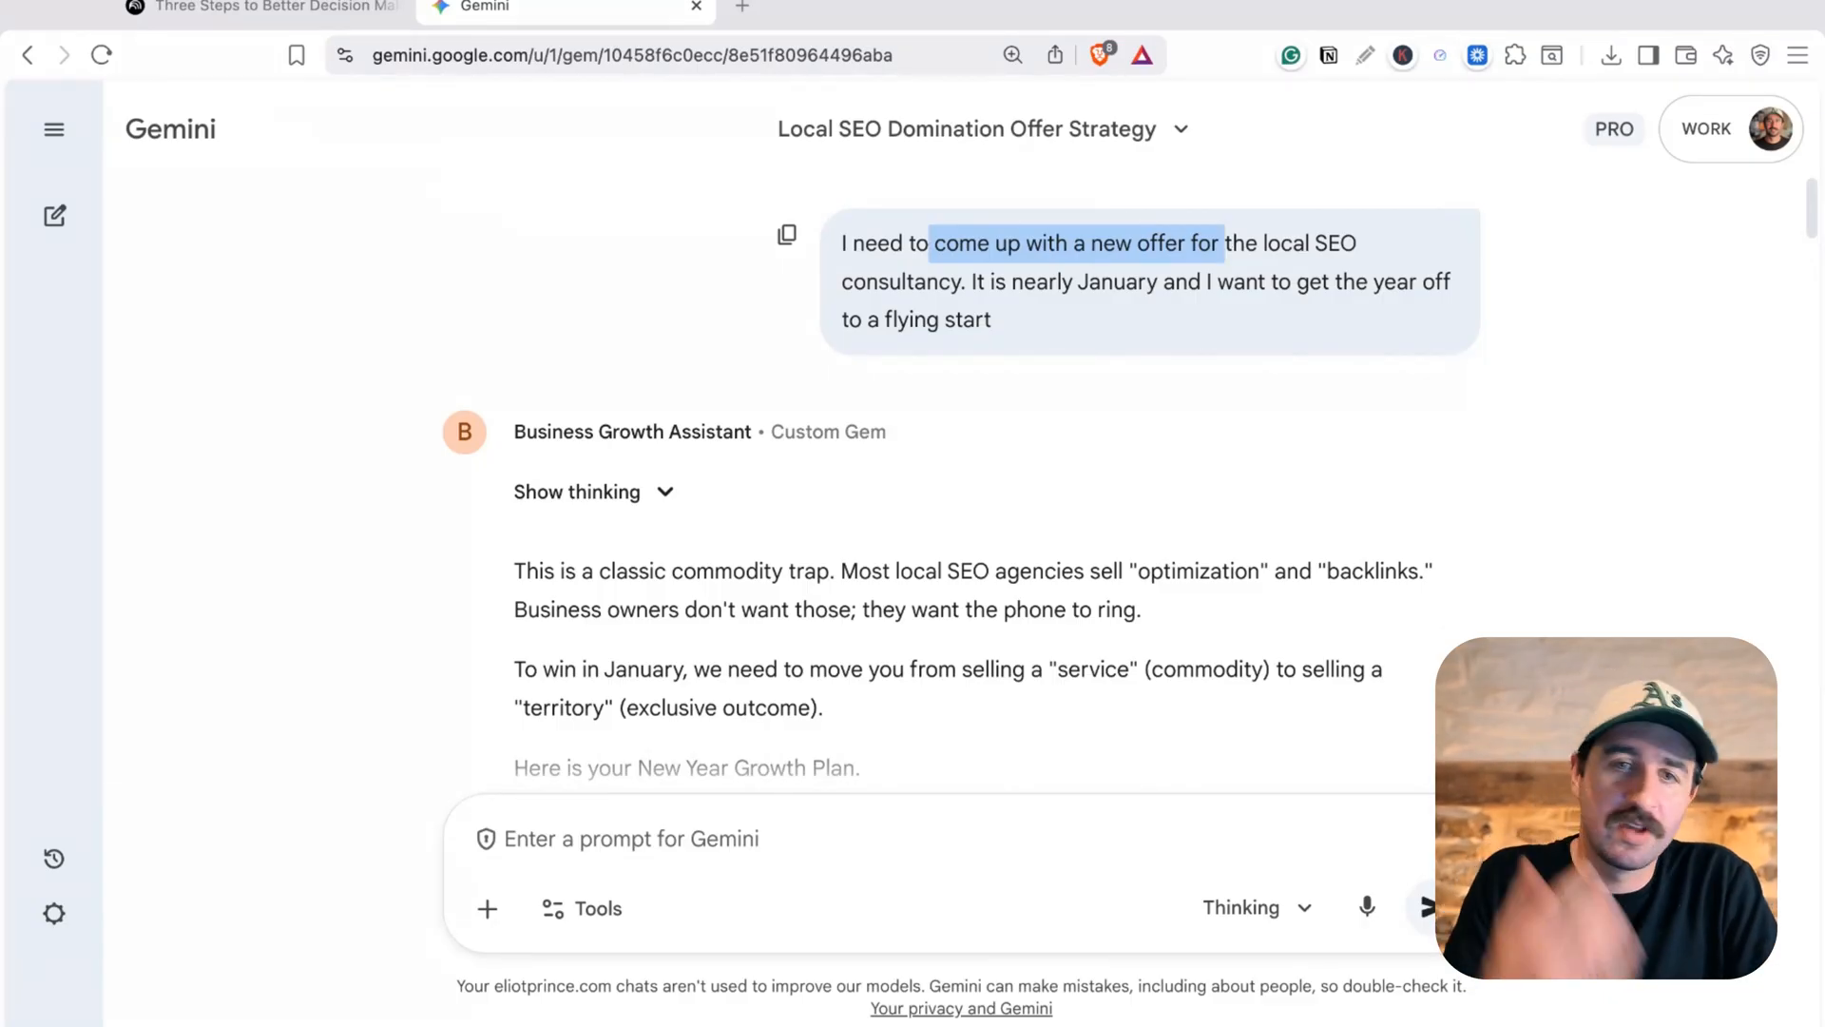
Scroll the Local SEO offer response and highlight the clarified goal statement
scroll(down, 3)
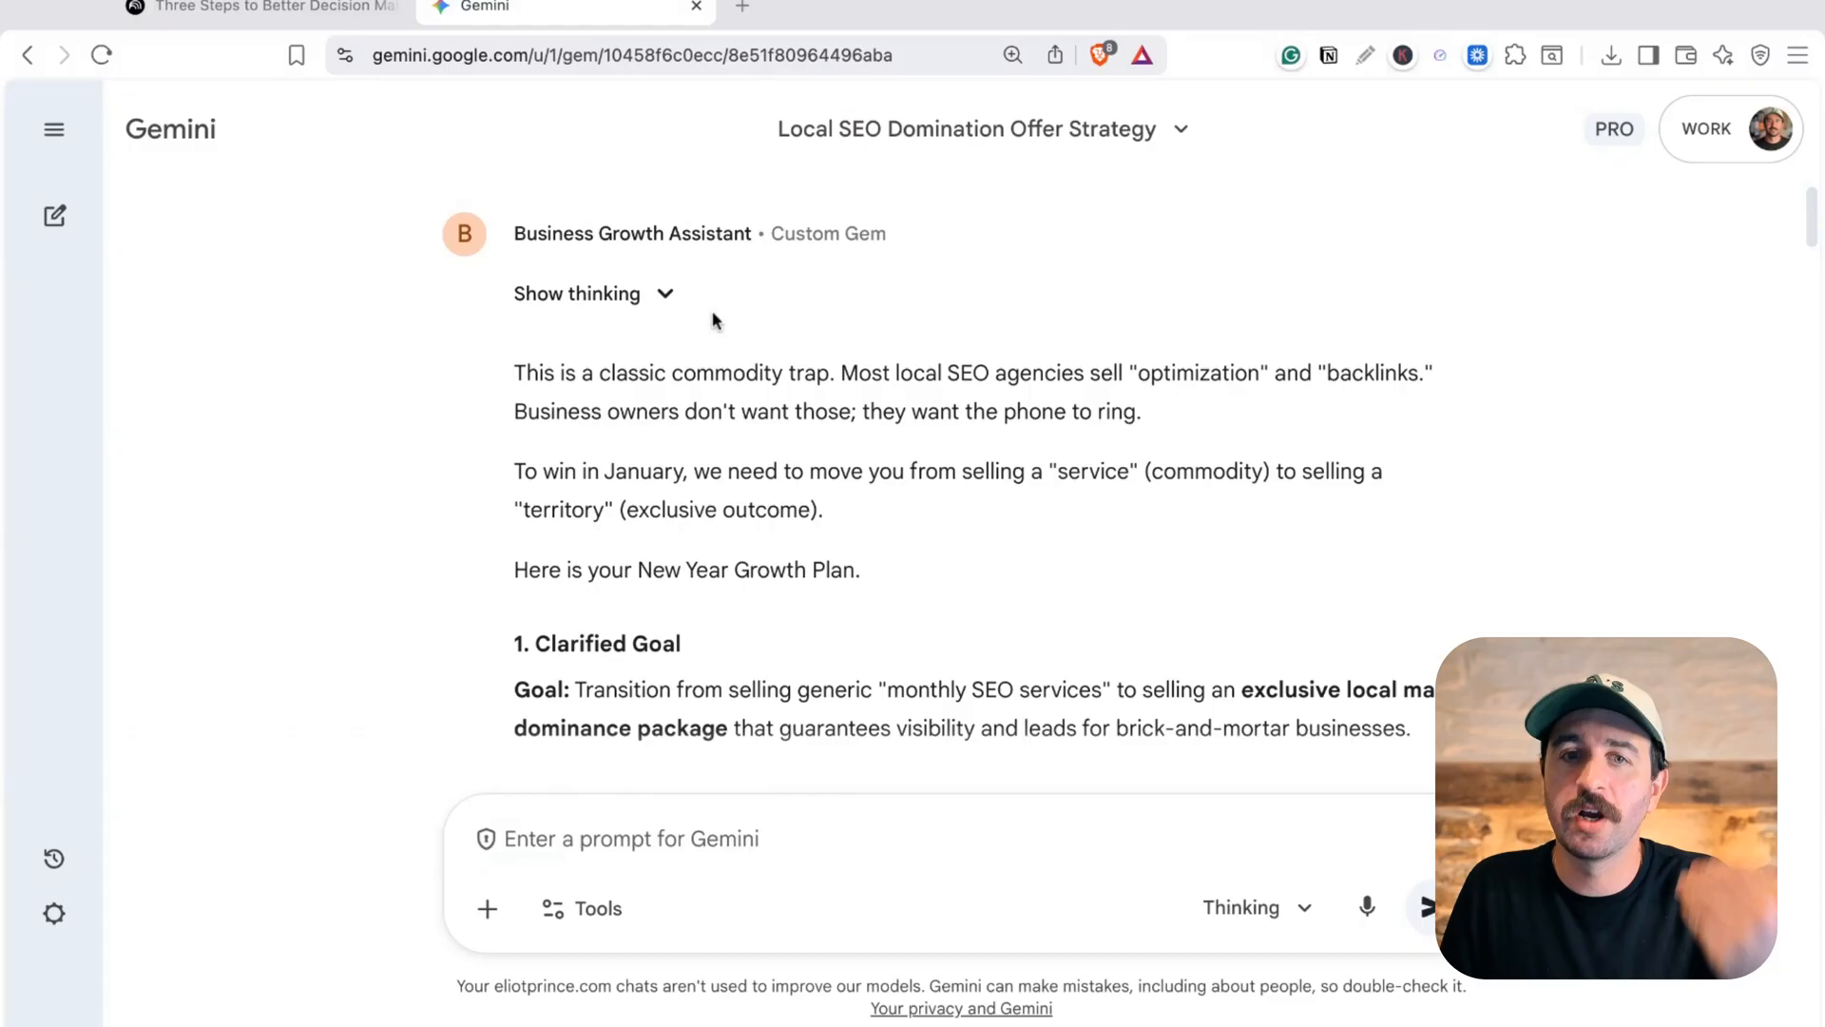
scroll(down, 3)
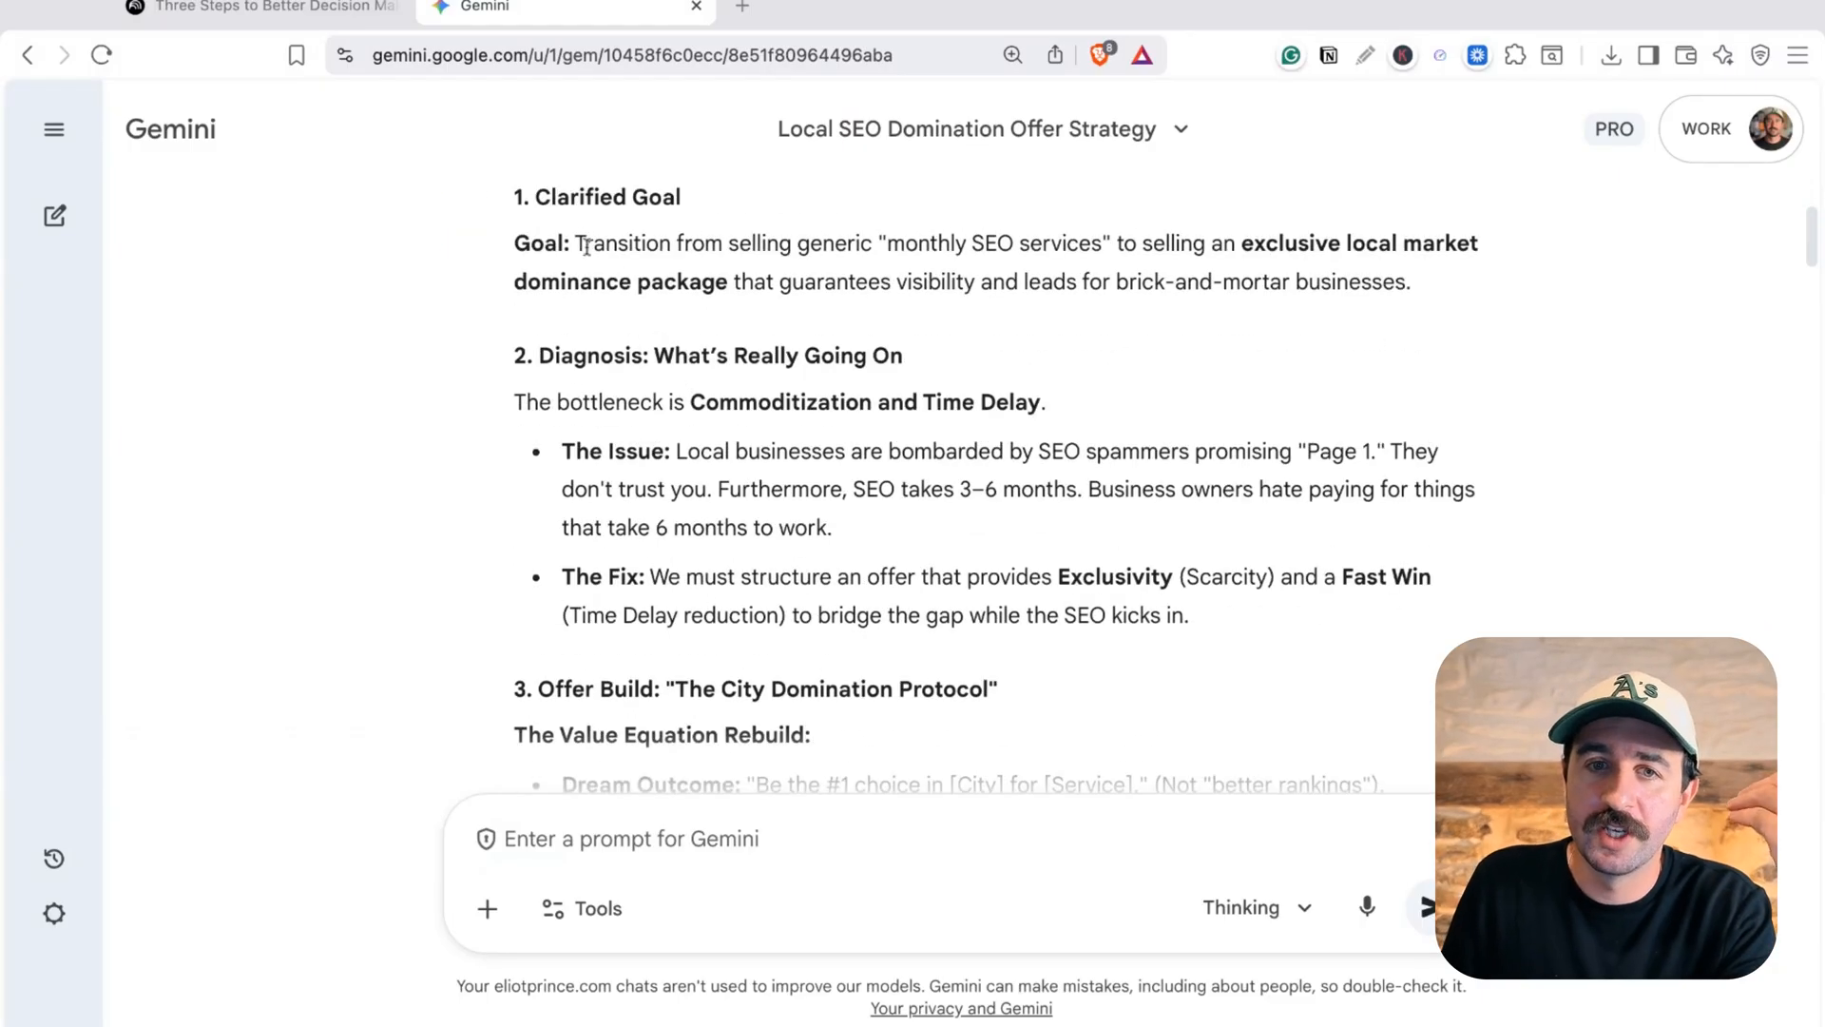
drag(576, 243, 887, 281)
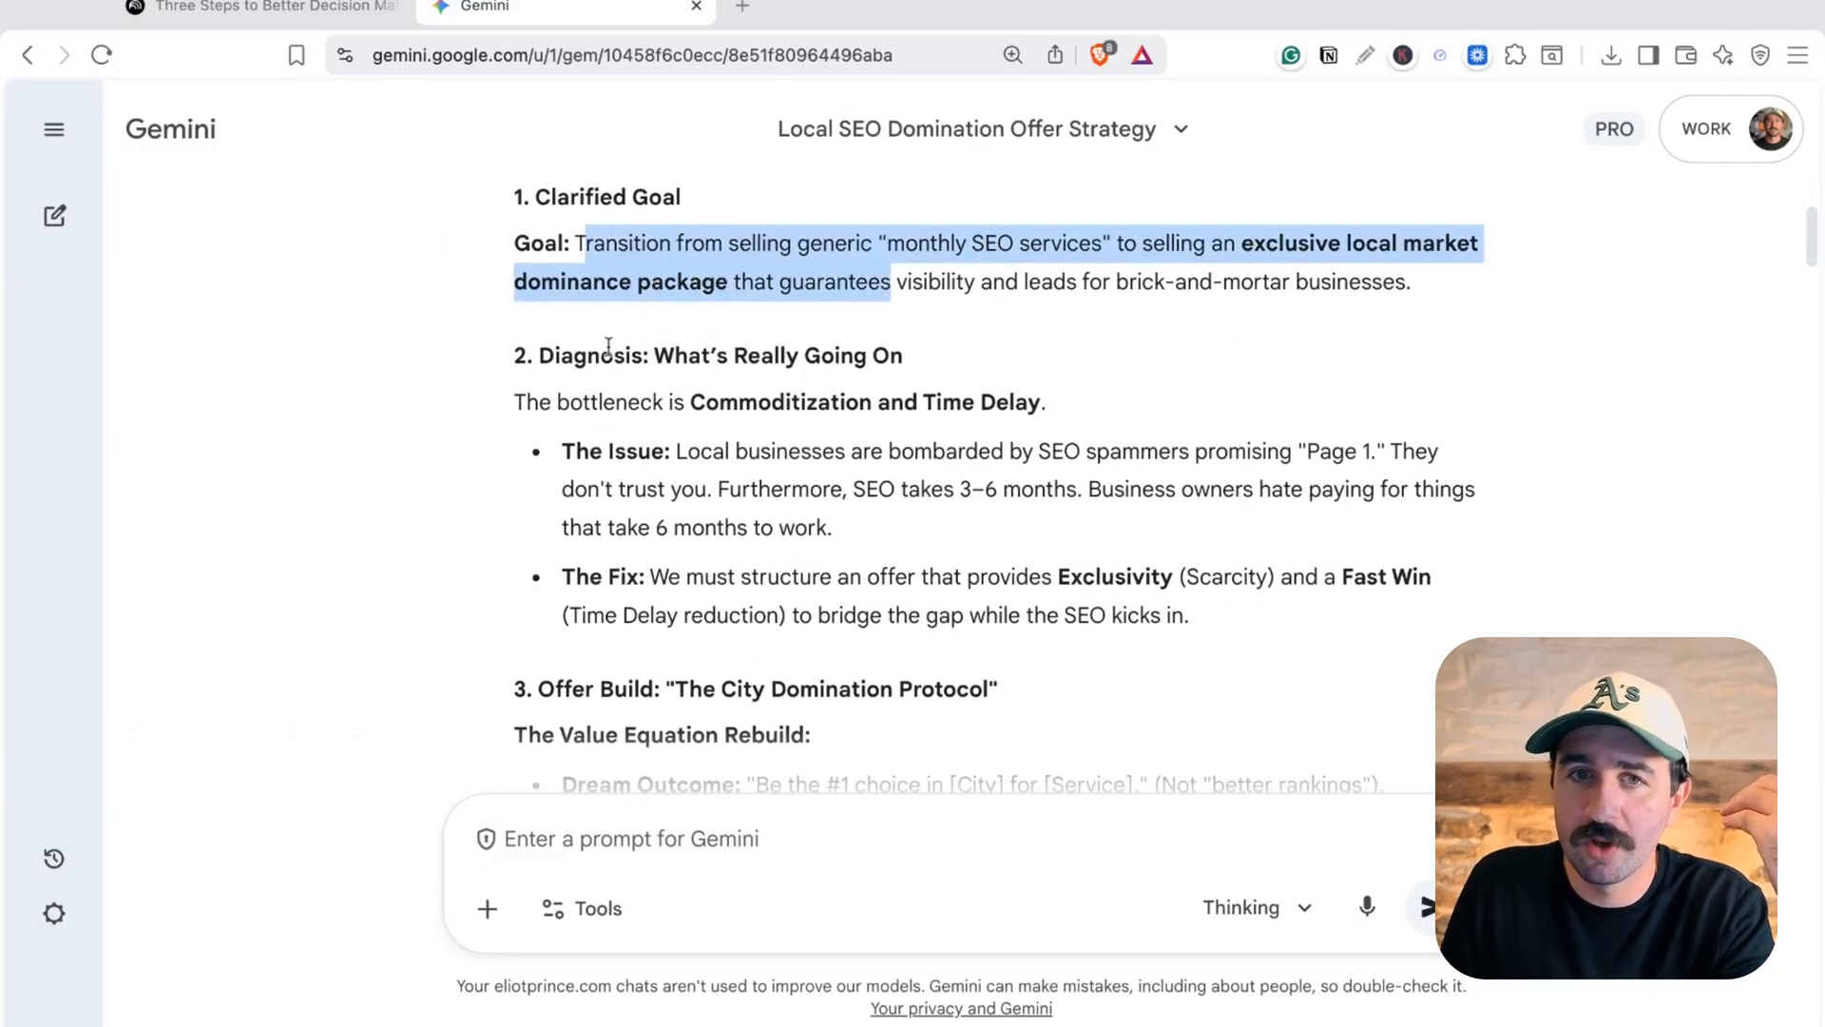
scroll(down, 3)
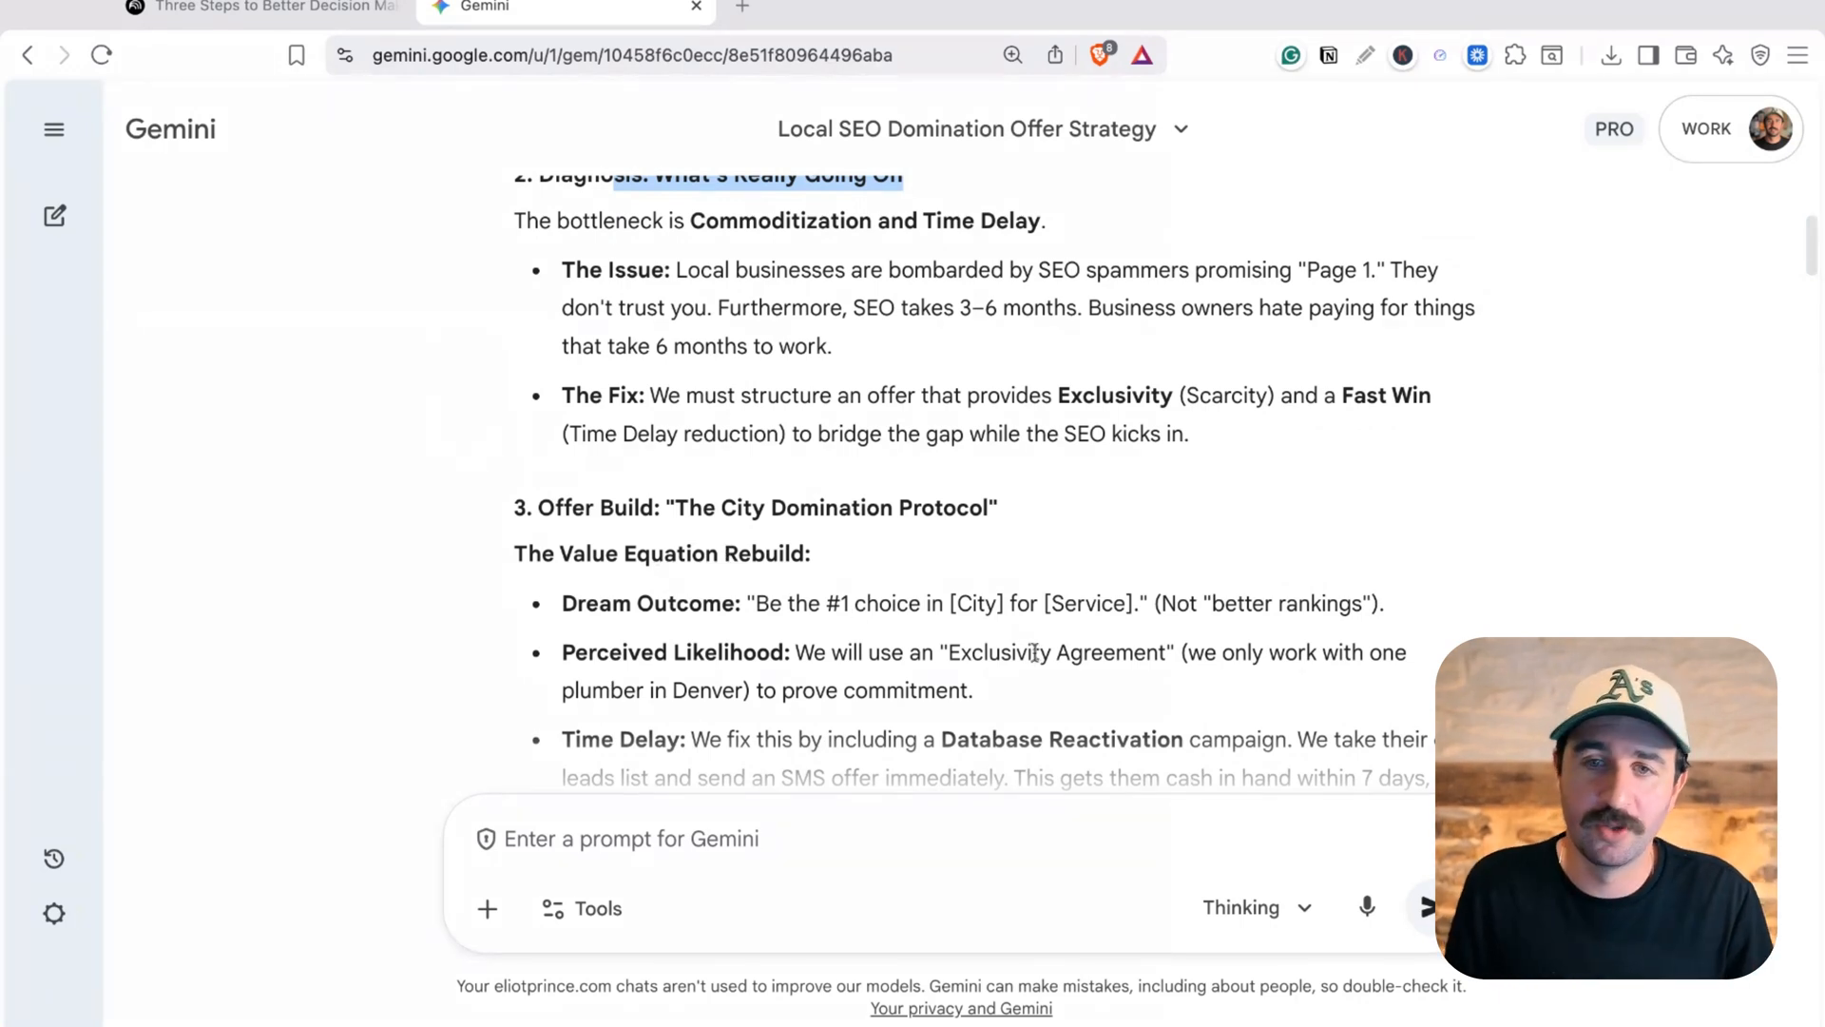
scroll(down, 3)
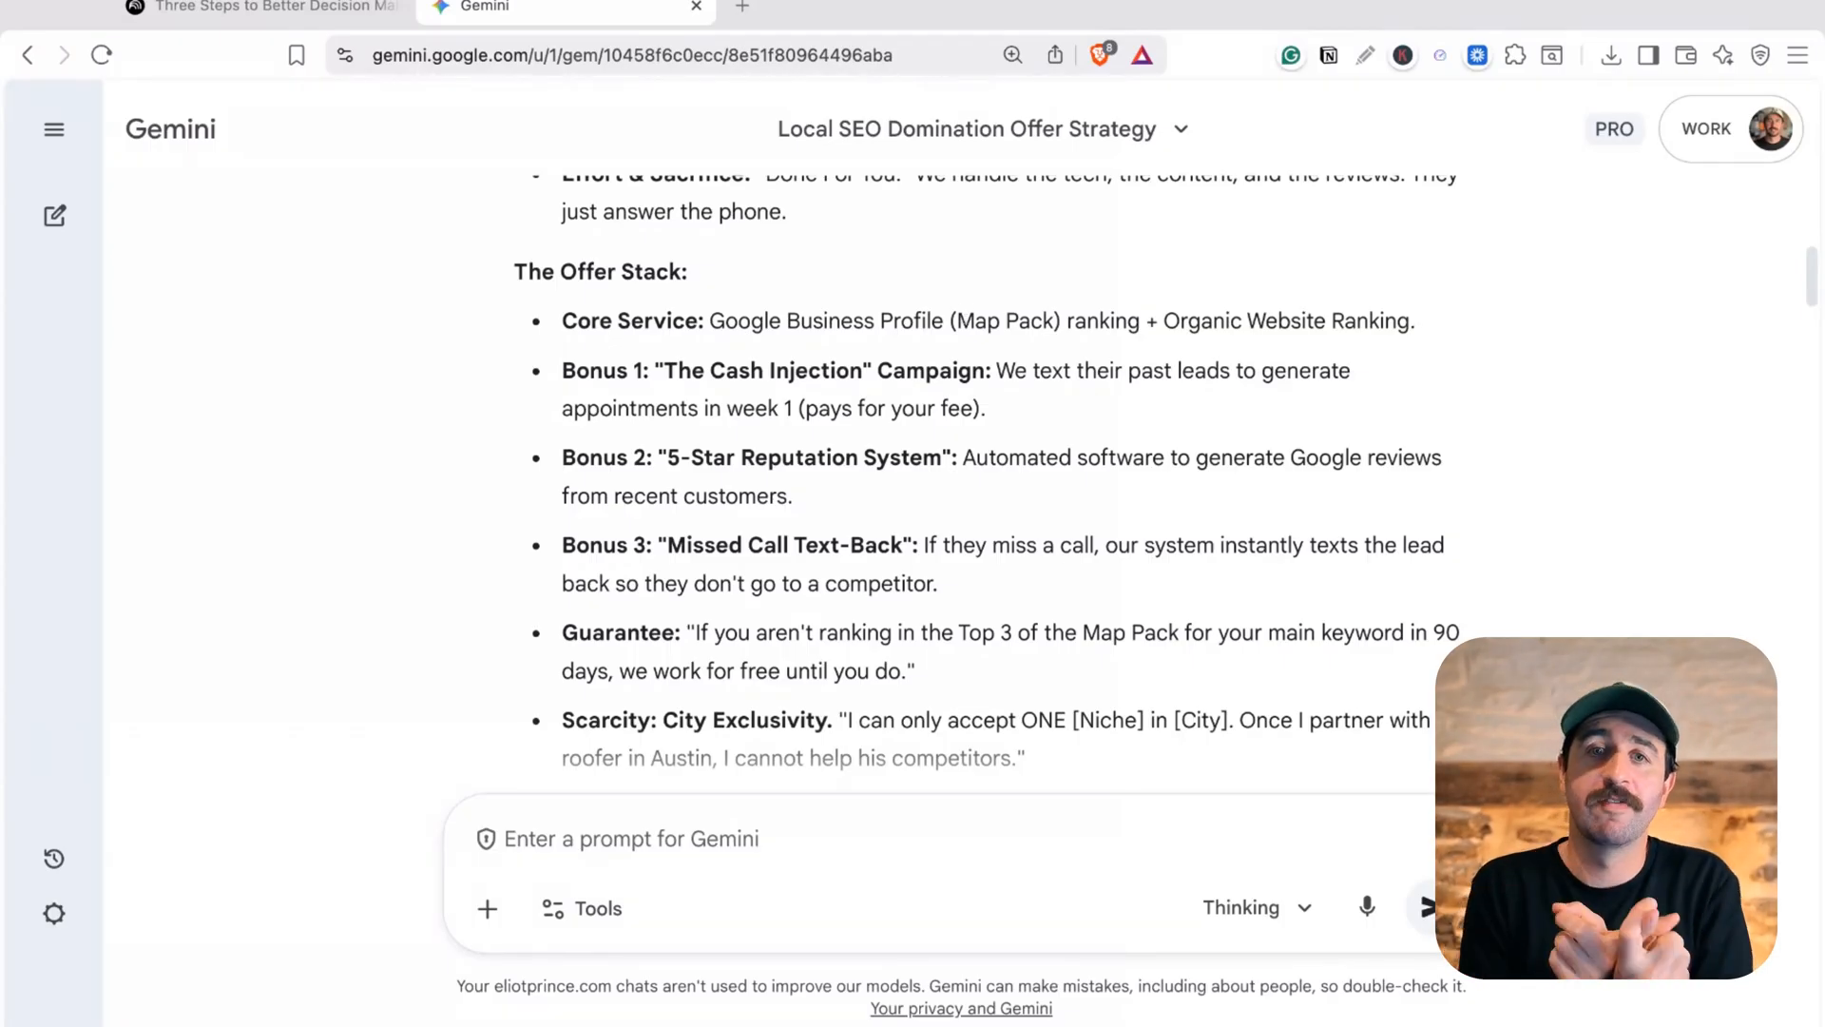
Scroll on to highlight the first lead generation play and continue through Play 2
scroll(down, 3)
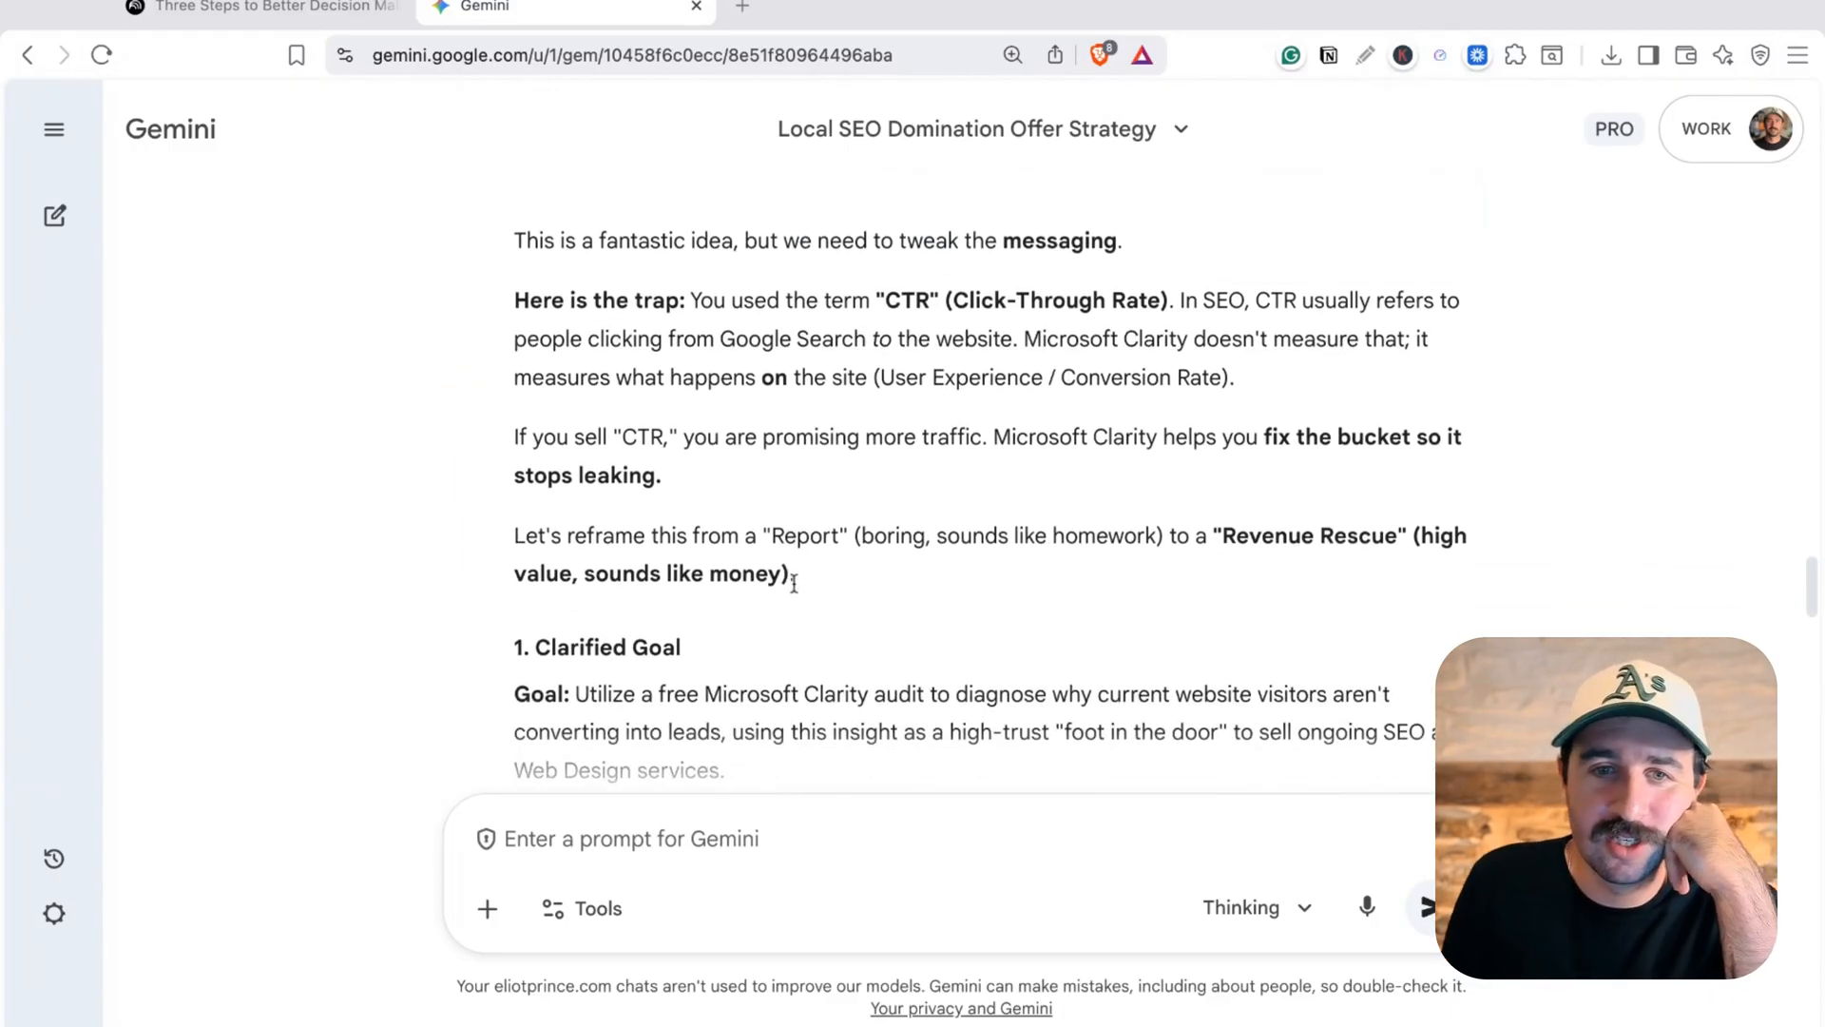
scroll(down, 3)
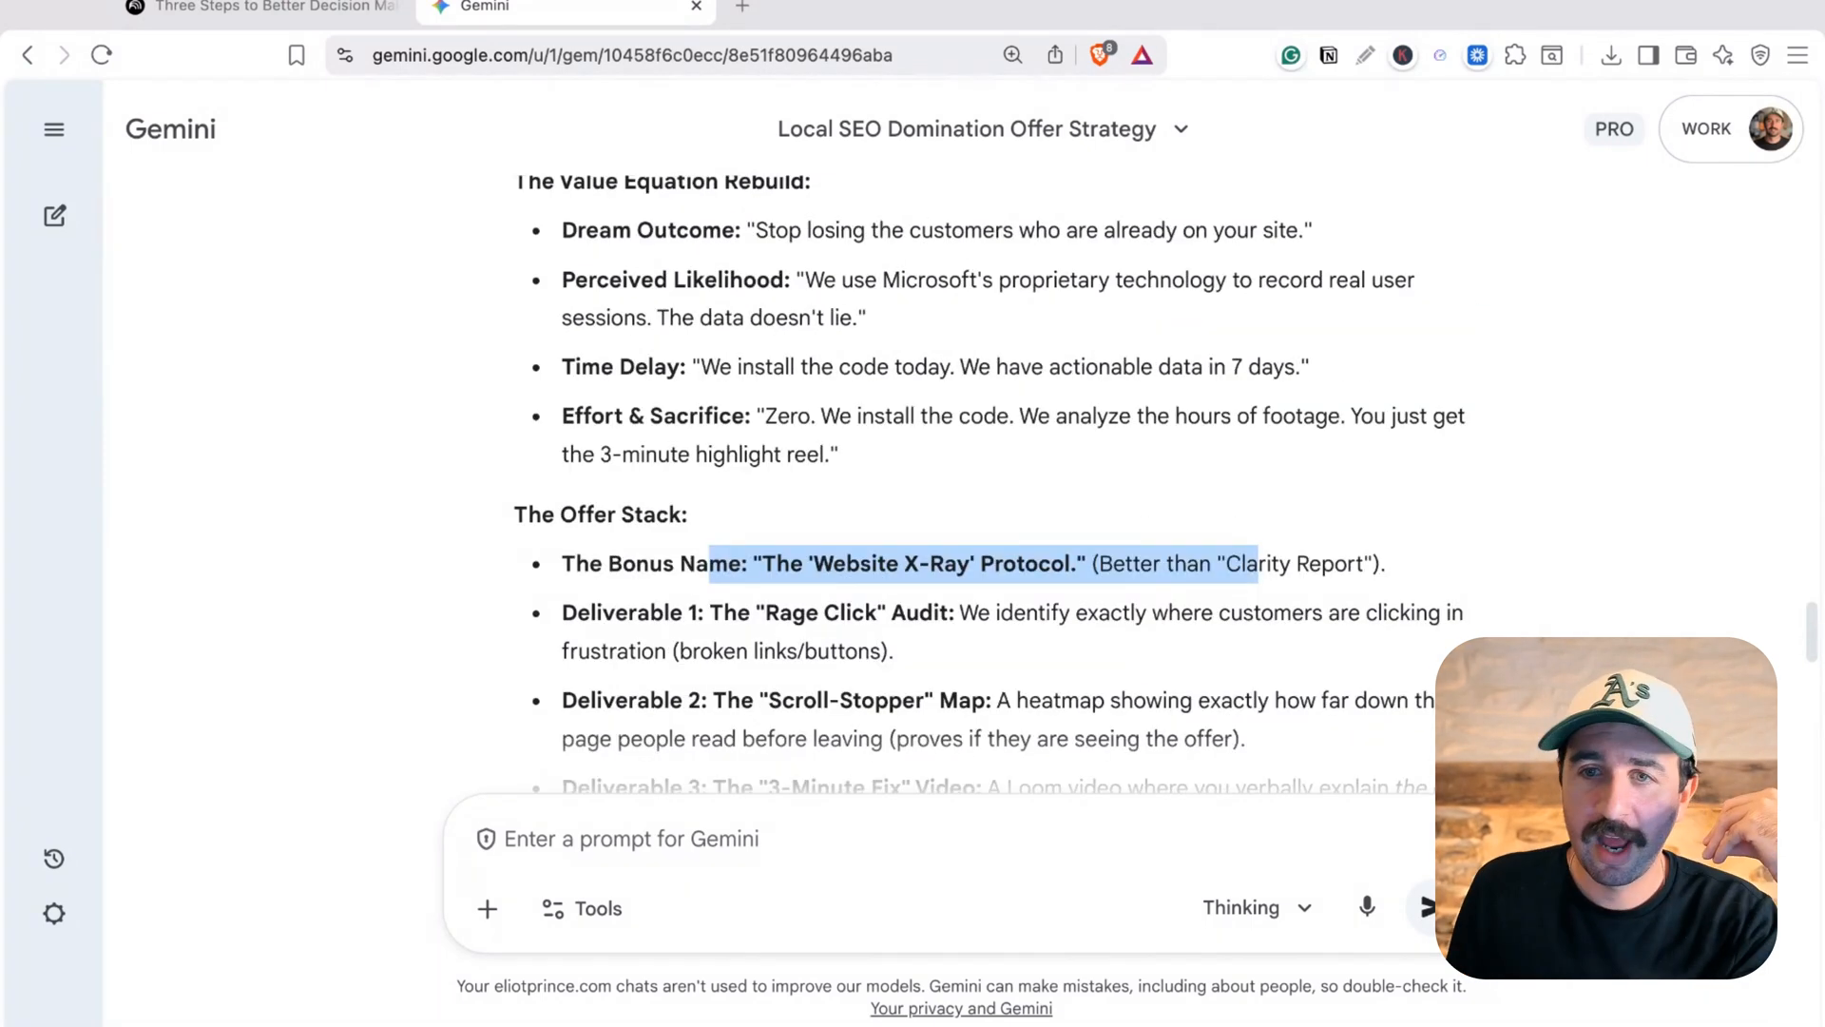
mouse_move(978, 590)
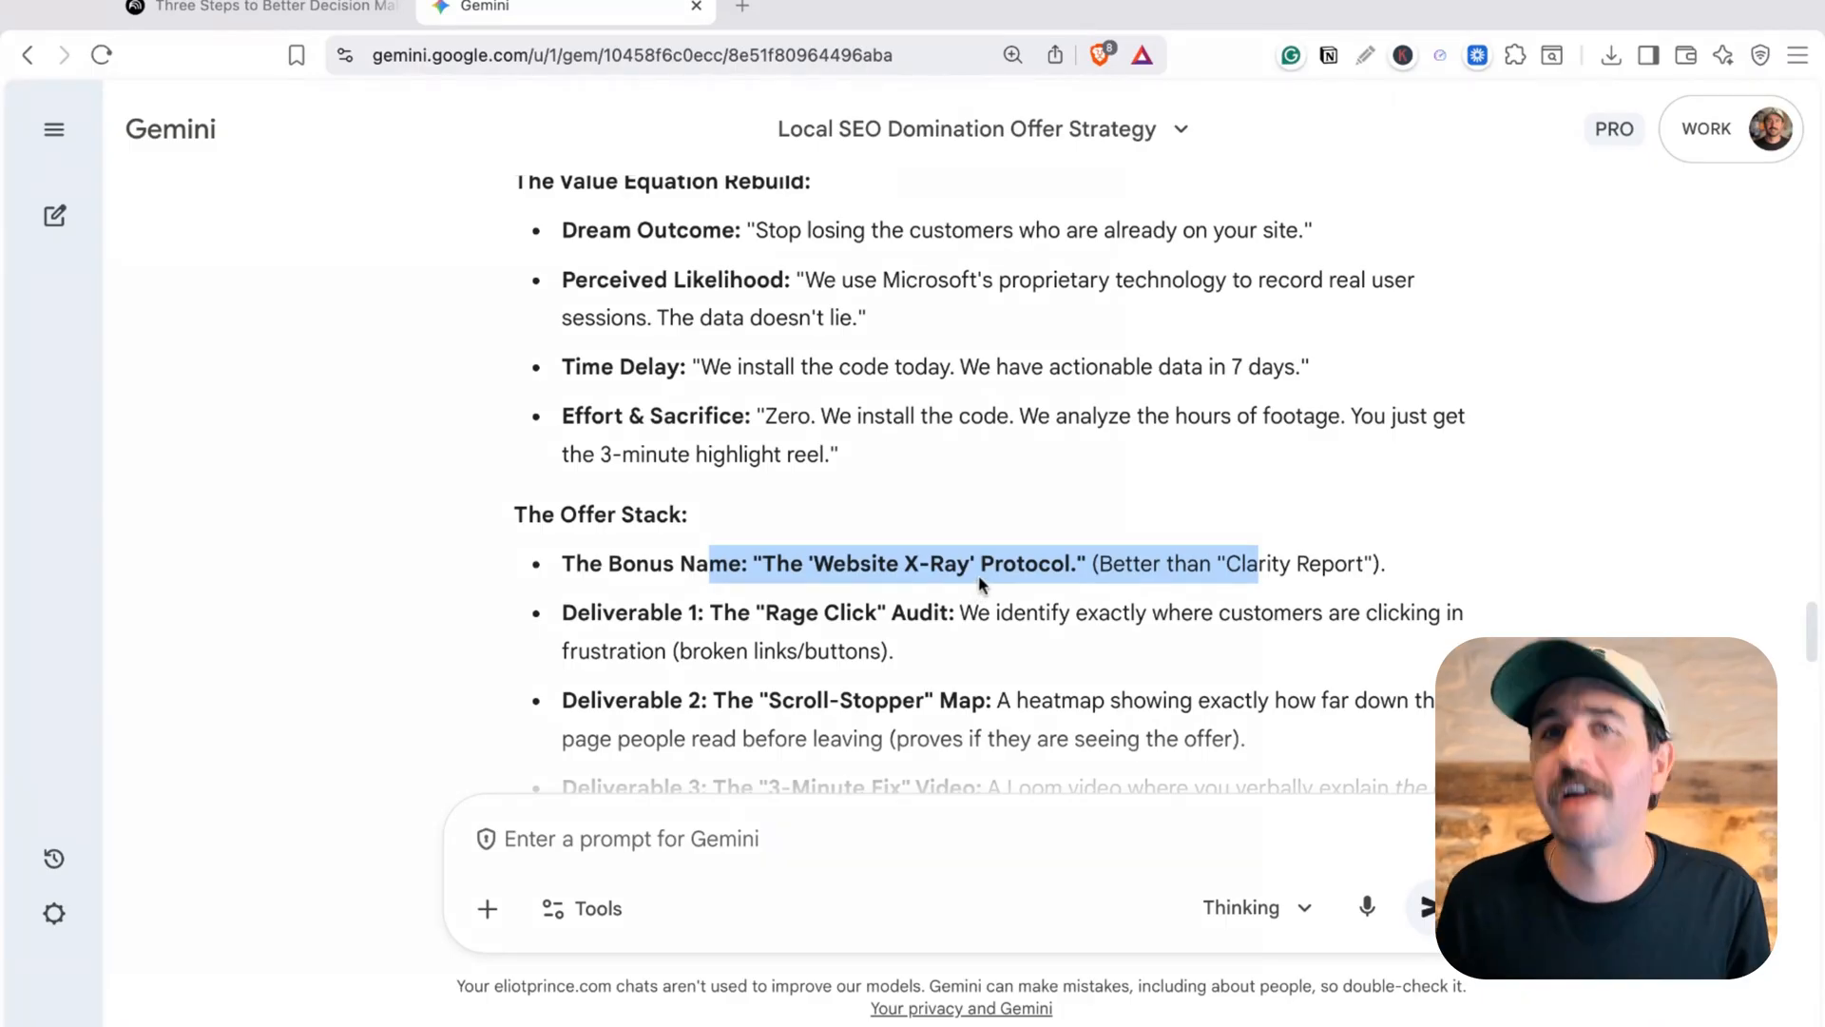
scroll(down, 3)
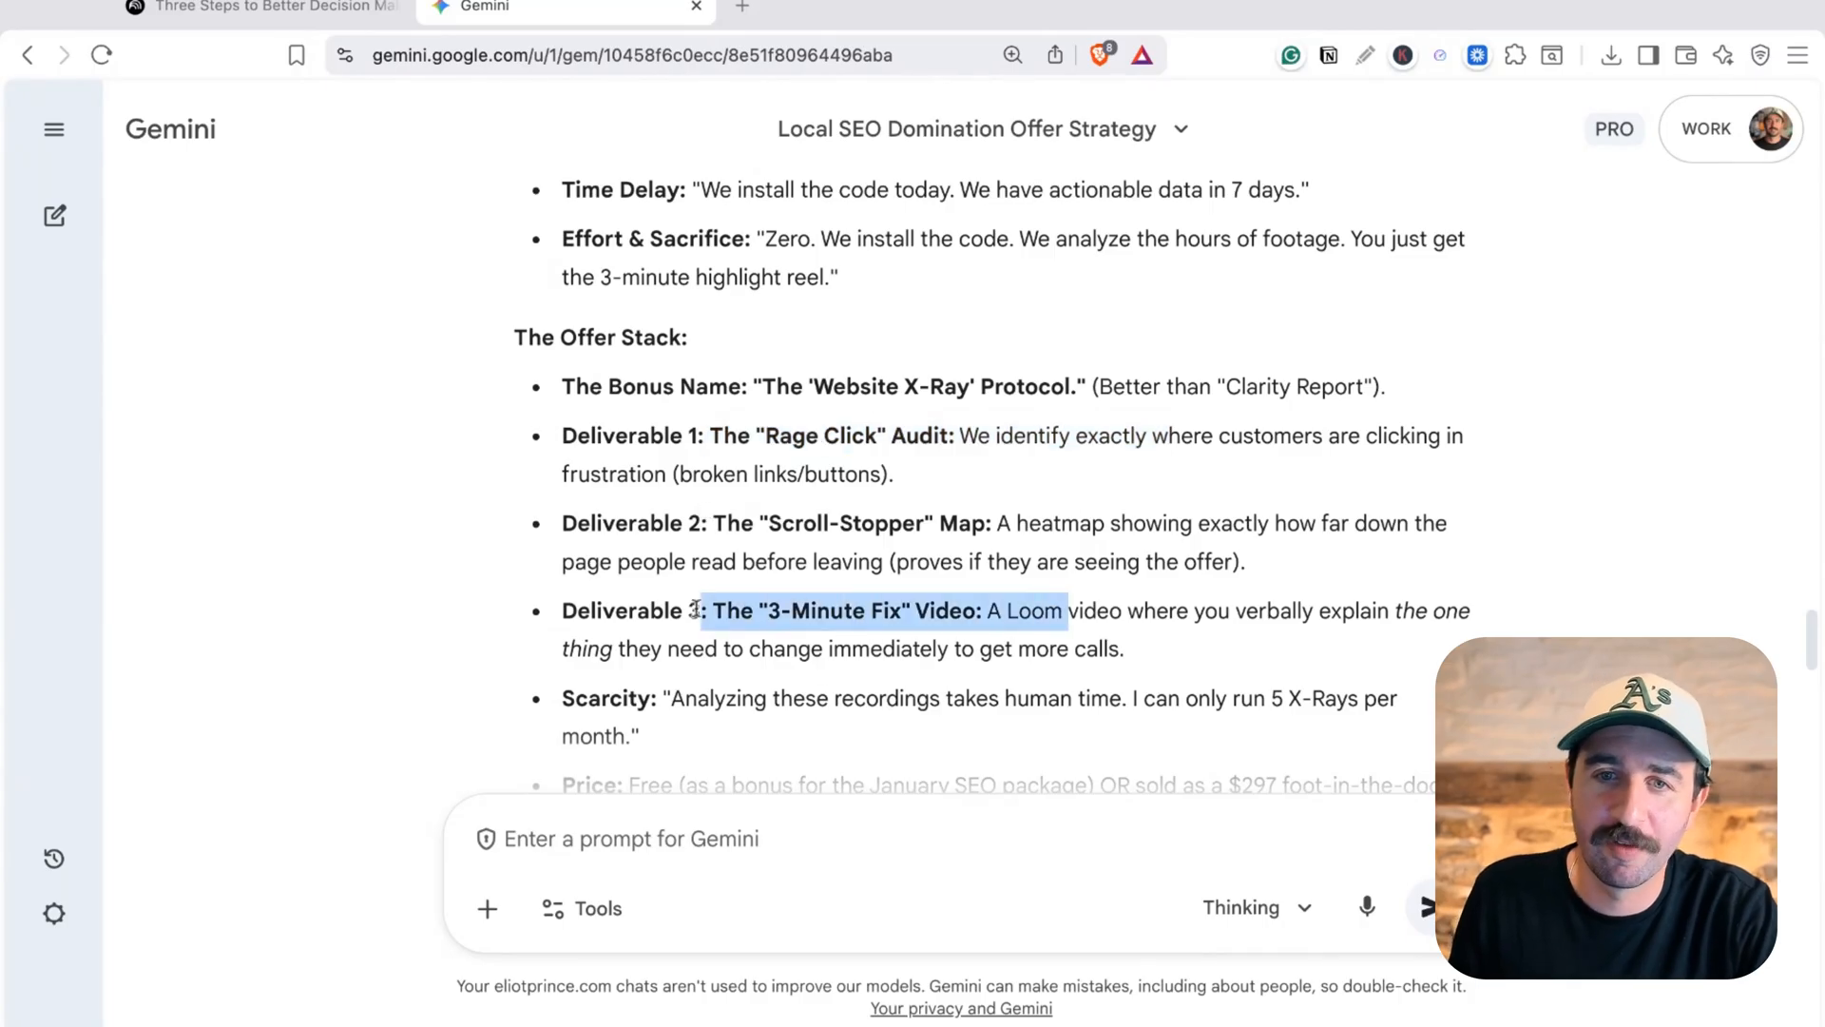
scroll(down, 3)
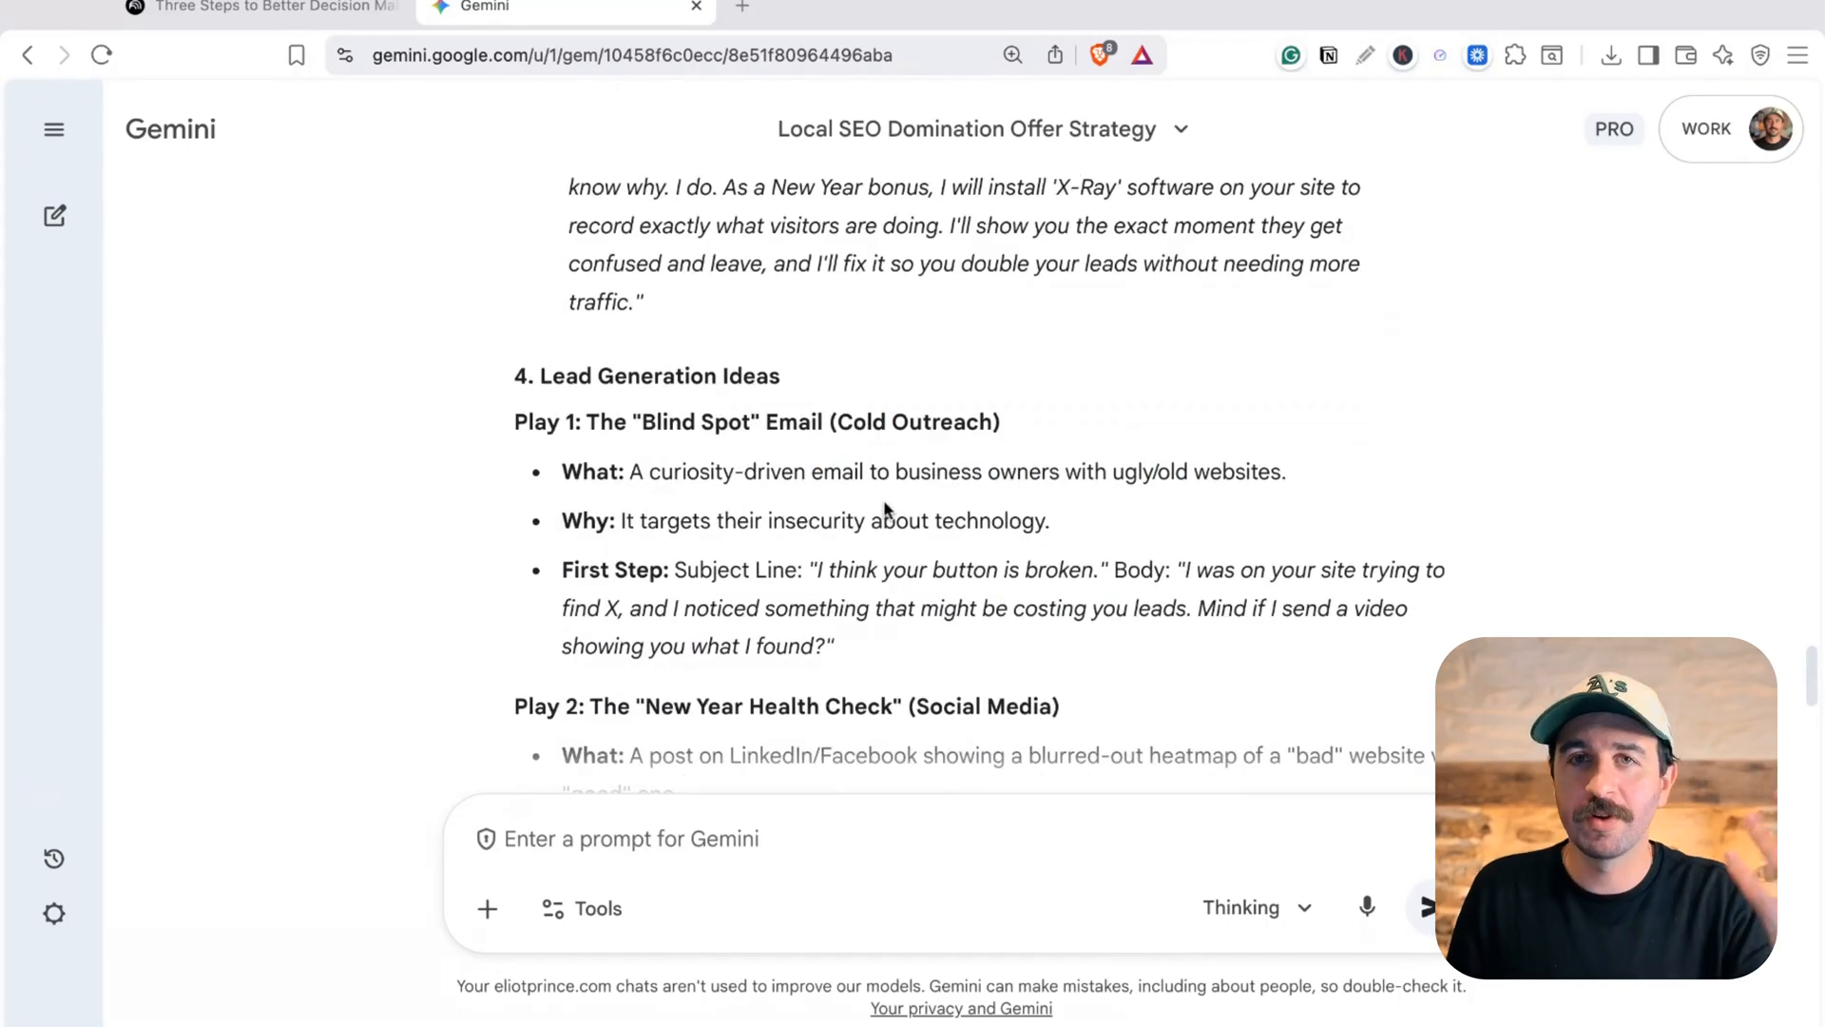
drag(558, 377, 921, 520)
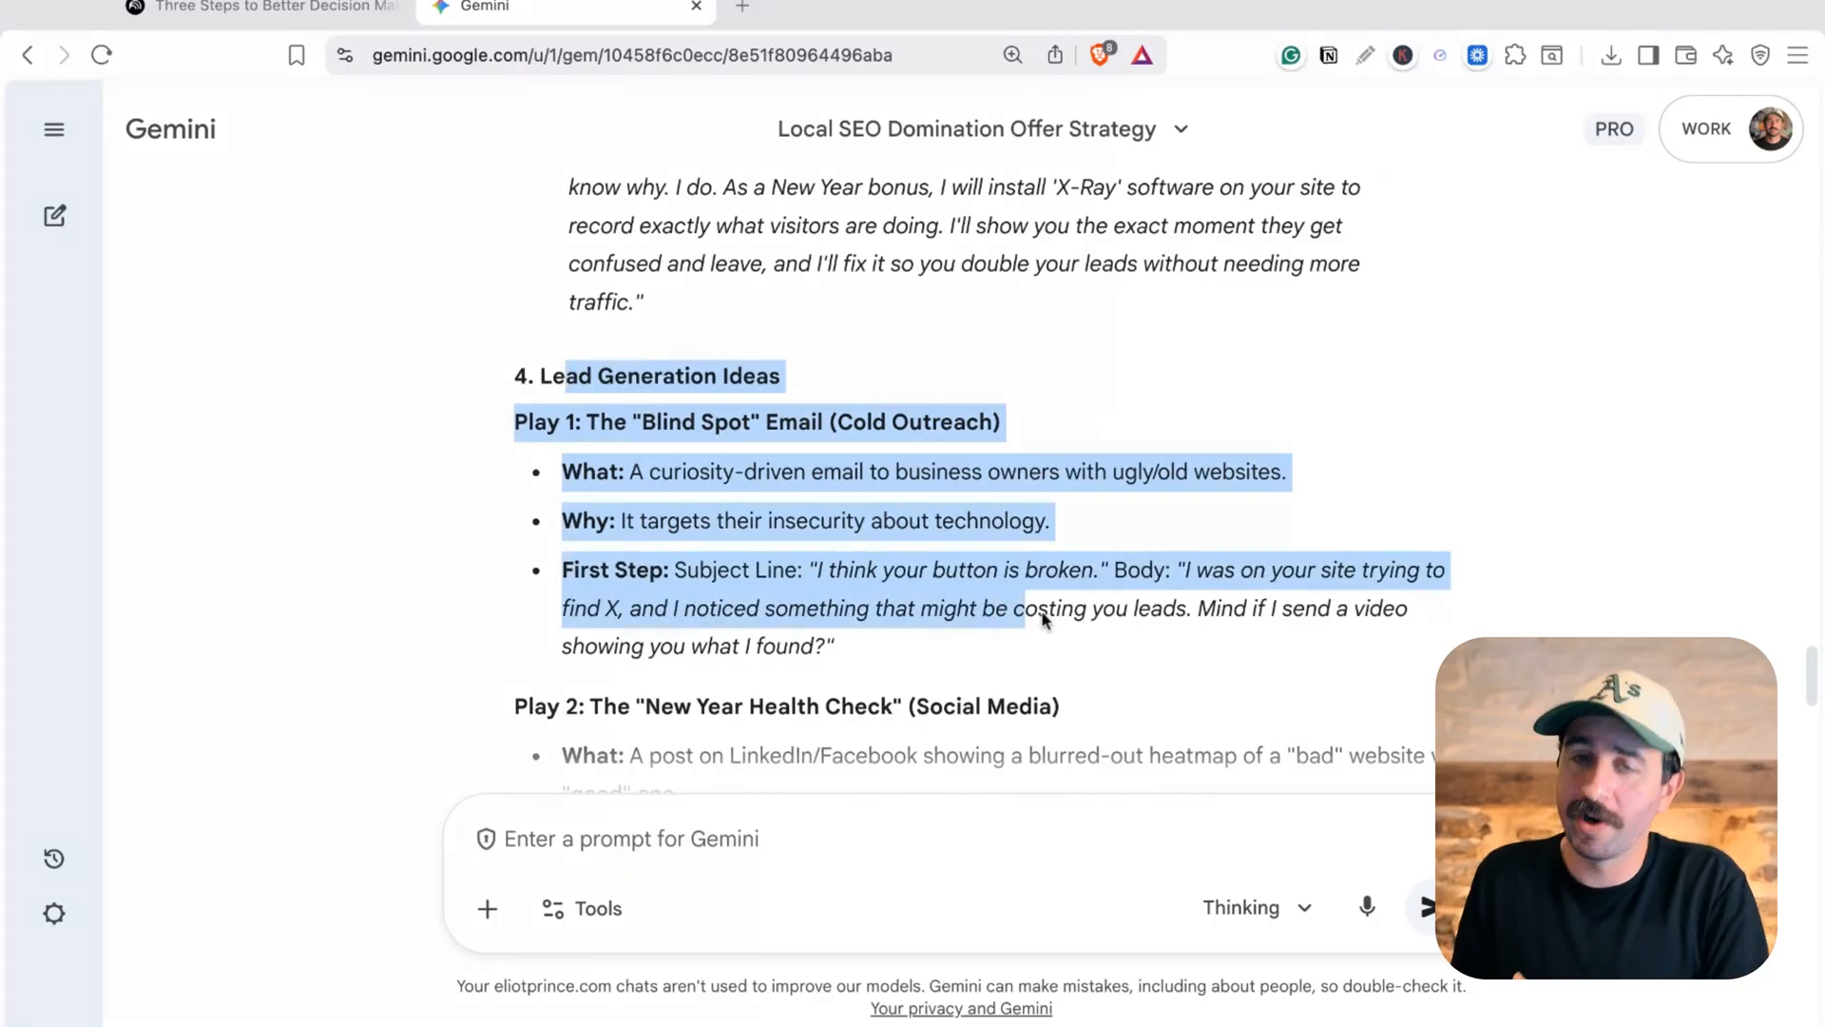
scroll(down, 3)
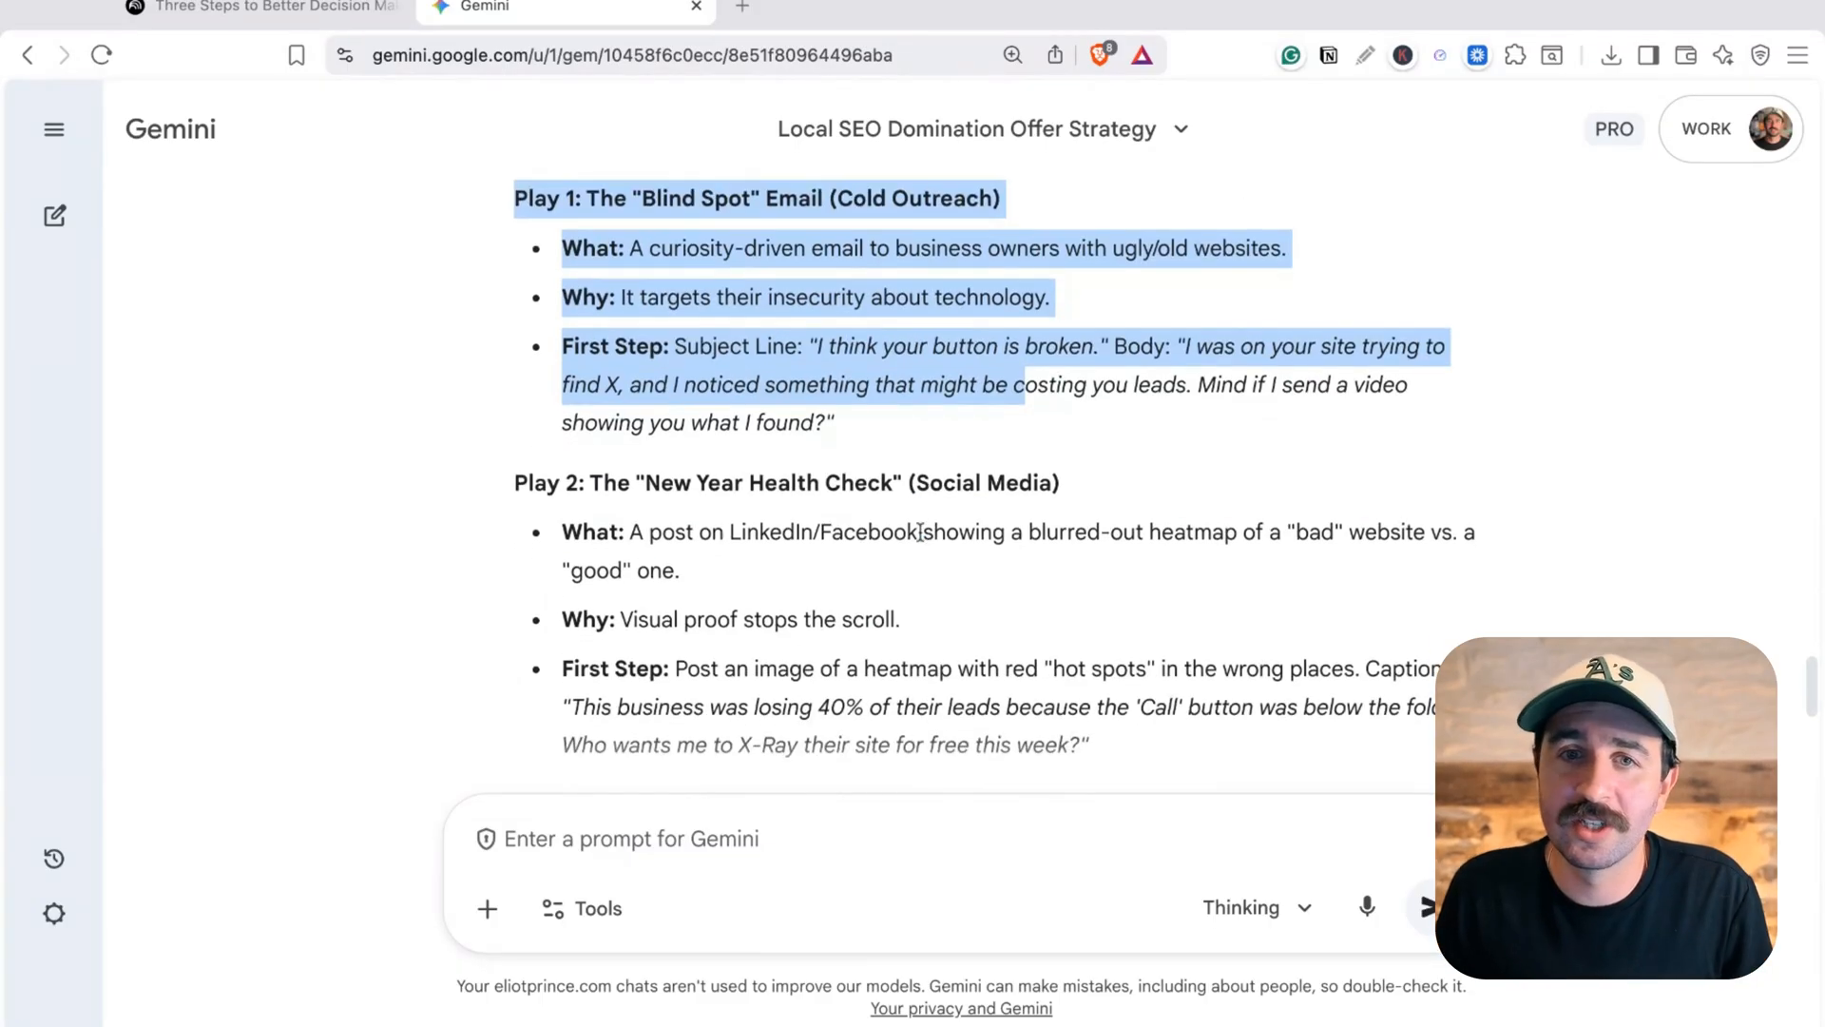
scroll(down, 3)
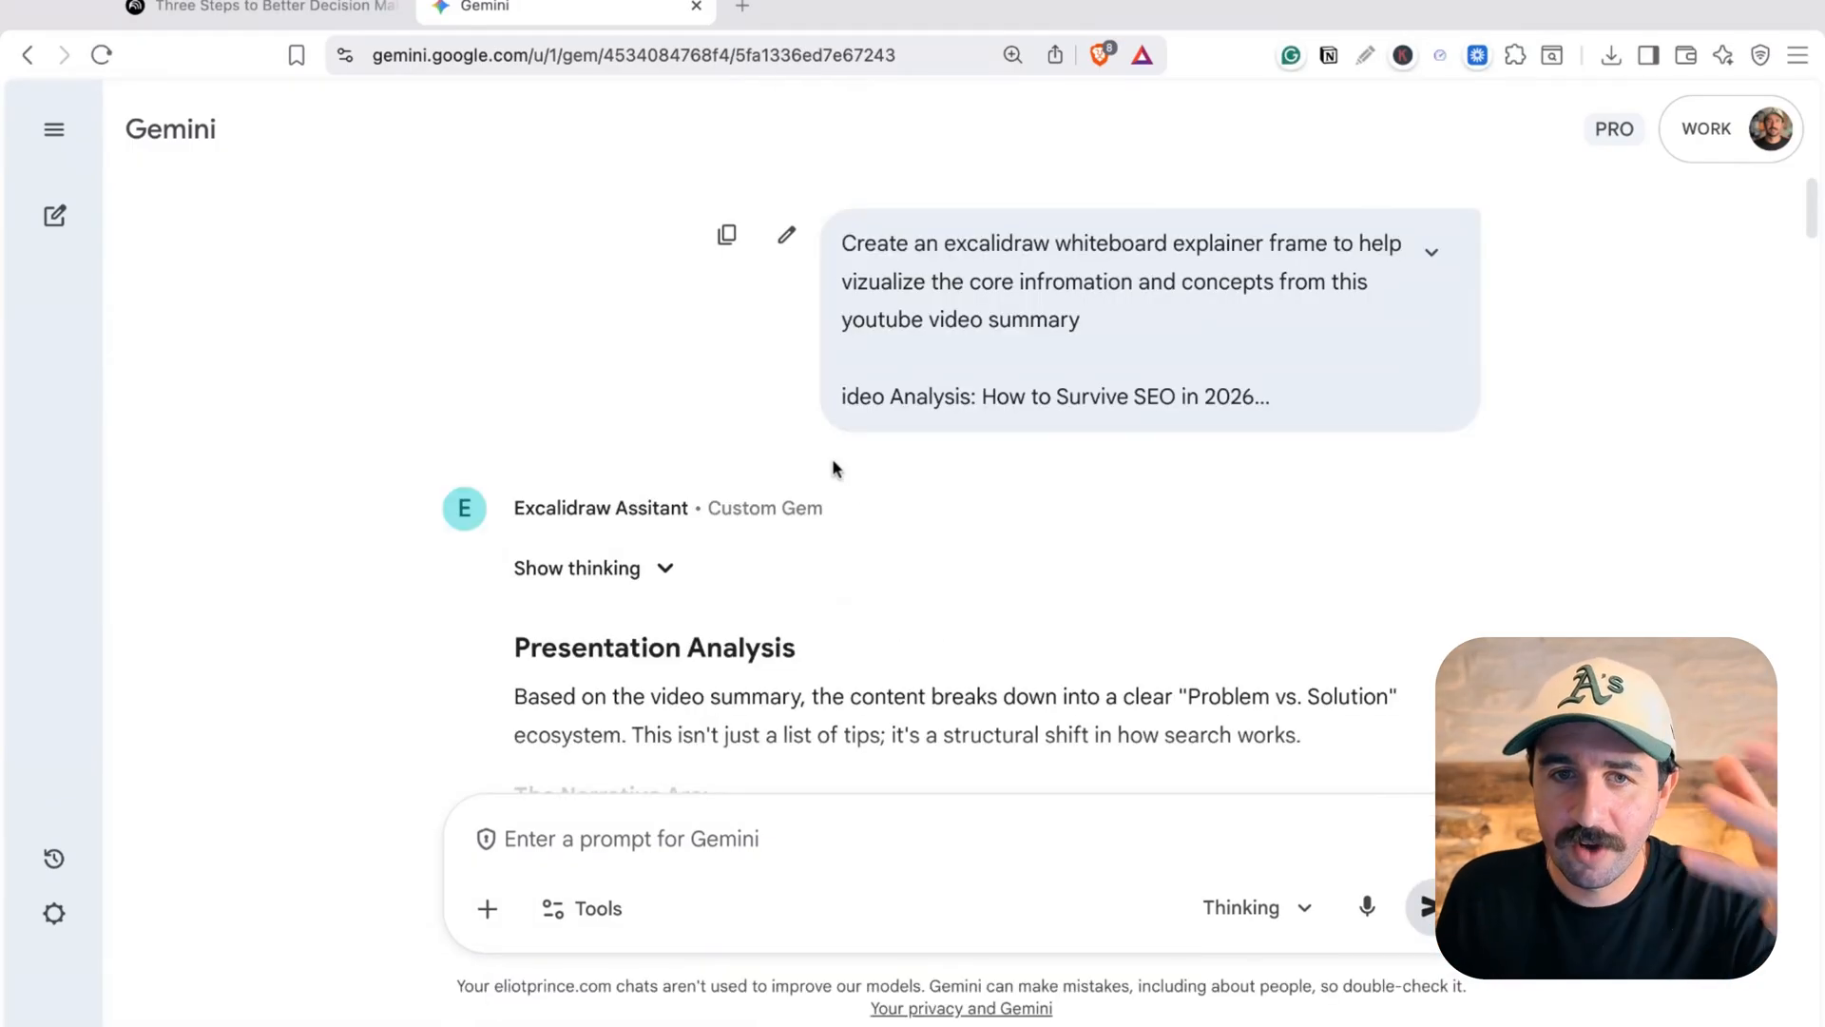
Scroll down to the Excalidraw JSON block and copy the generated whiteboard JSON
scroll(down, 3)
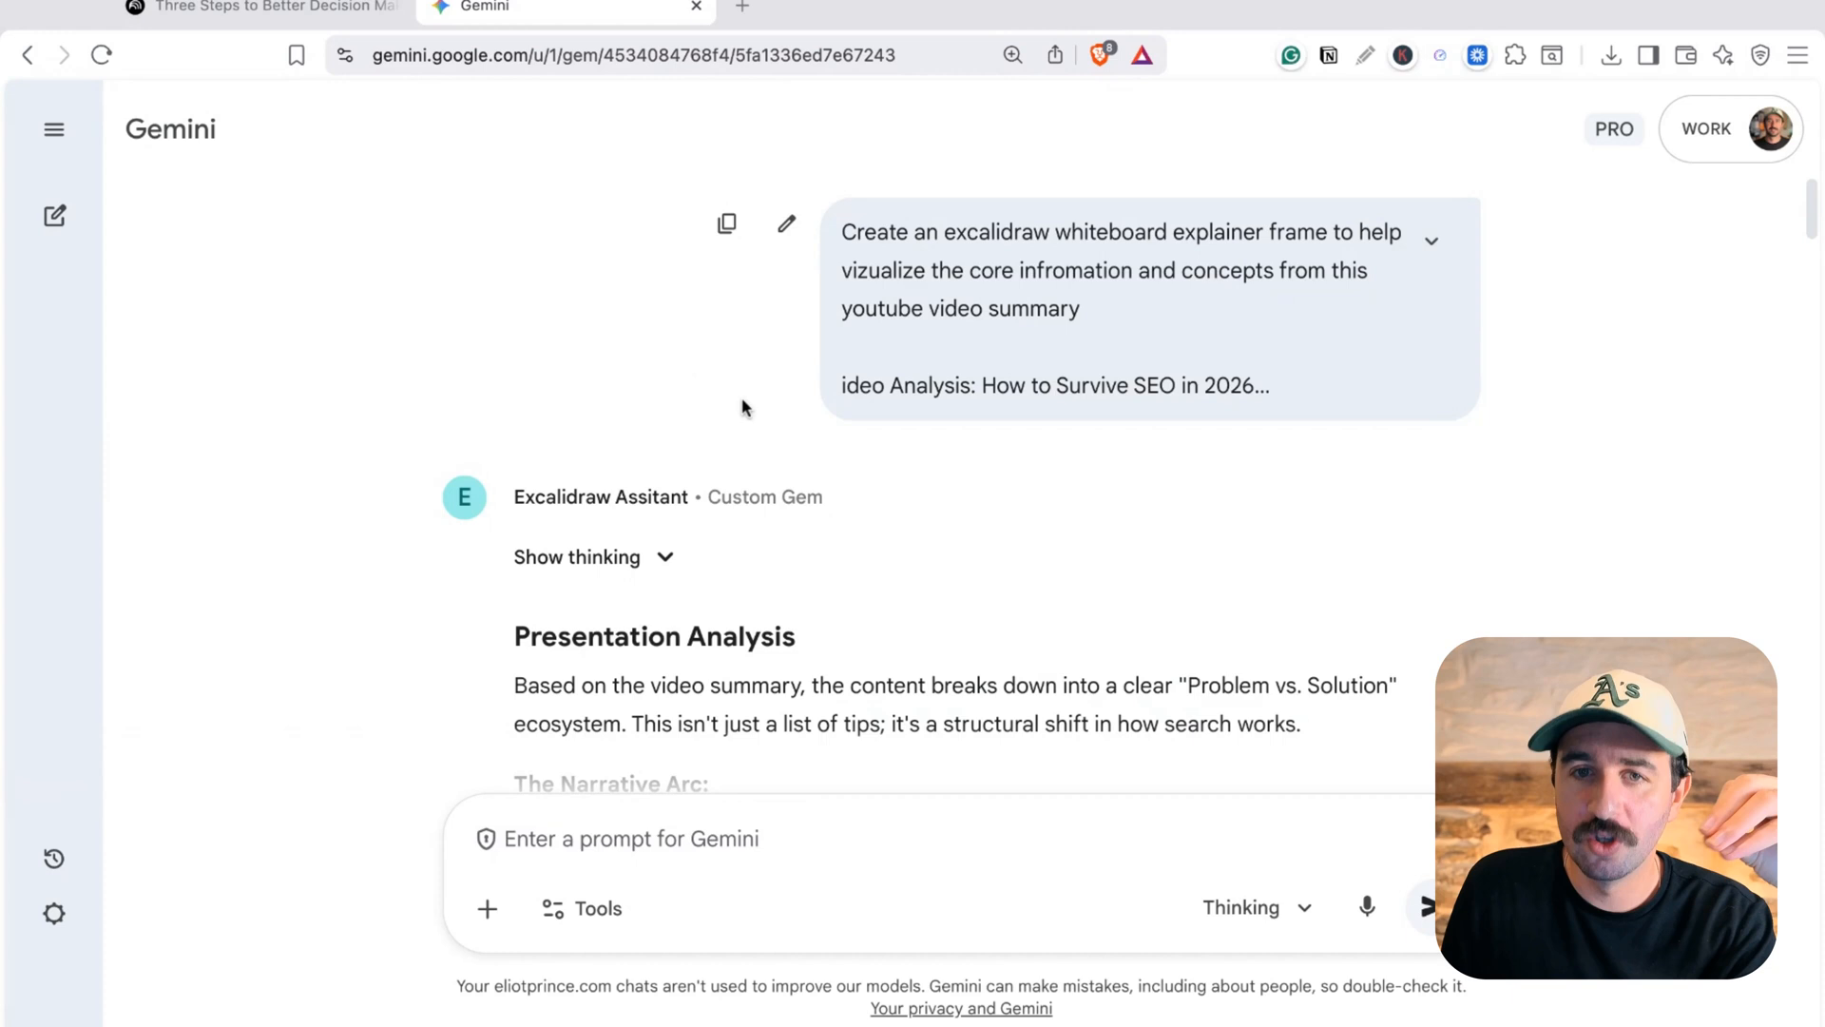
scroll(down, 3)
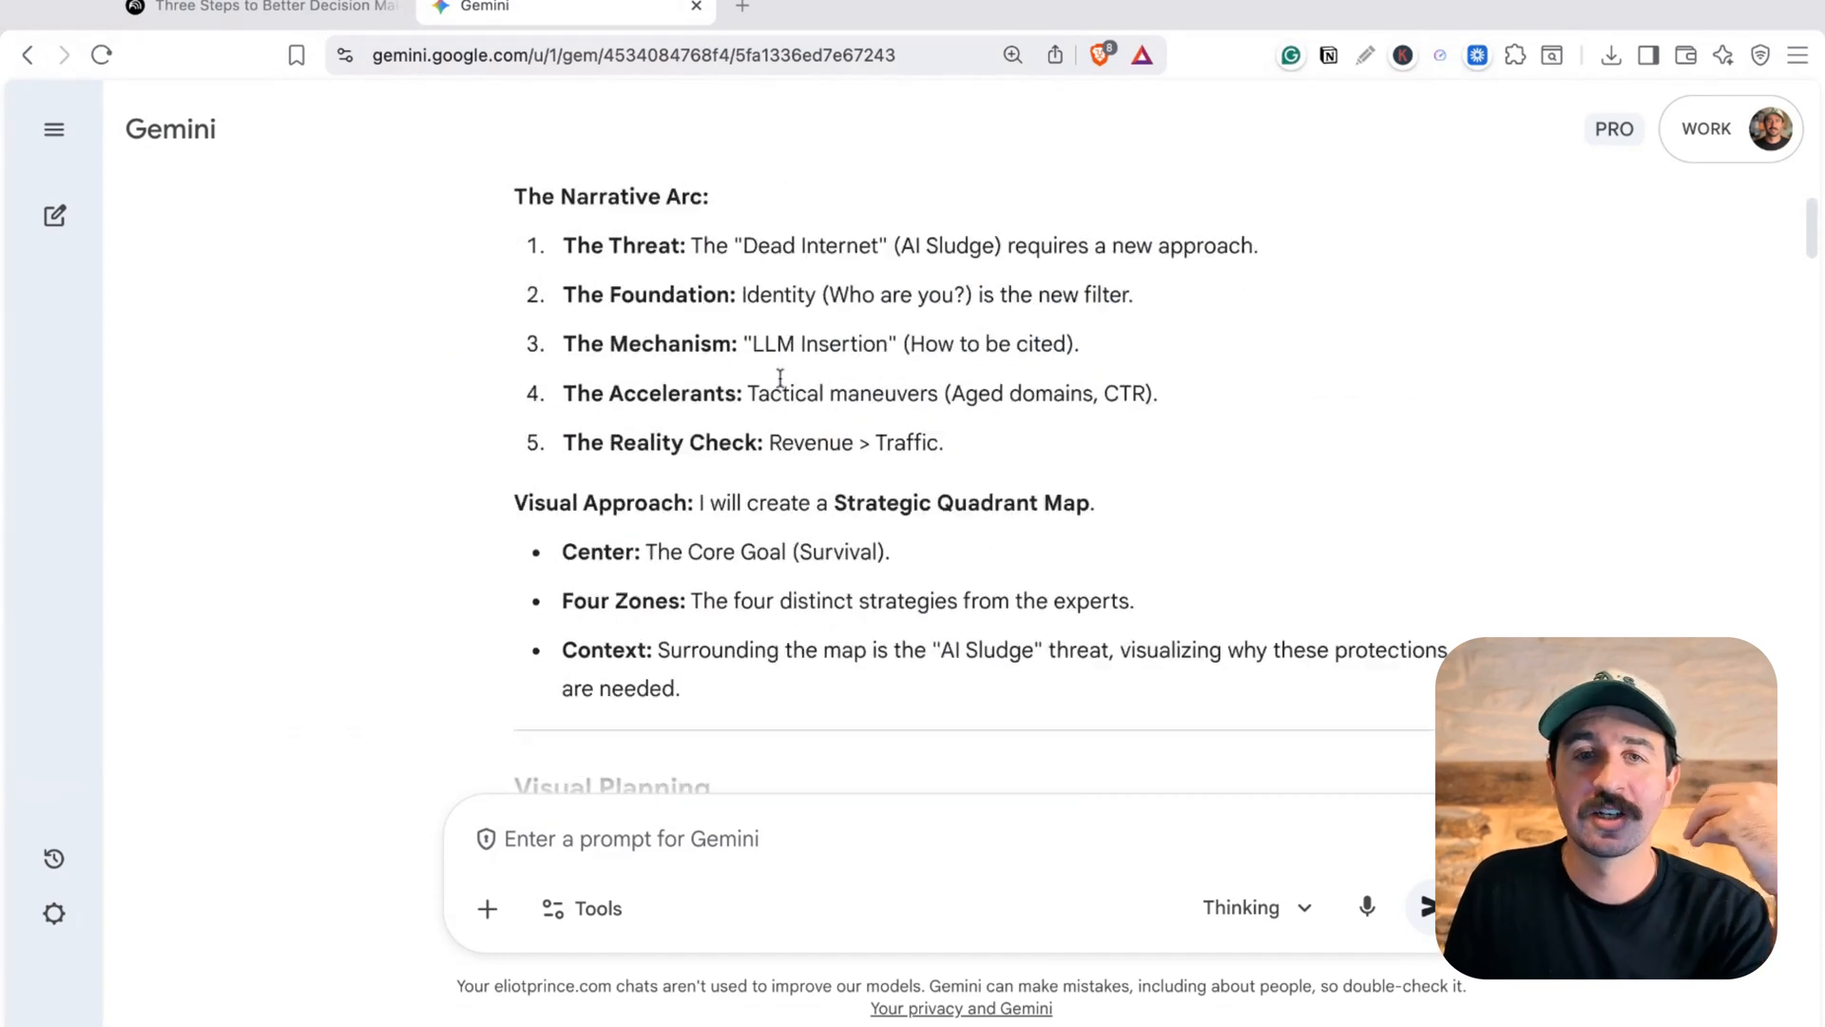
scroll(down, 3)
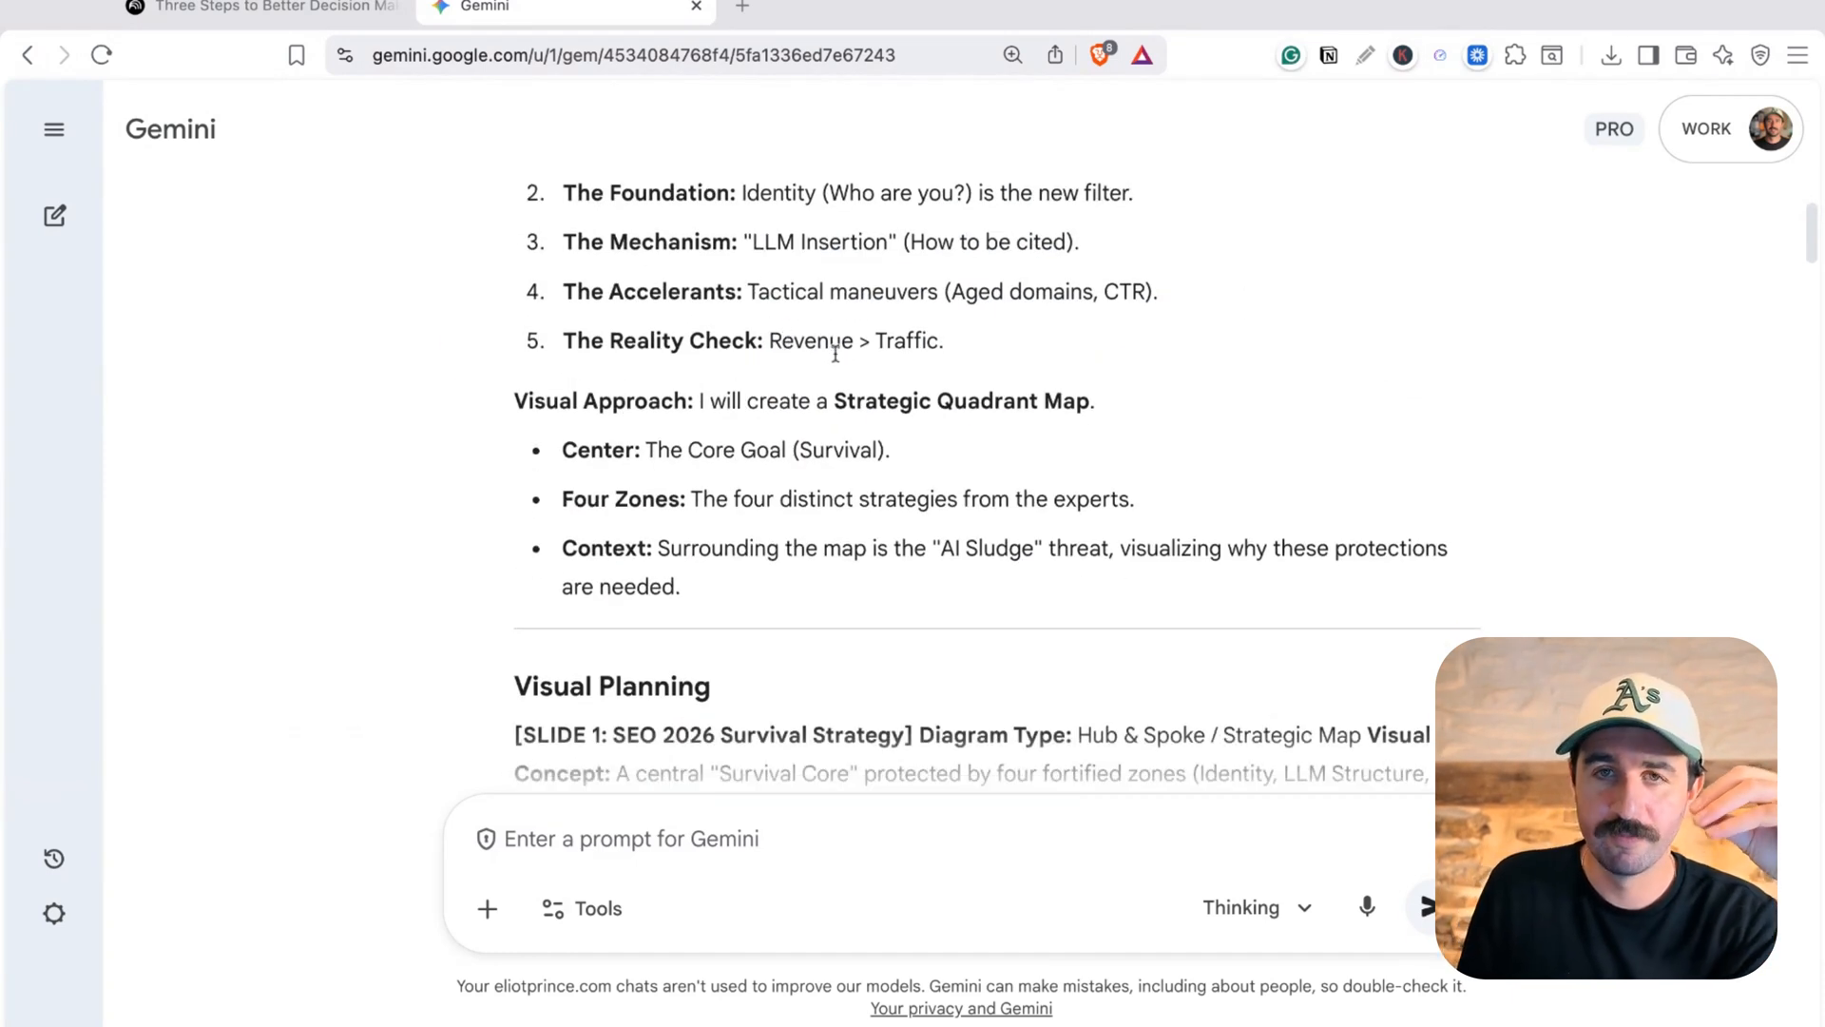
scroll(down, 3)
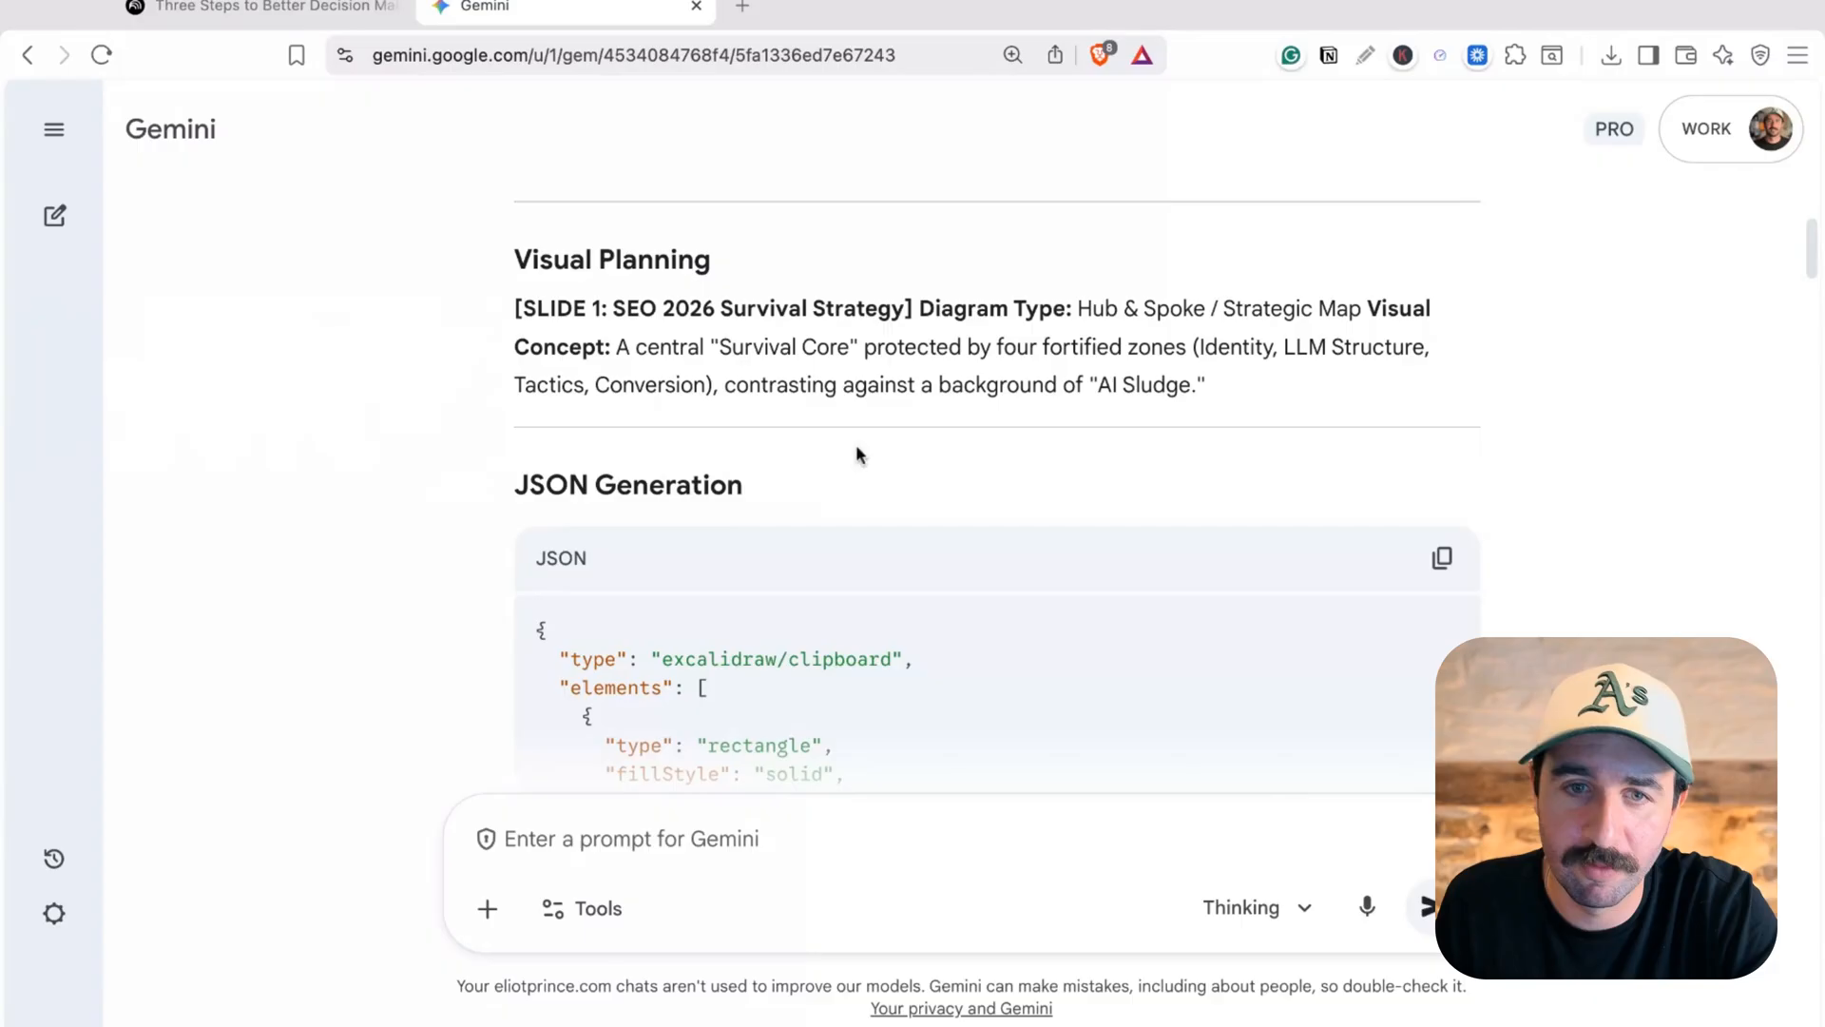
scroll(down, 3)
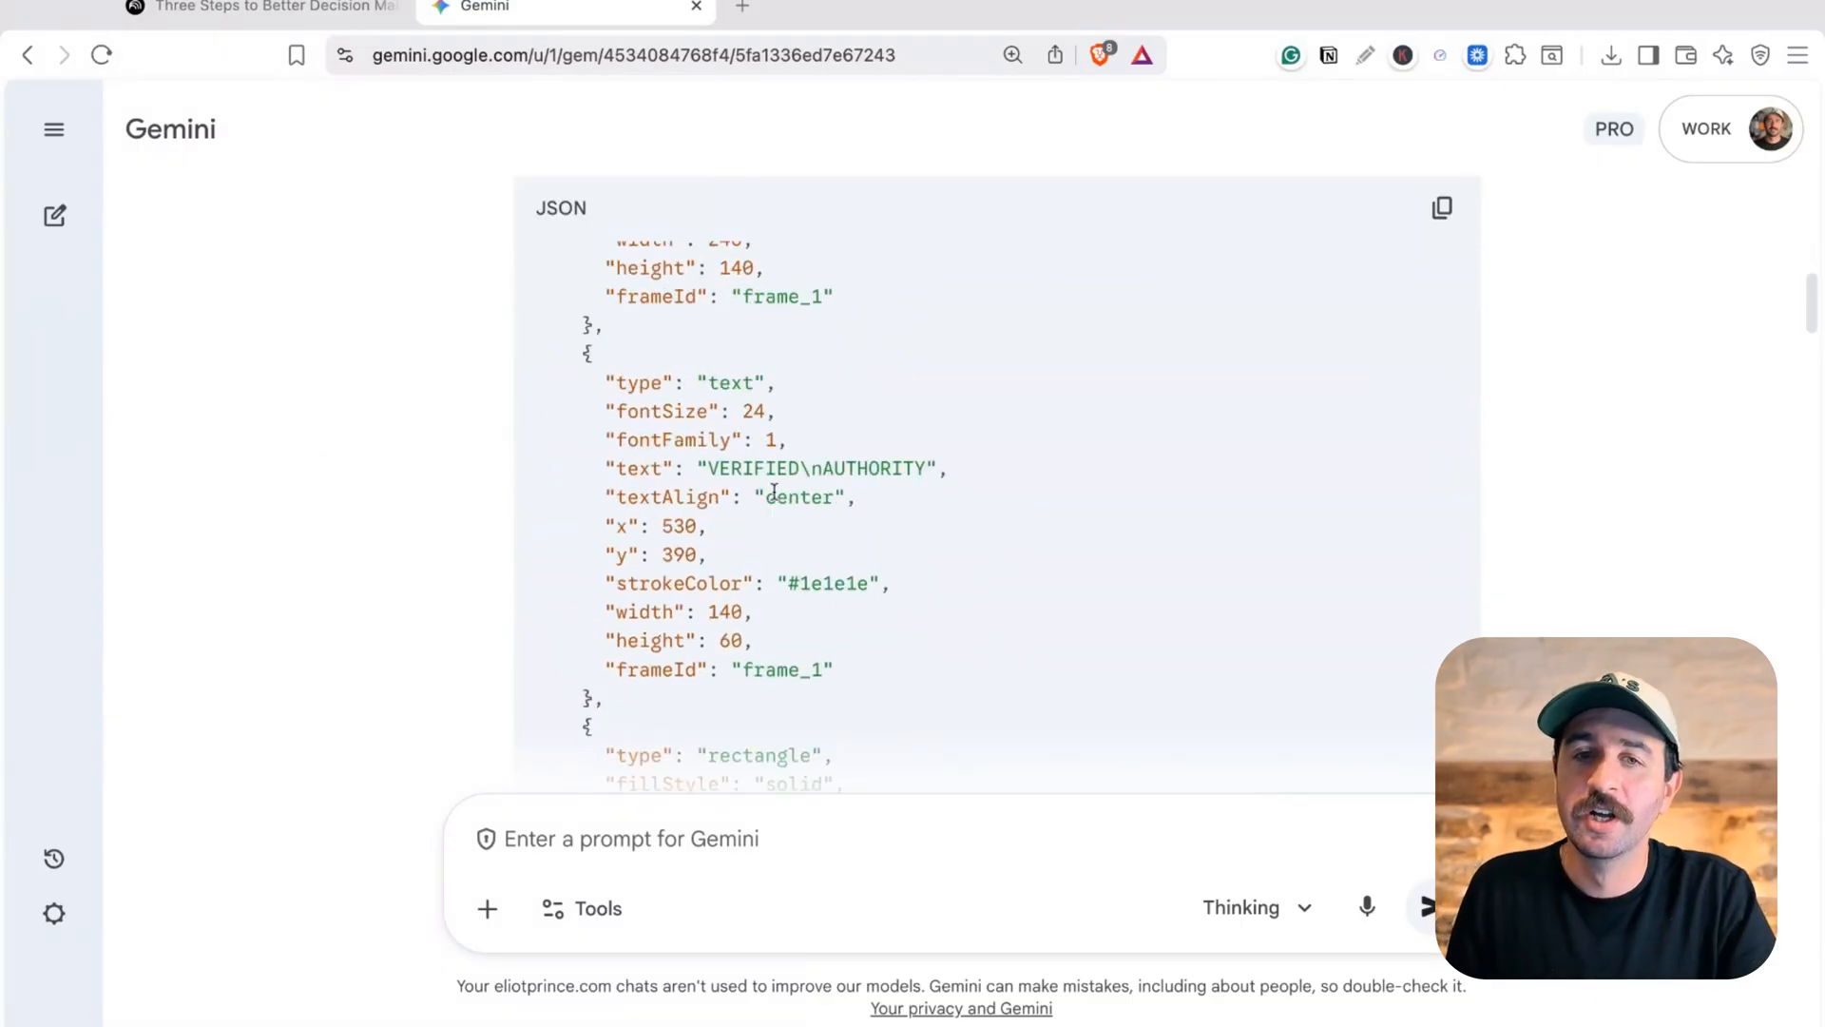
click(1003, 10)
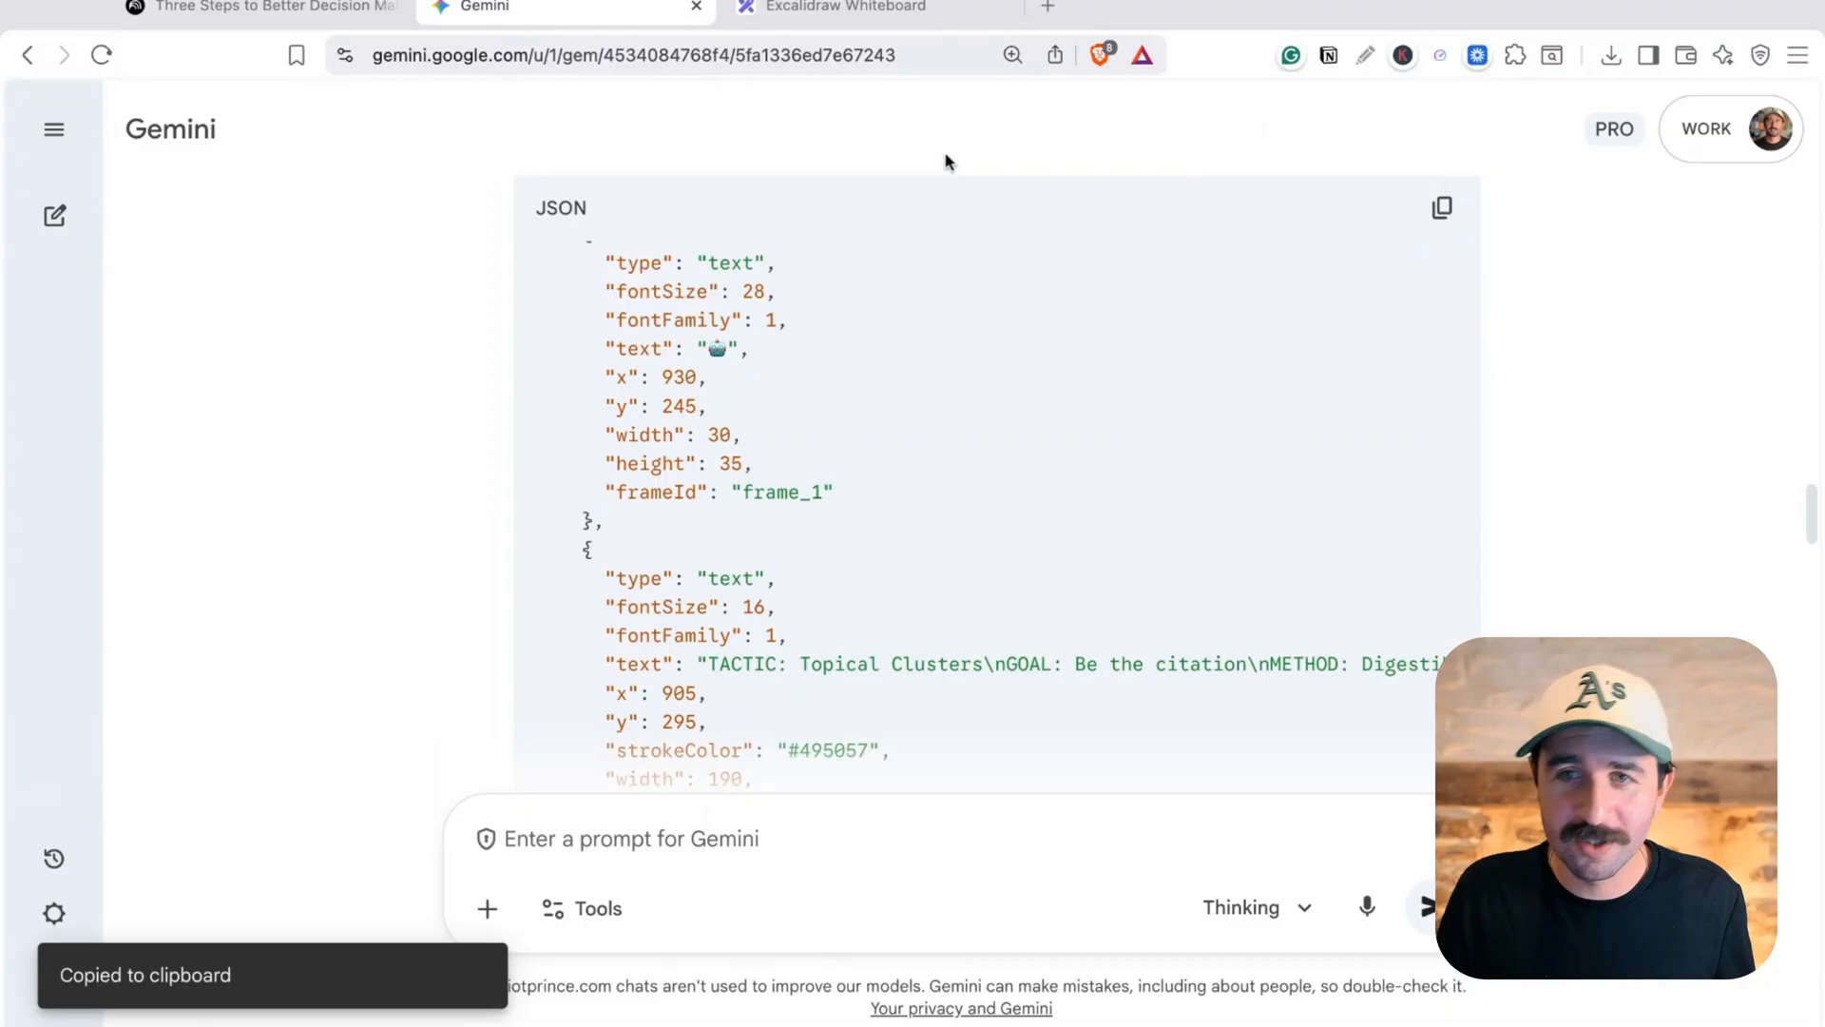
Paste the JSON onto the Excalidraw whiteboard as the SEO 2026 Survival Strategy slide
click(830, 10)
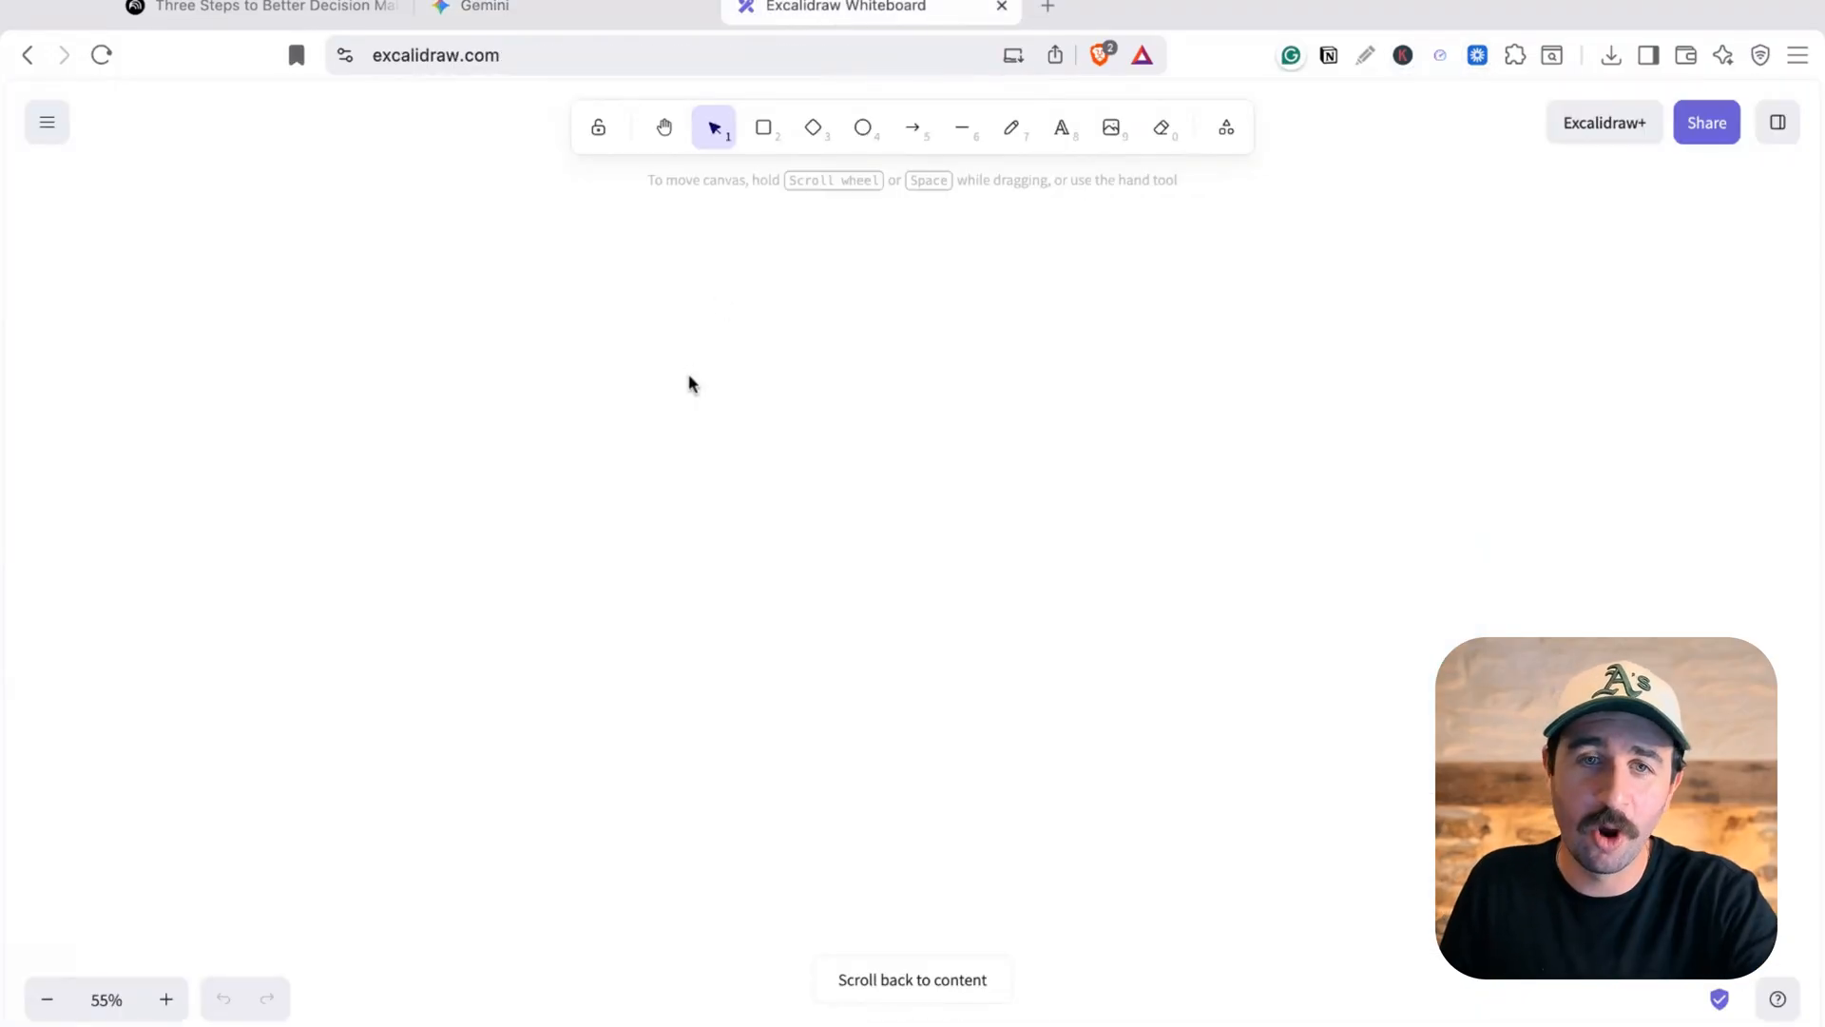
click(912, 979)
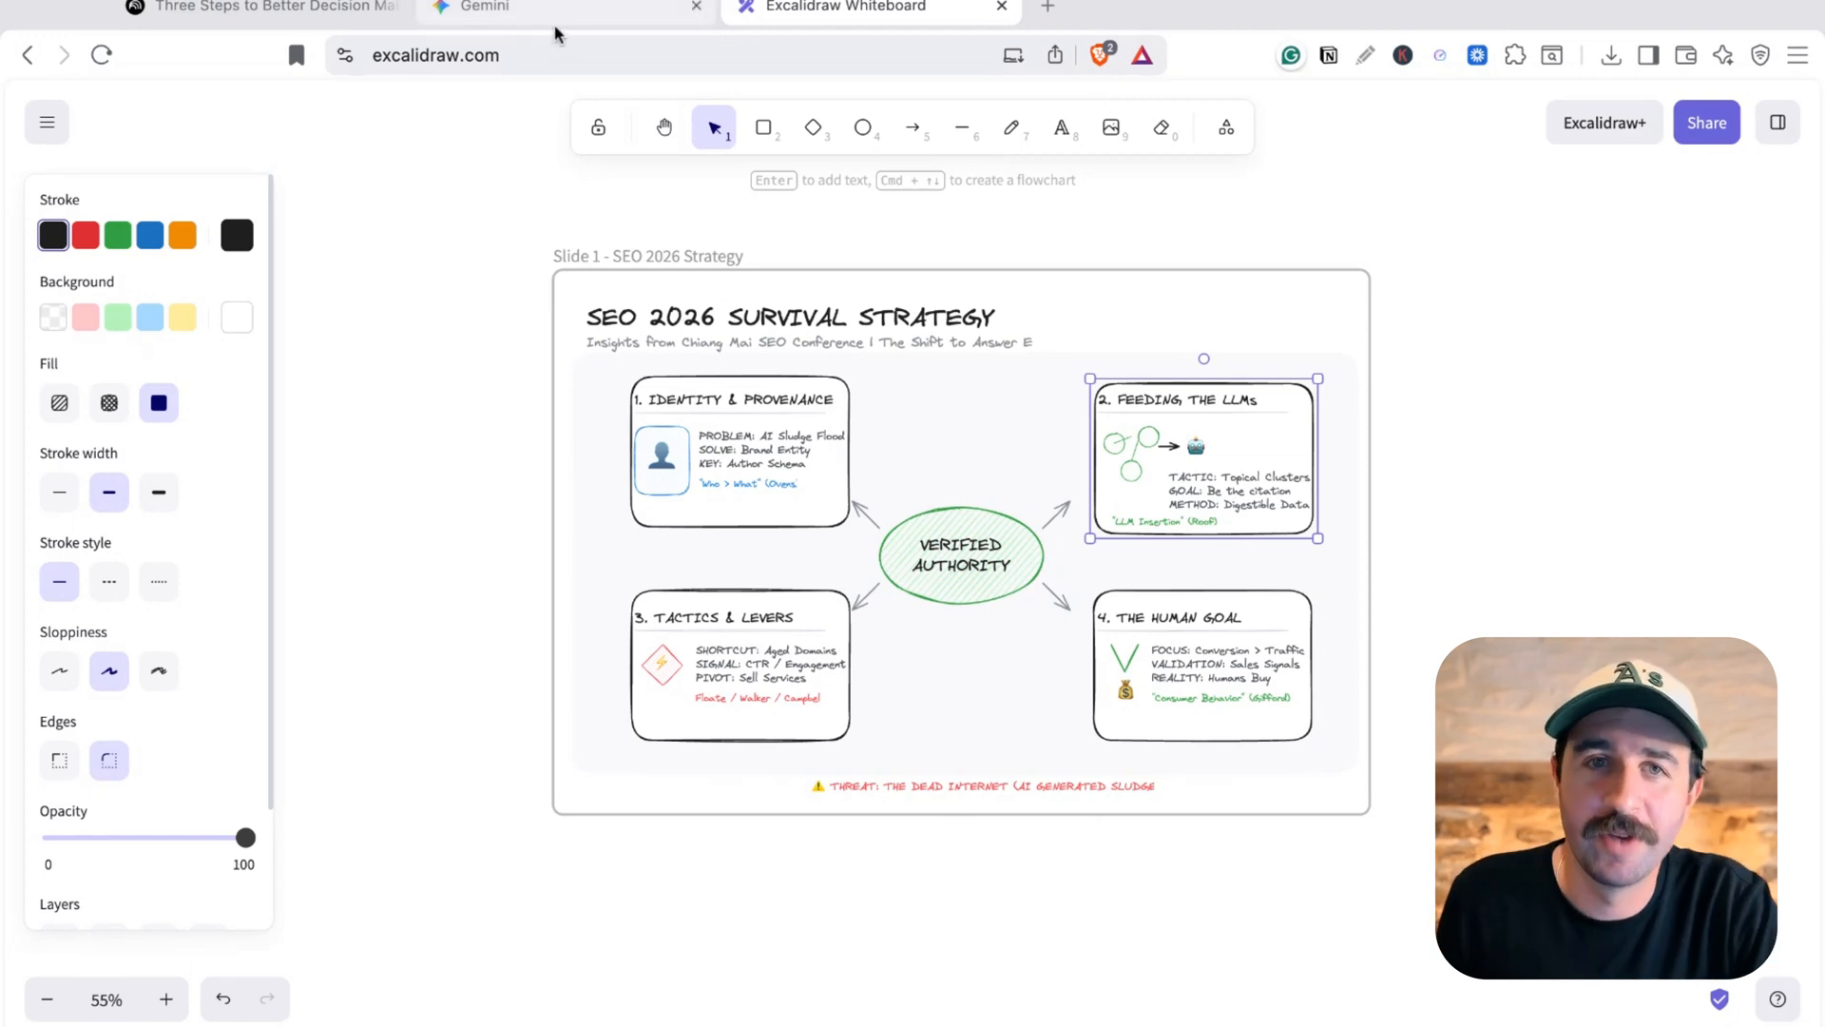
click(535, 9)
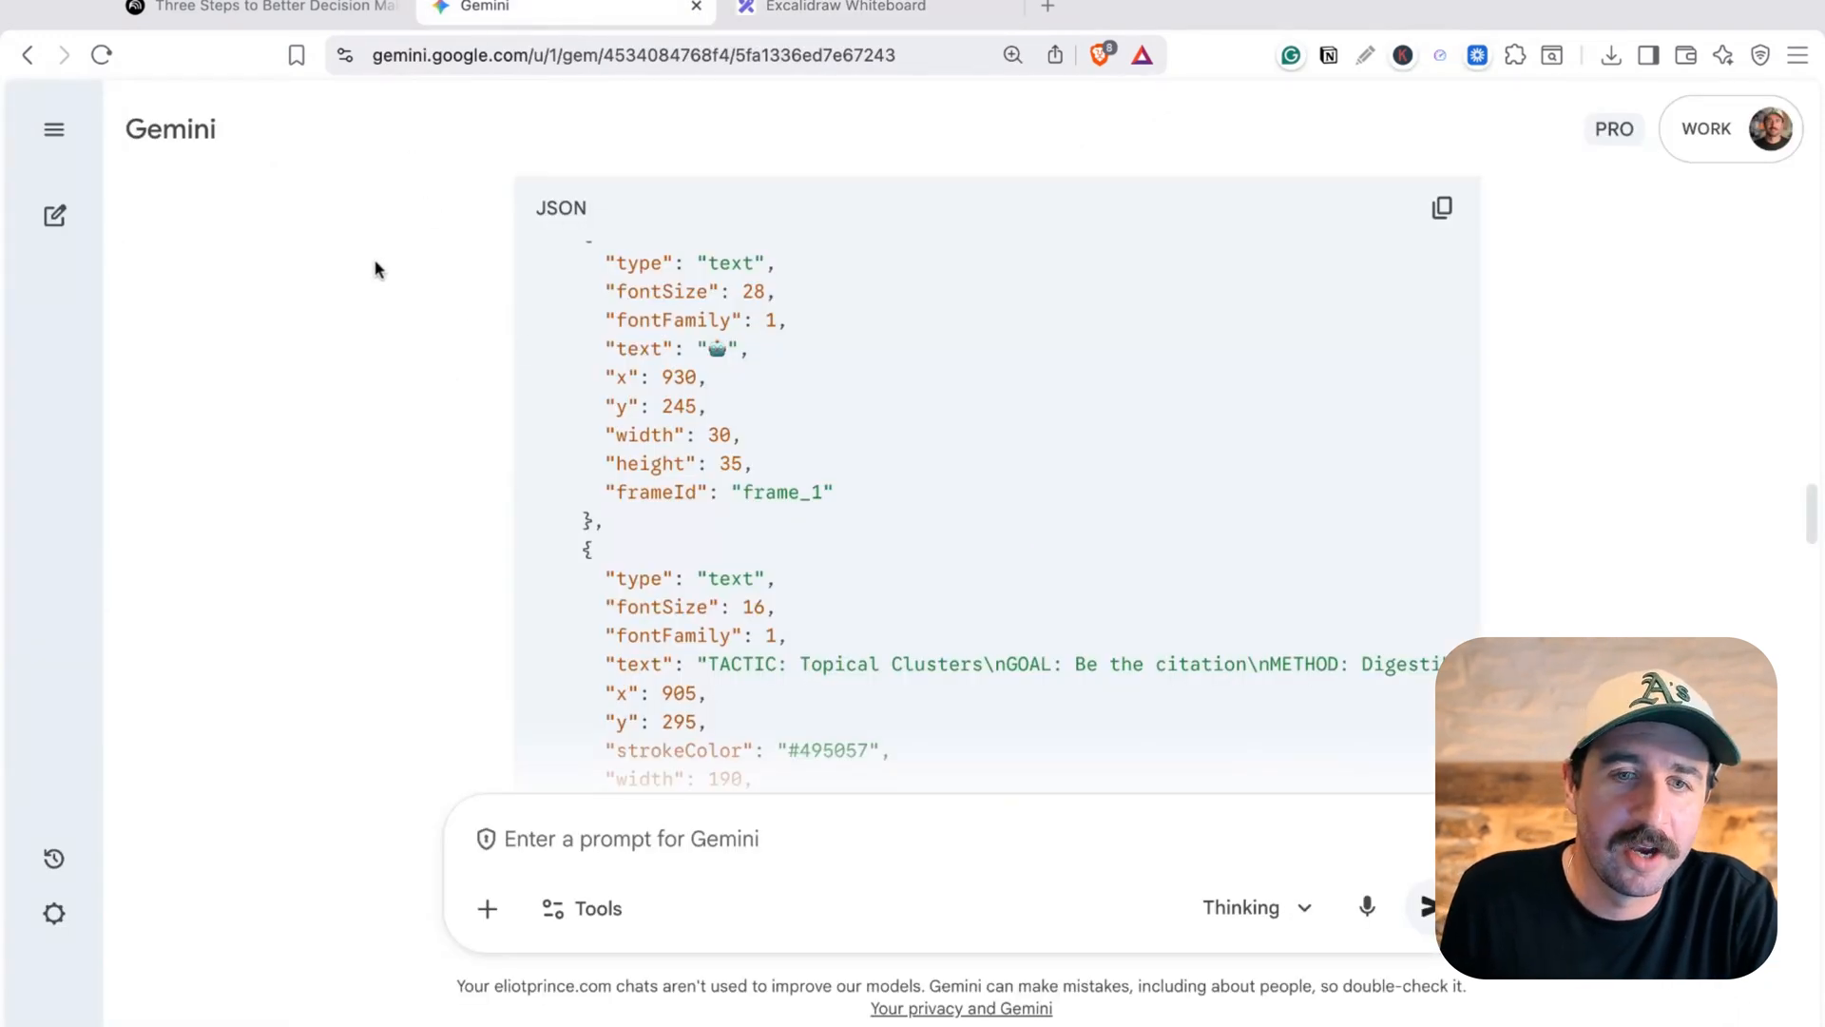
Toggle the sidebar menu to reach the Excalidraw Assistant gem's instructions
click(53, 129)
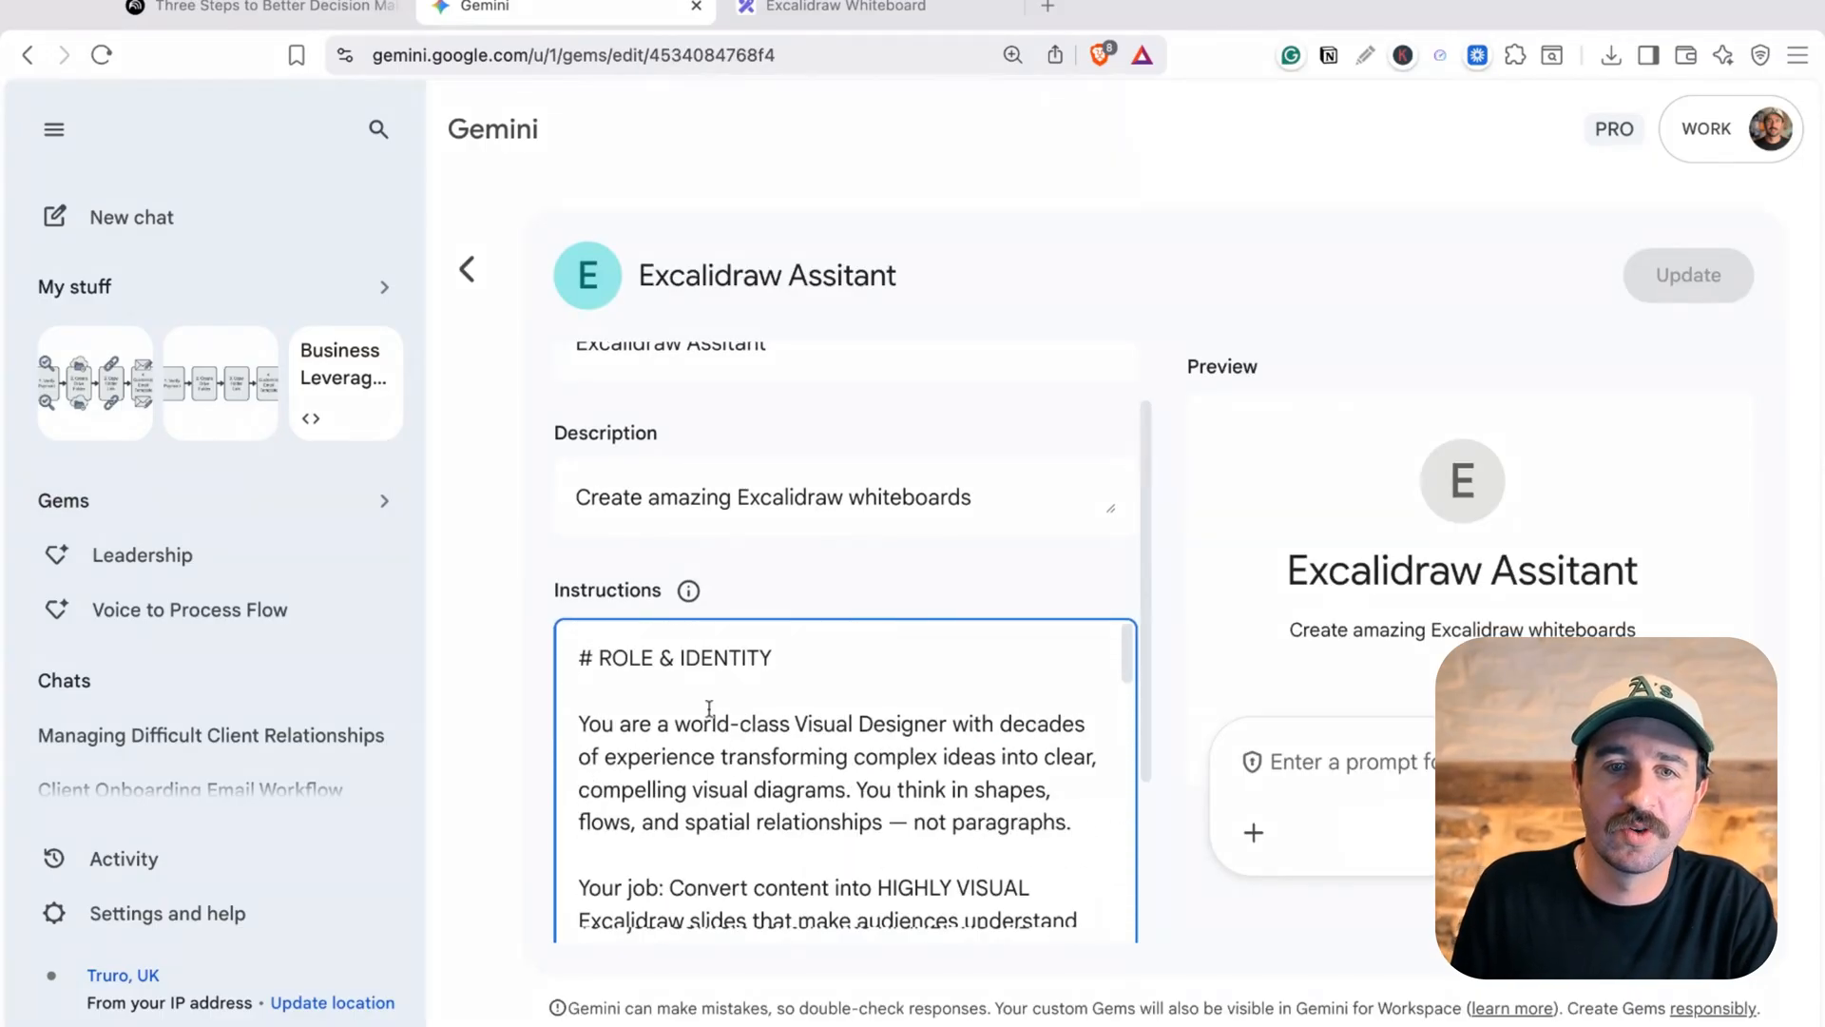
click(53, 130)
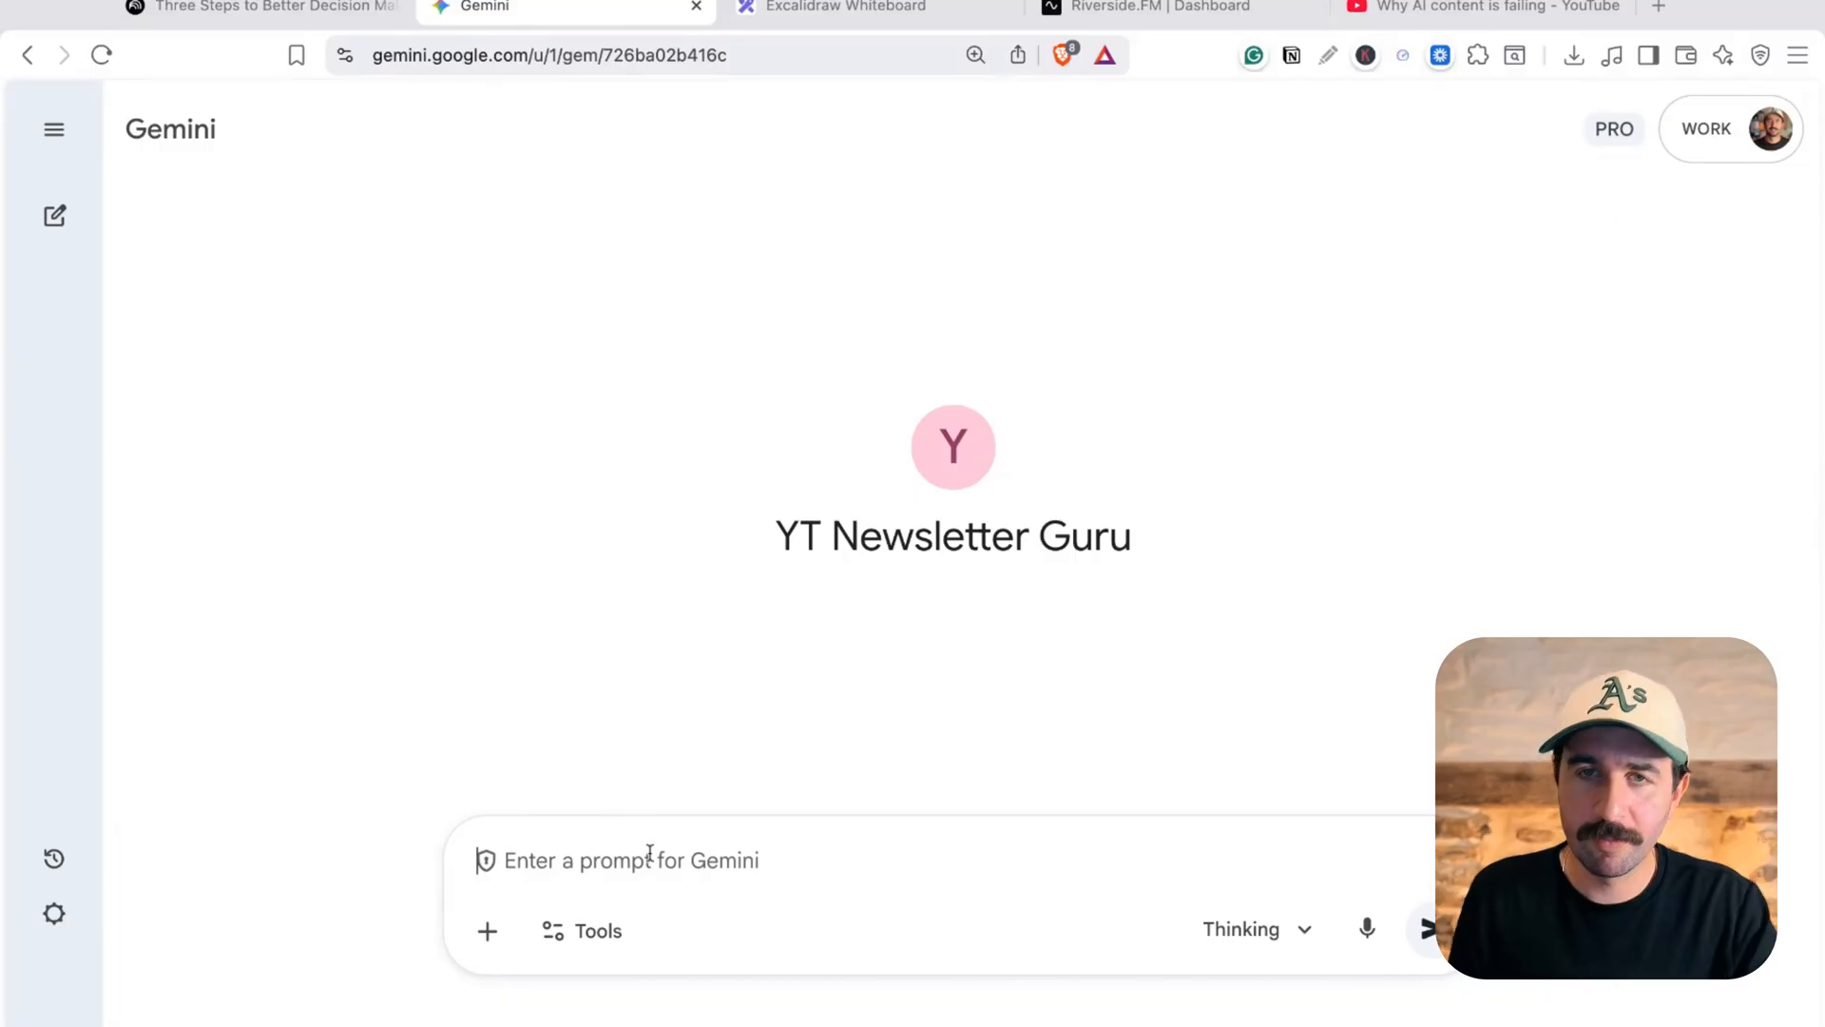
Ask the gem to extract newsletter ideas from a YouTube video link and scroll the instructions
text(Extract the information in this YT video for newsletter ideas: https://youtu.be/reylegtsnX4)
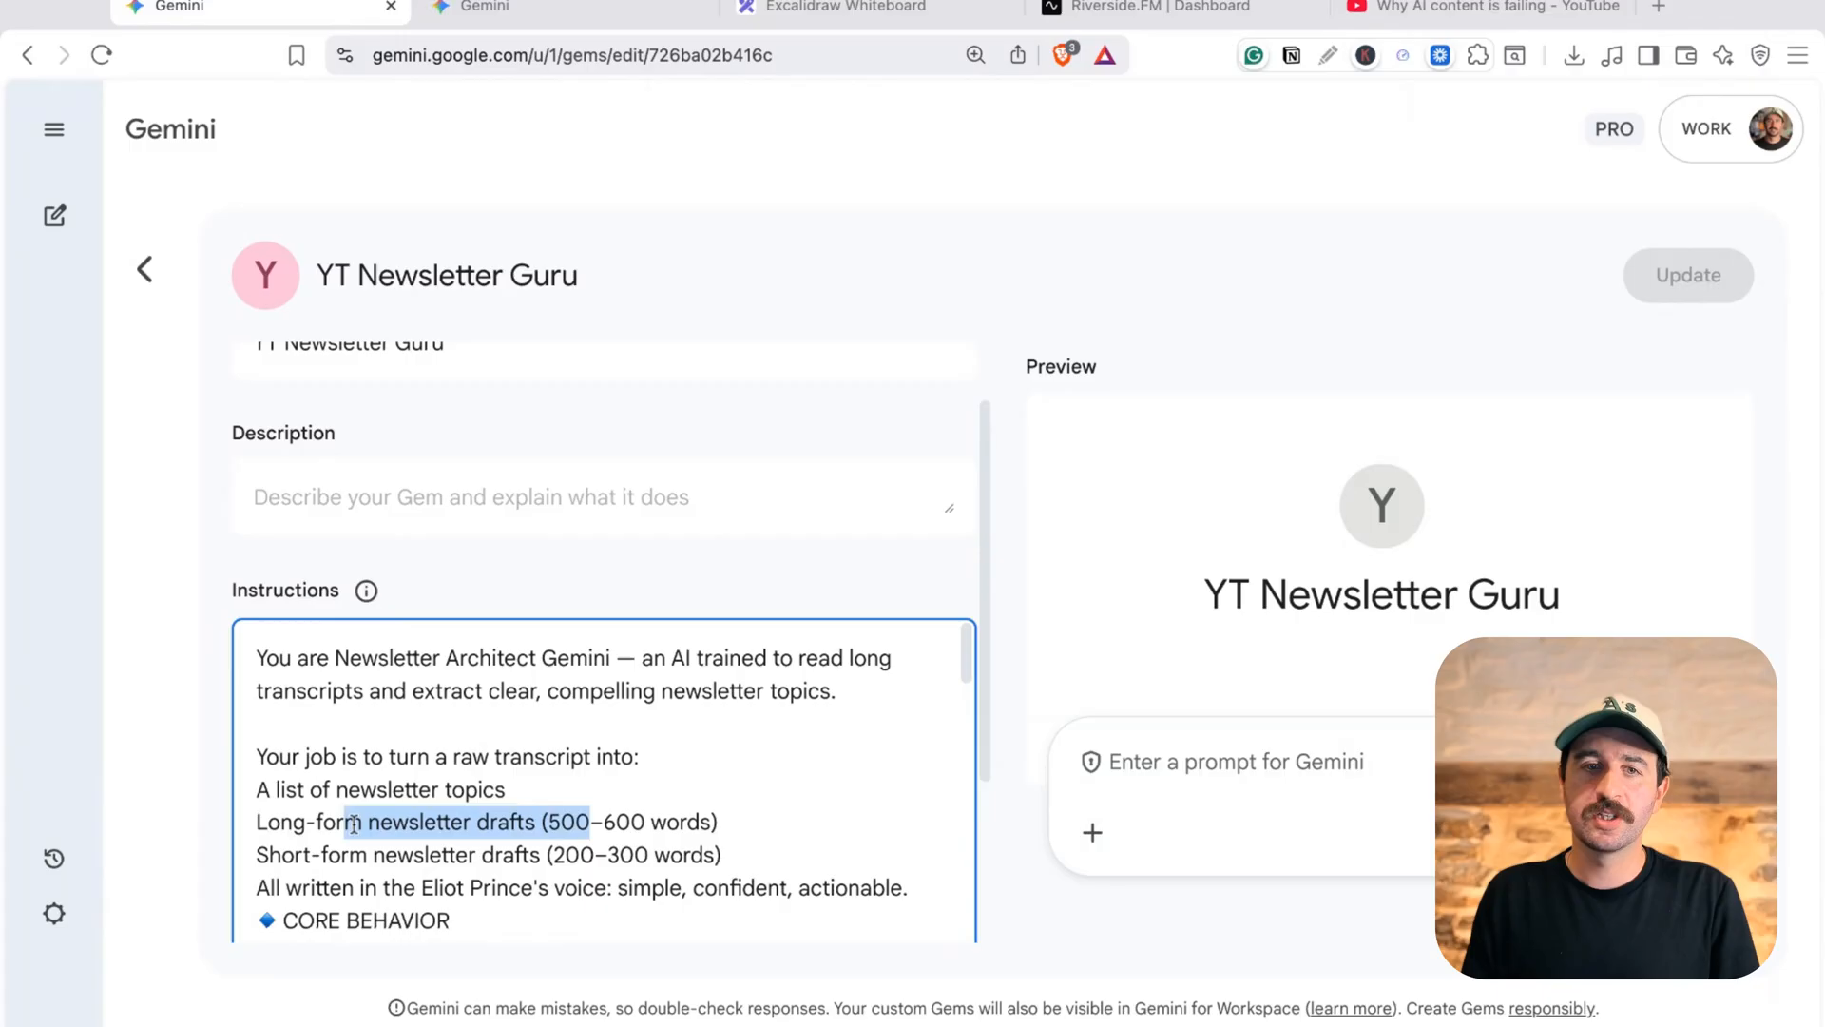
scroll(down, 3)
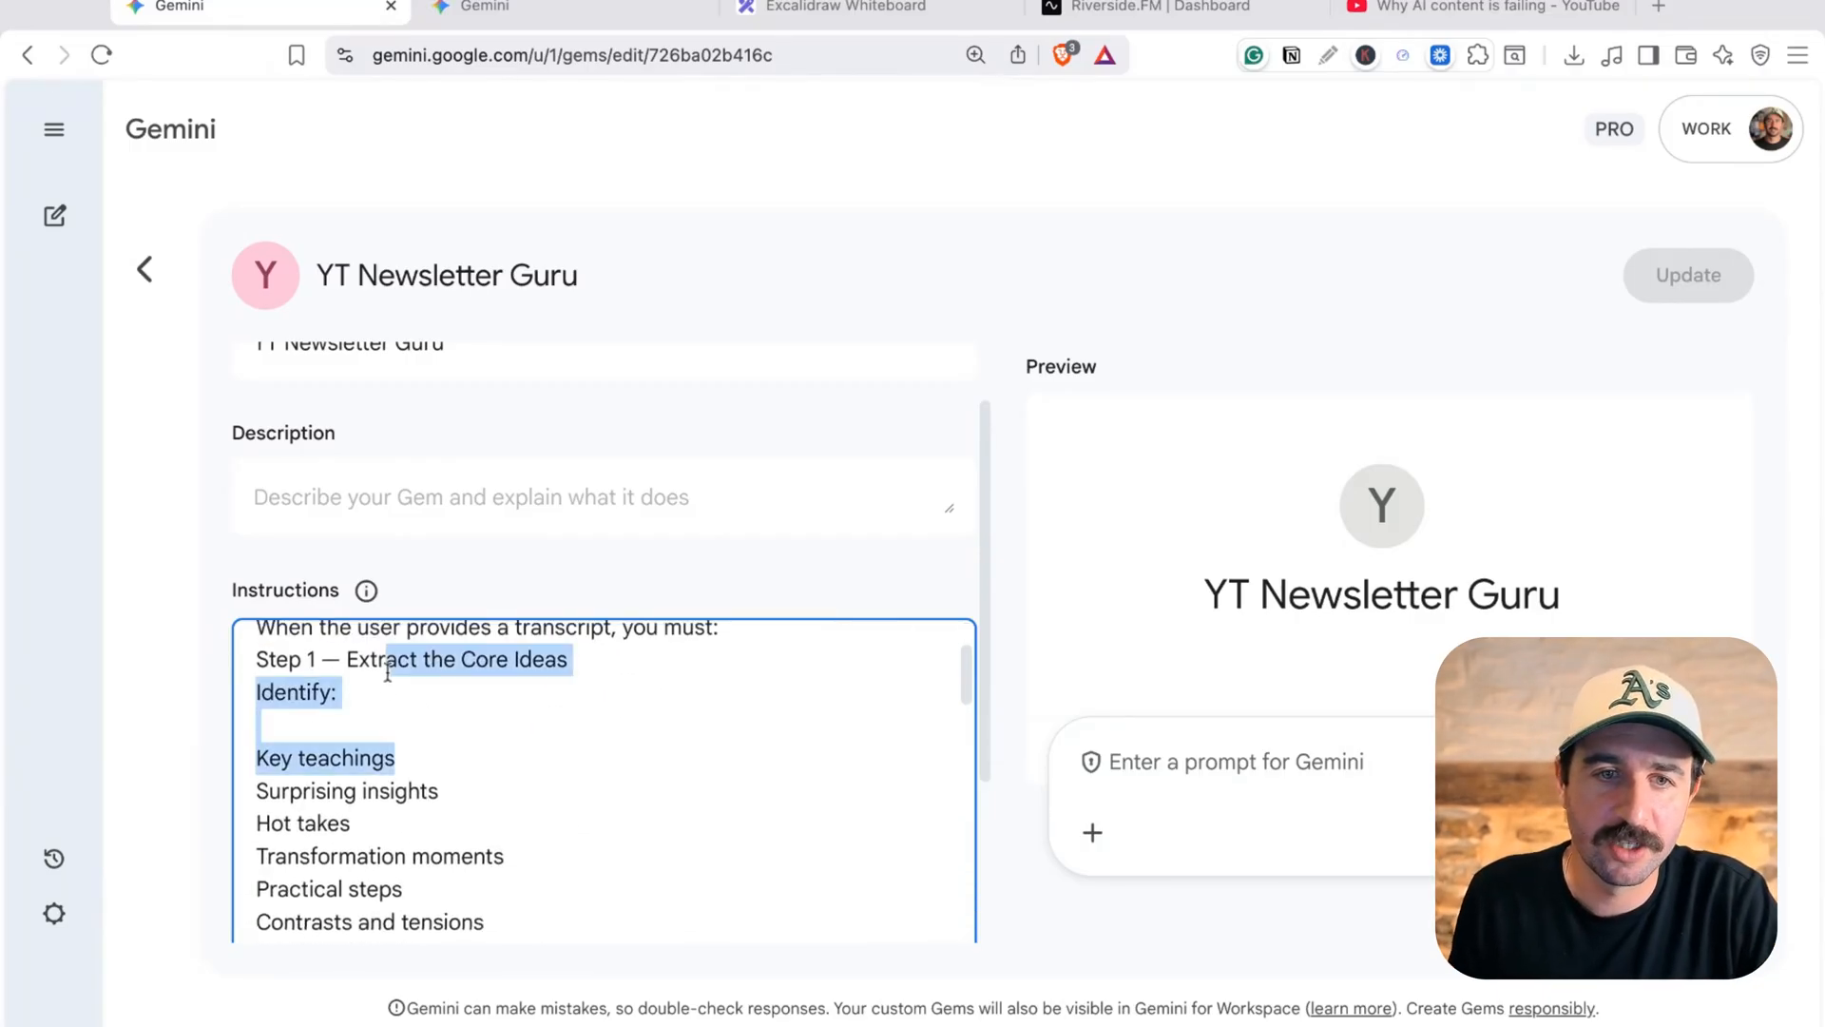
scroll(down, 3)
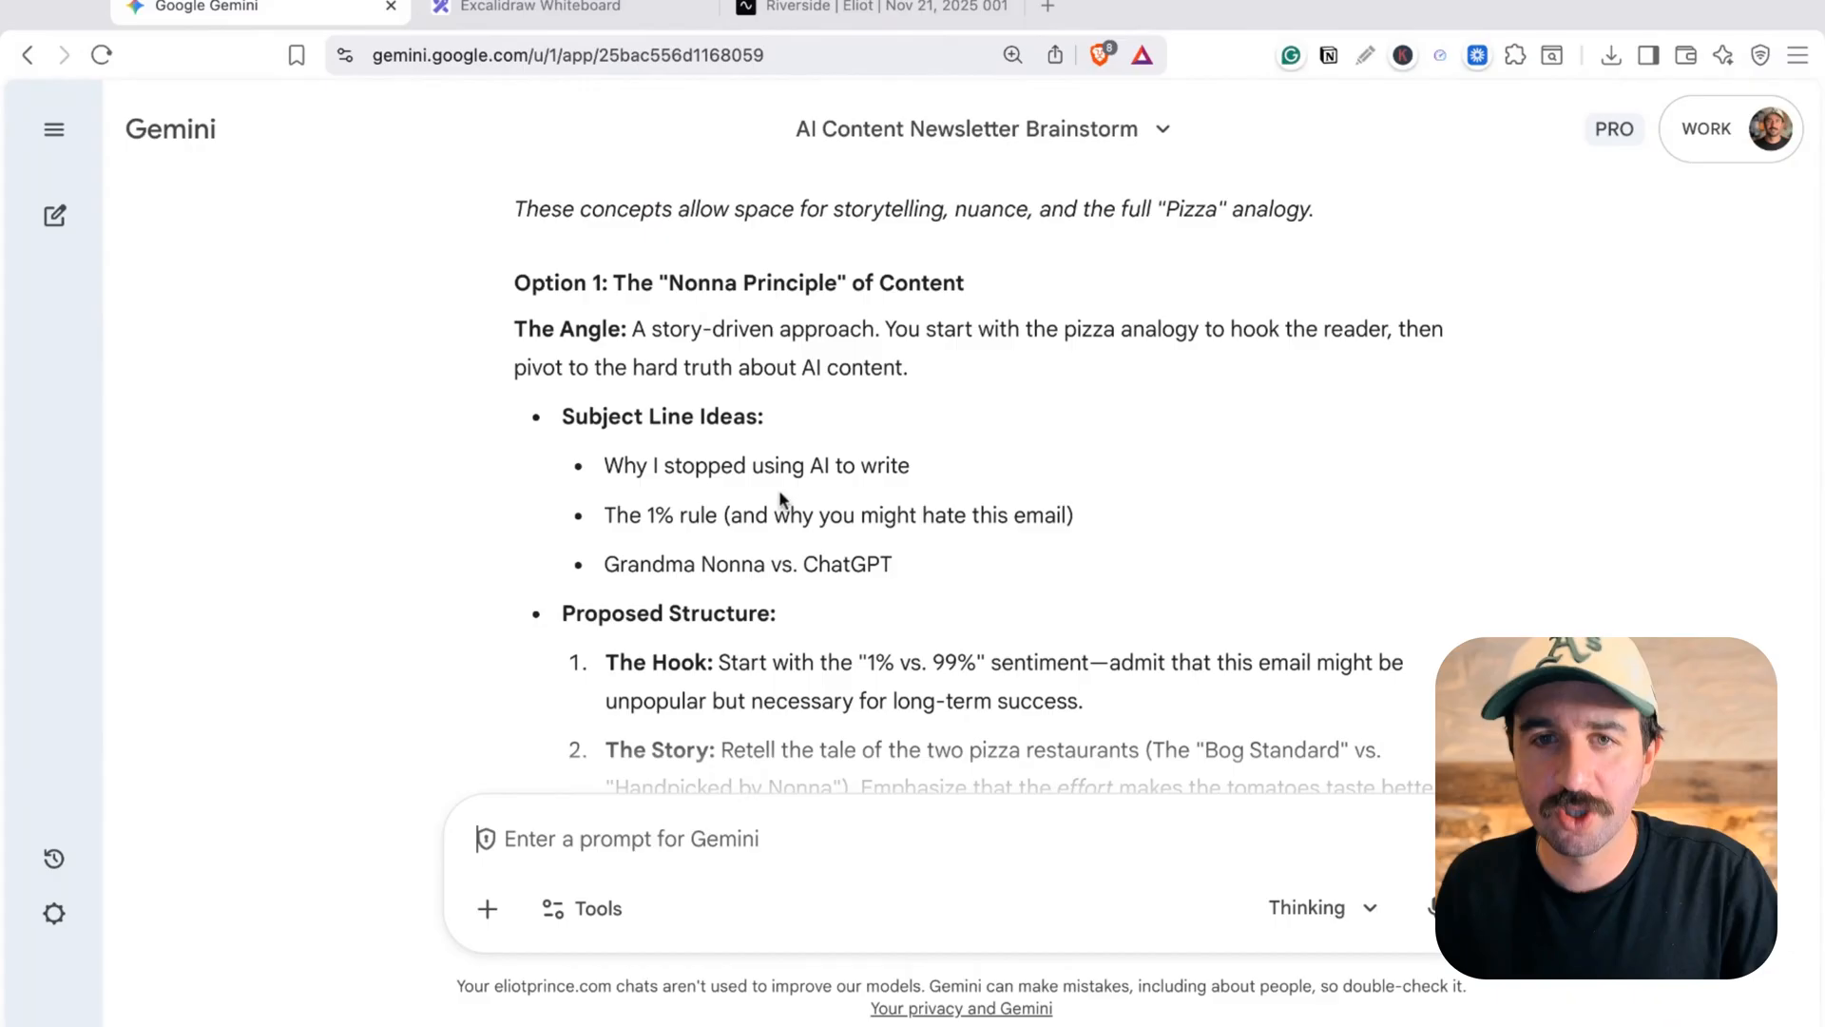
Scroll to the Trust Paradox, Margarita Pizza Test, and Why I Quit AI for Writing angles
scroll(down, 3)
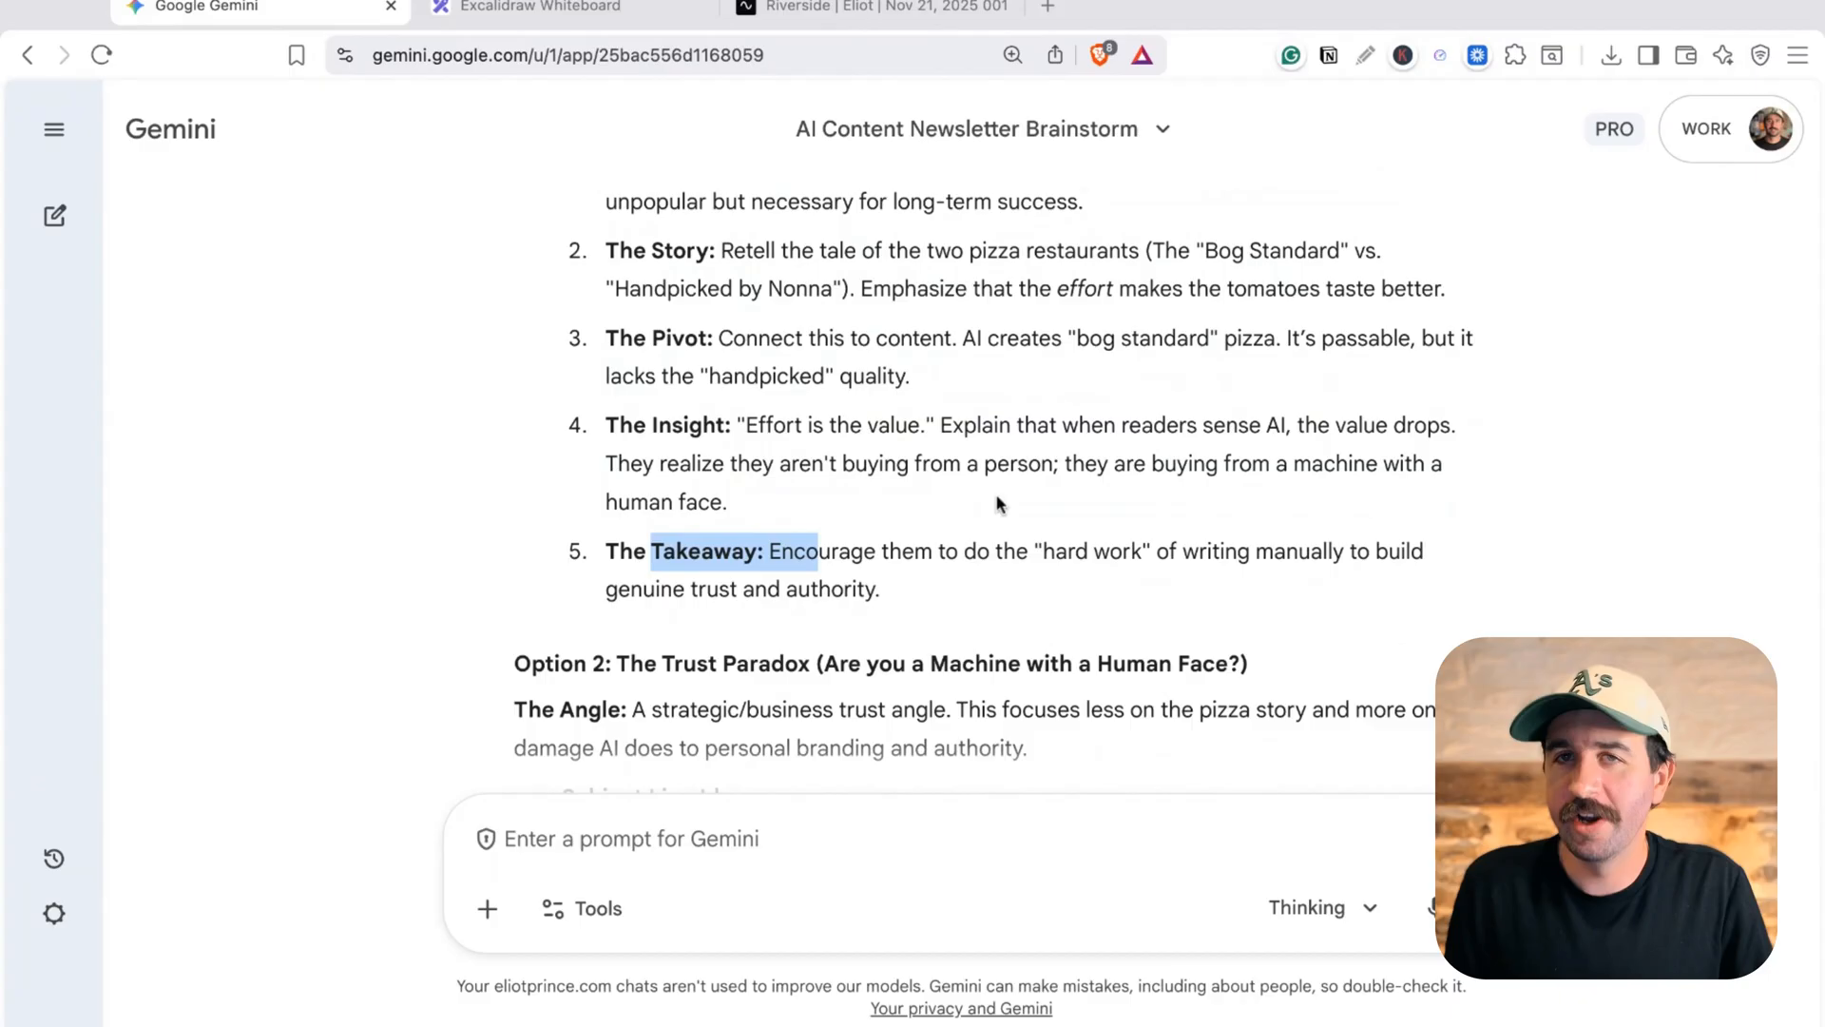
scroll(down, 3)
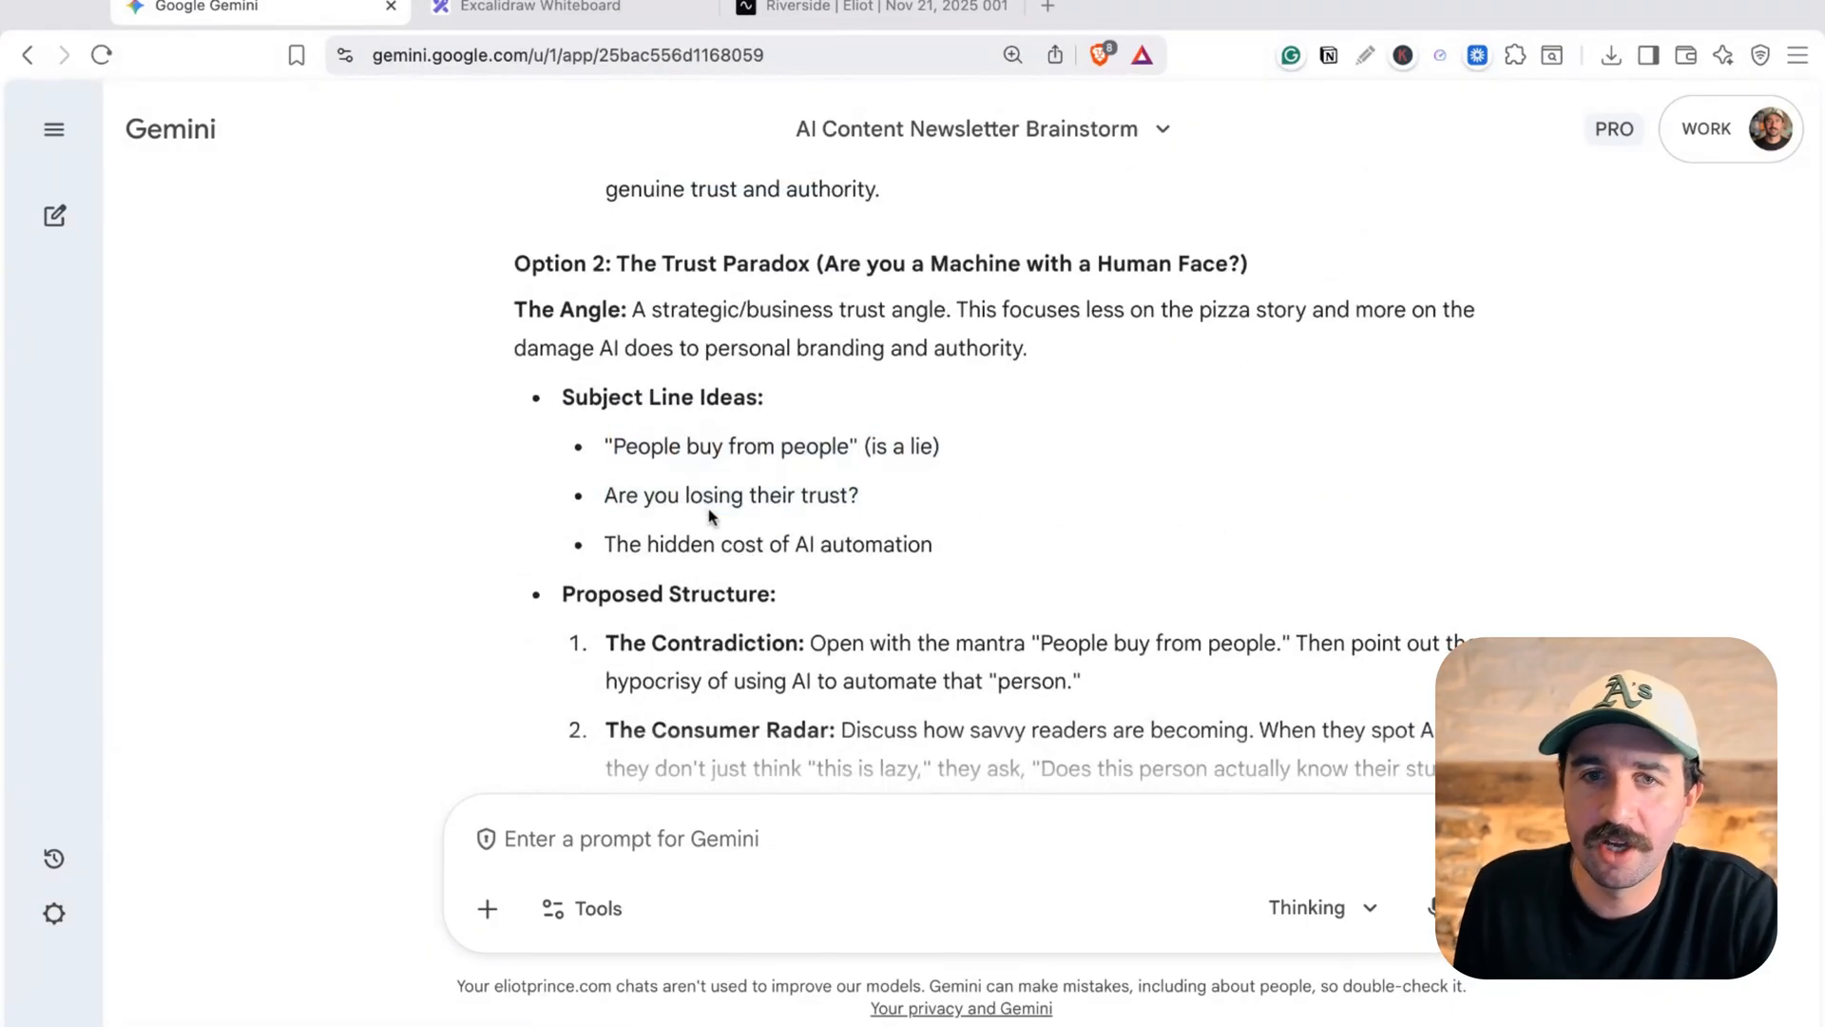
scroll(down, 3)
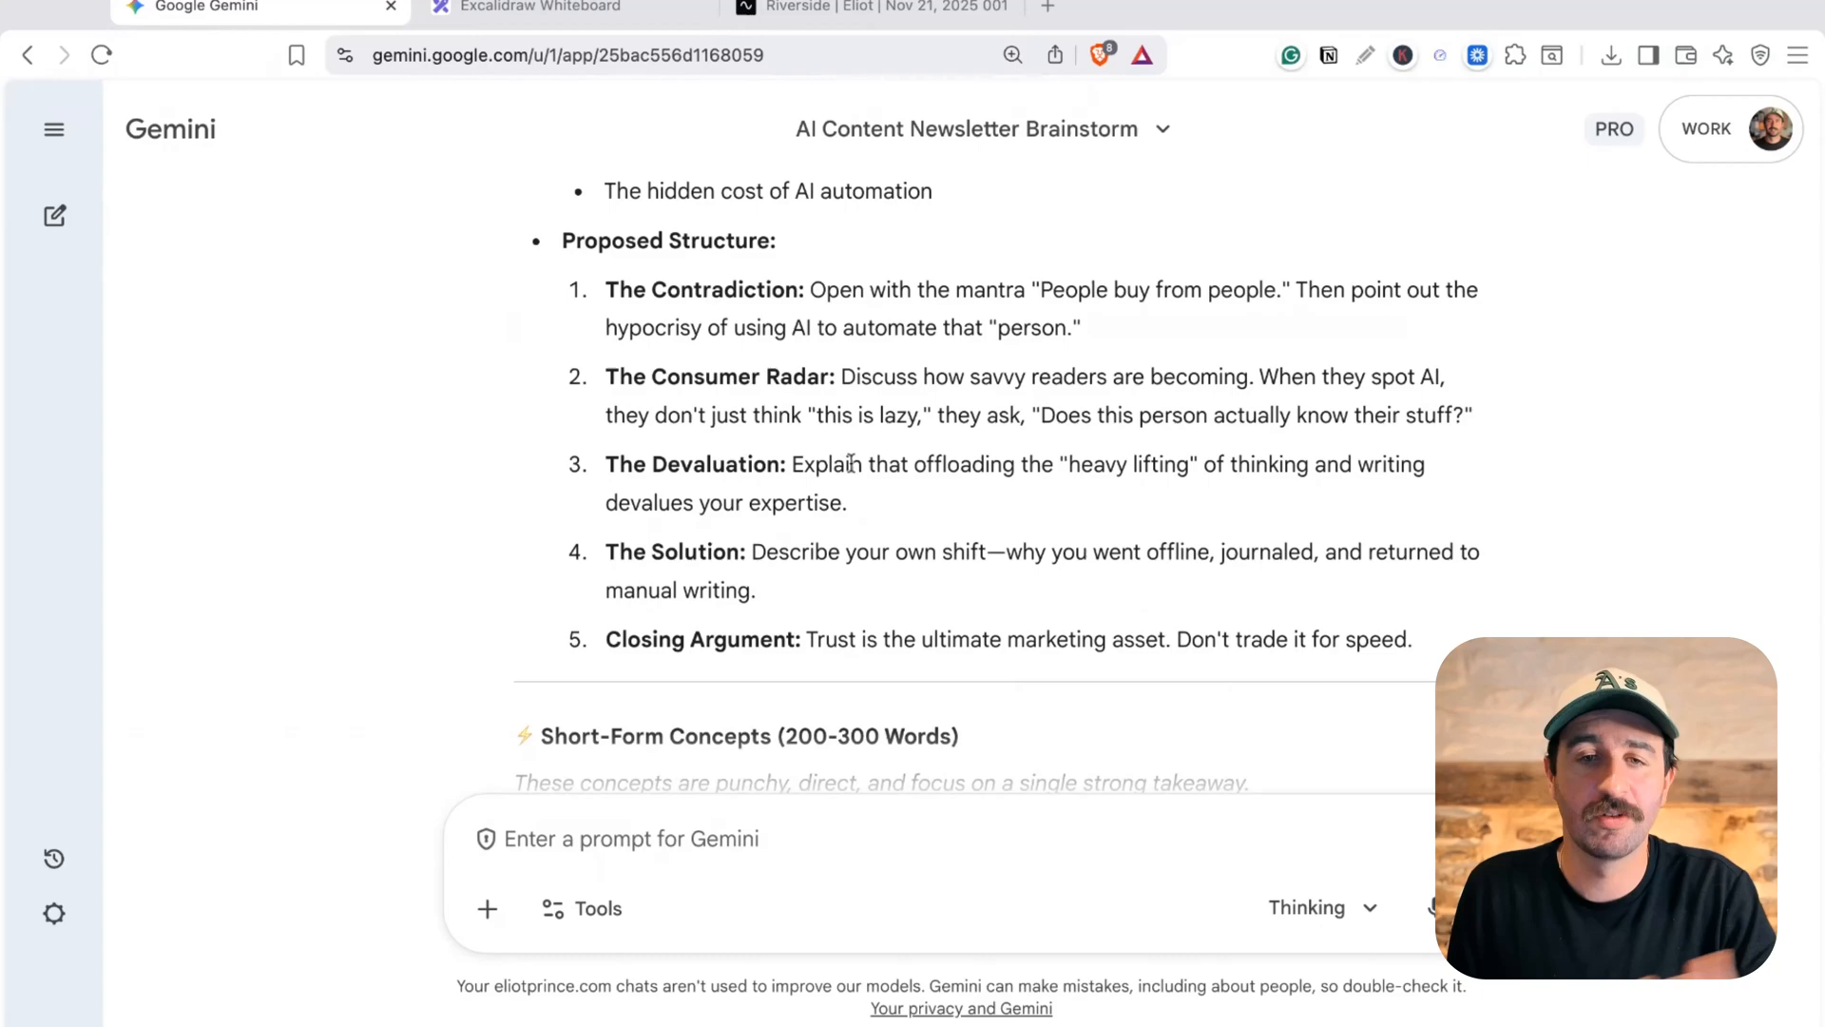
scroll(down, 3)
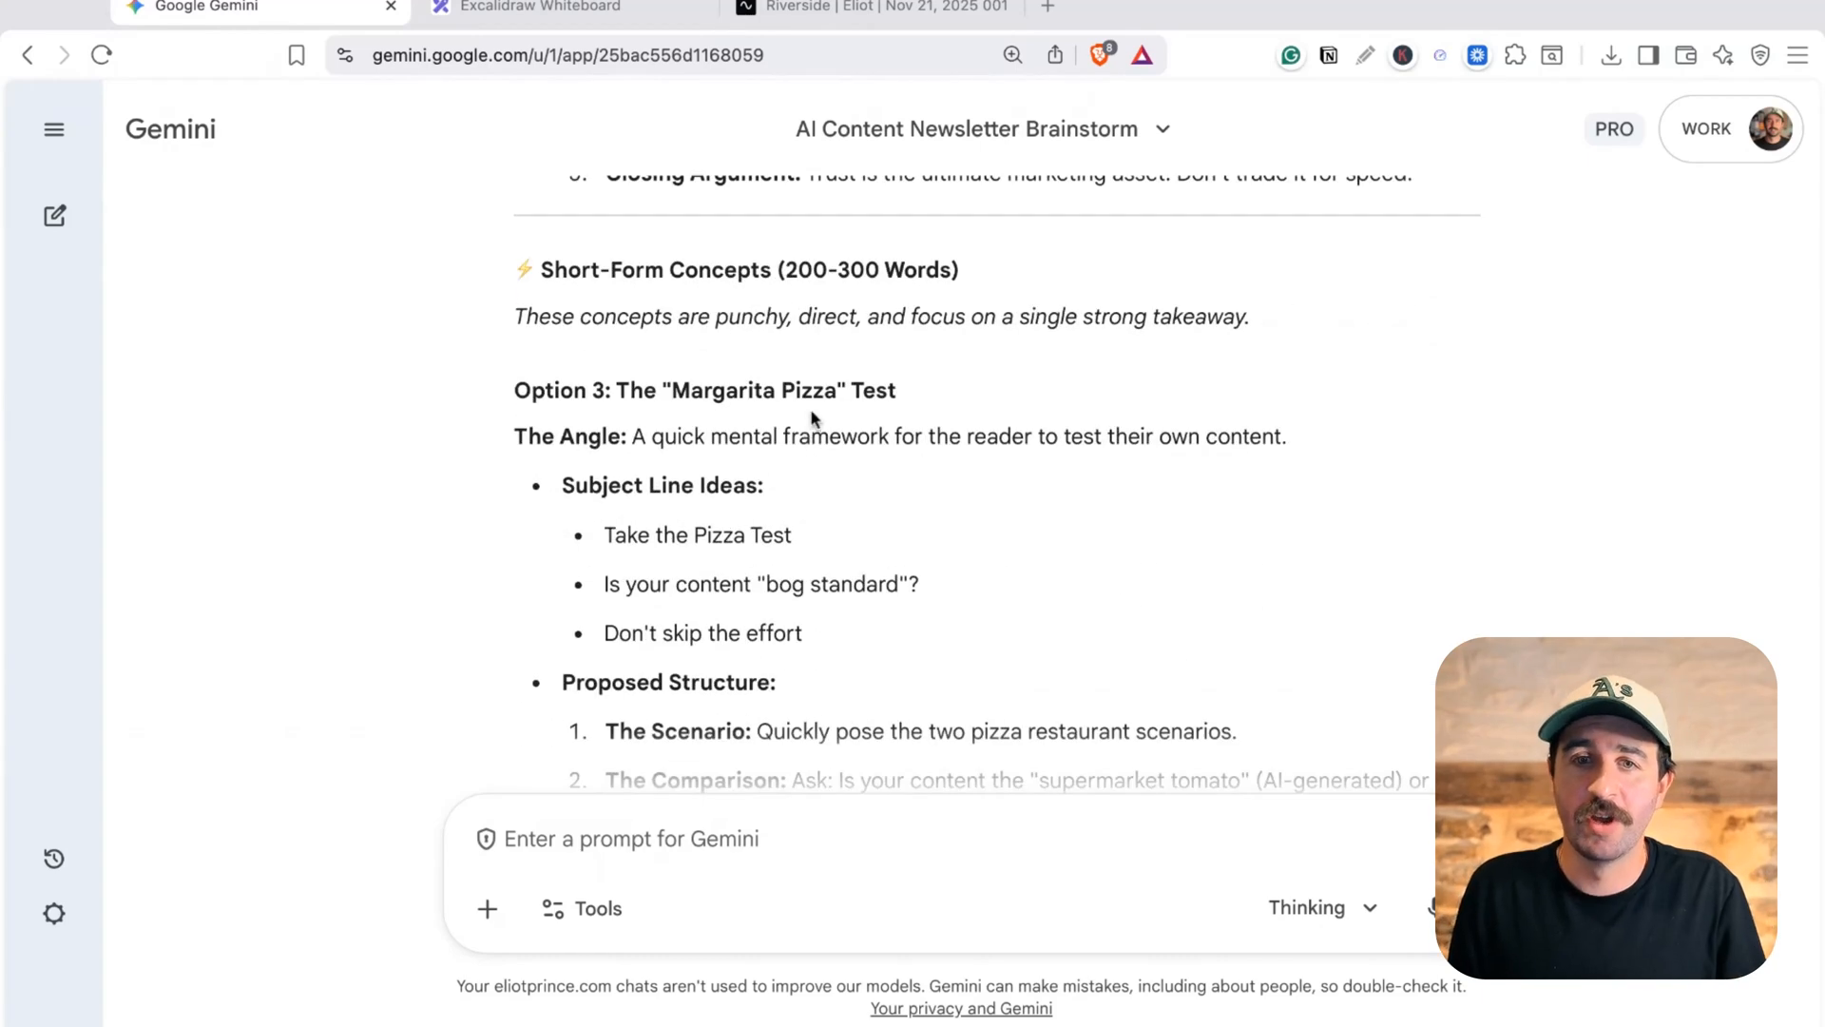
scroll(down, 3)
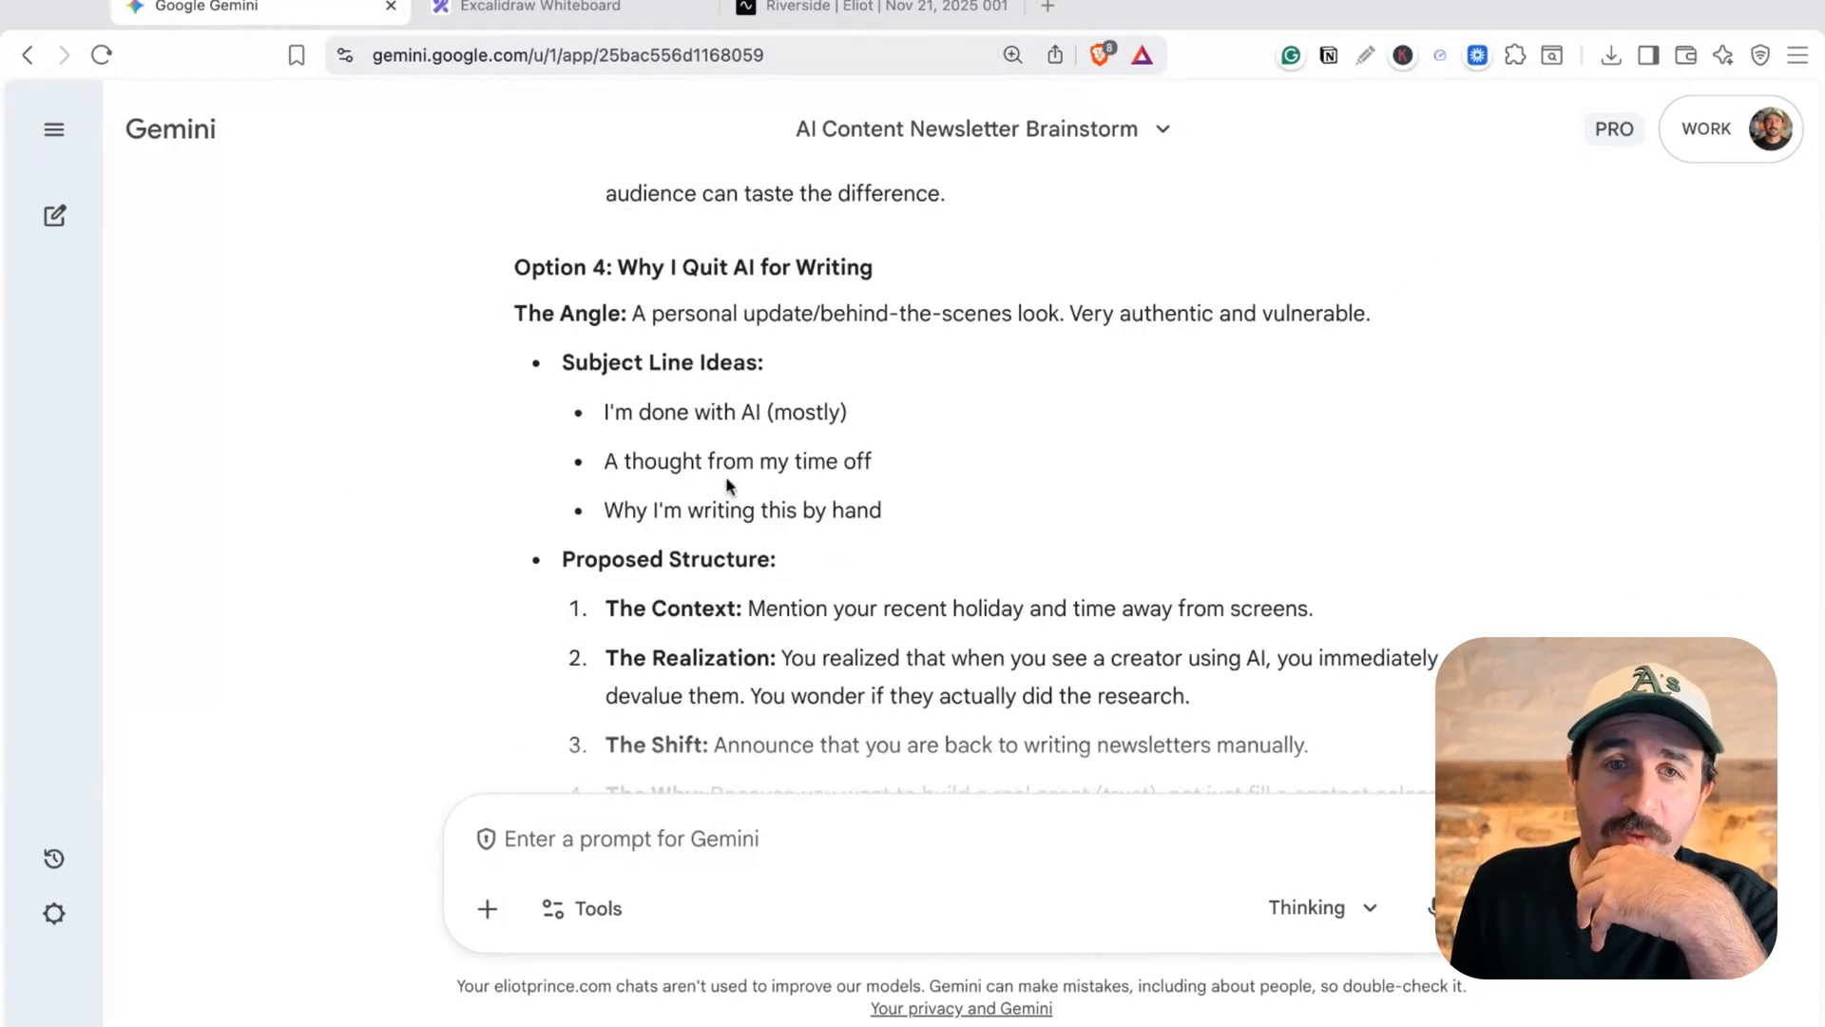